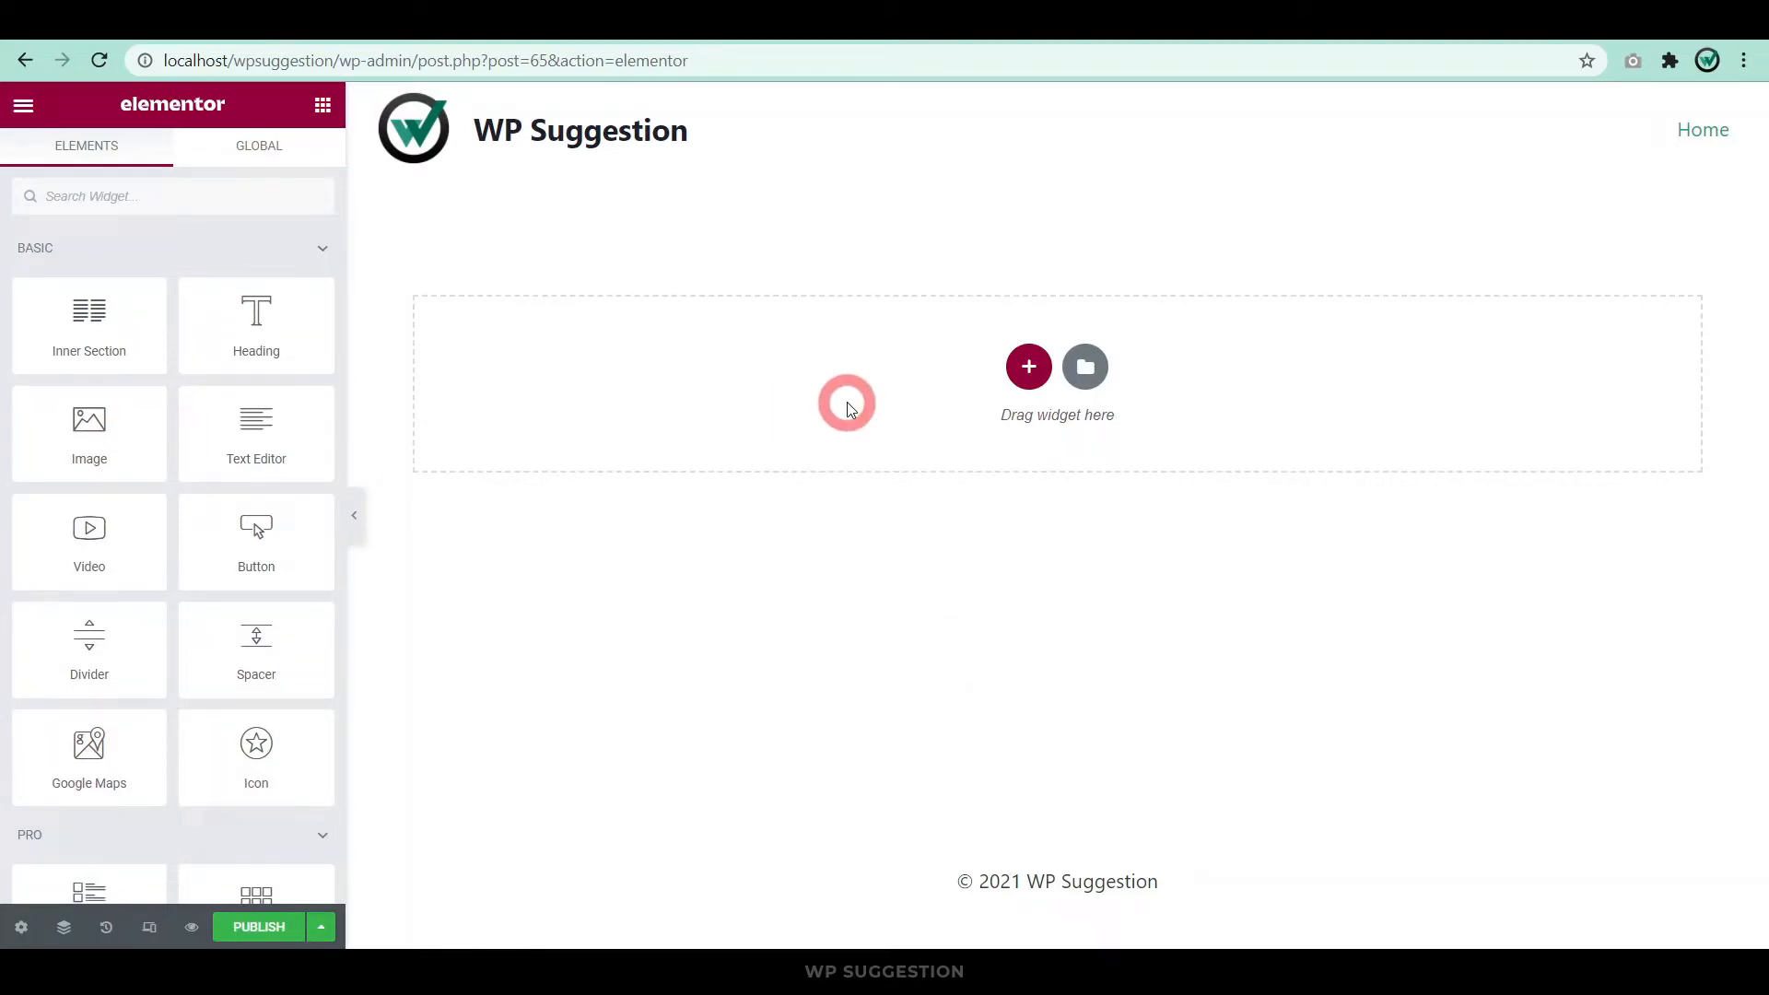
{"action": "mouse_move", "coordinate": [752, 409]}
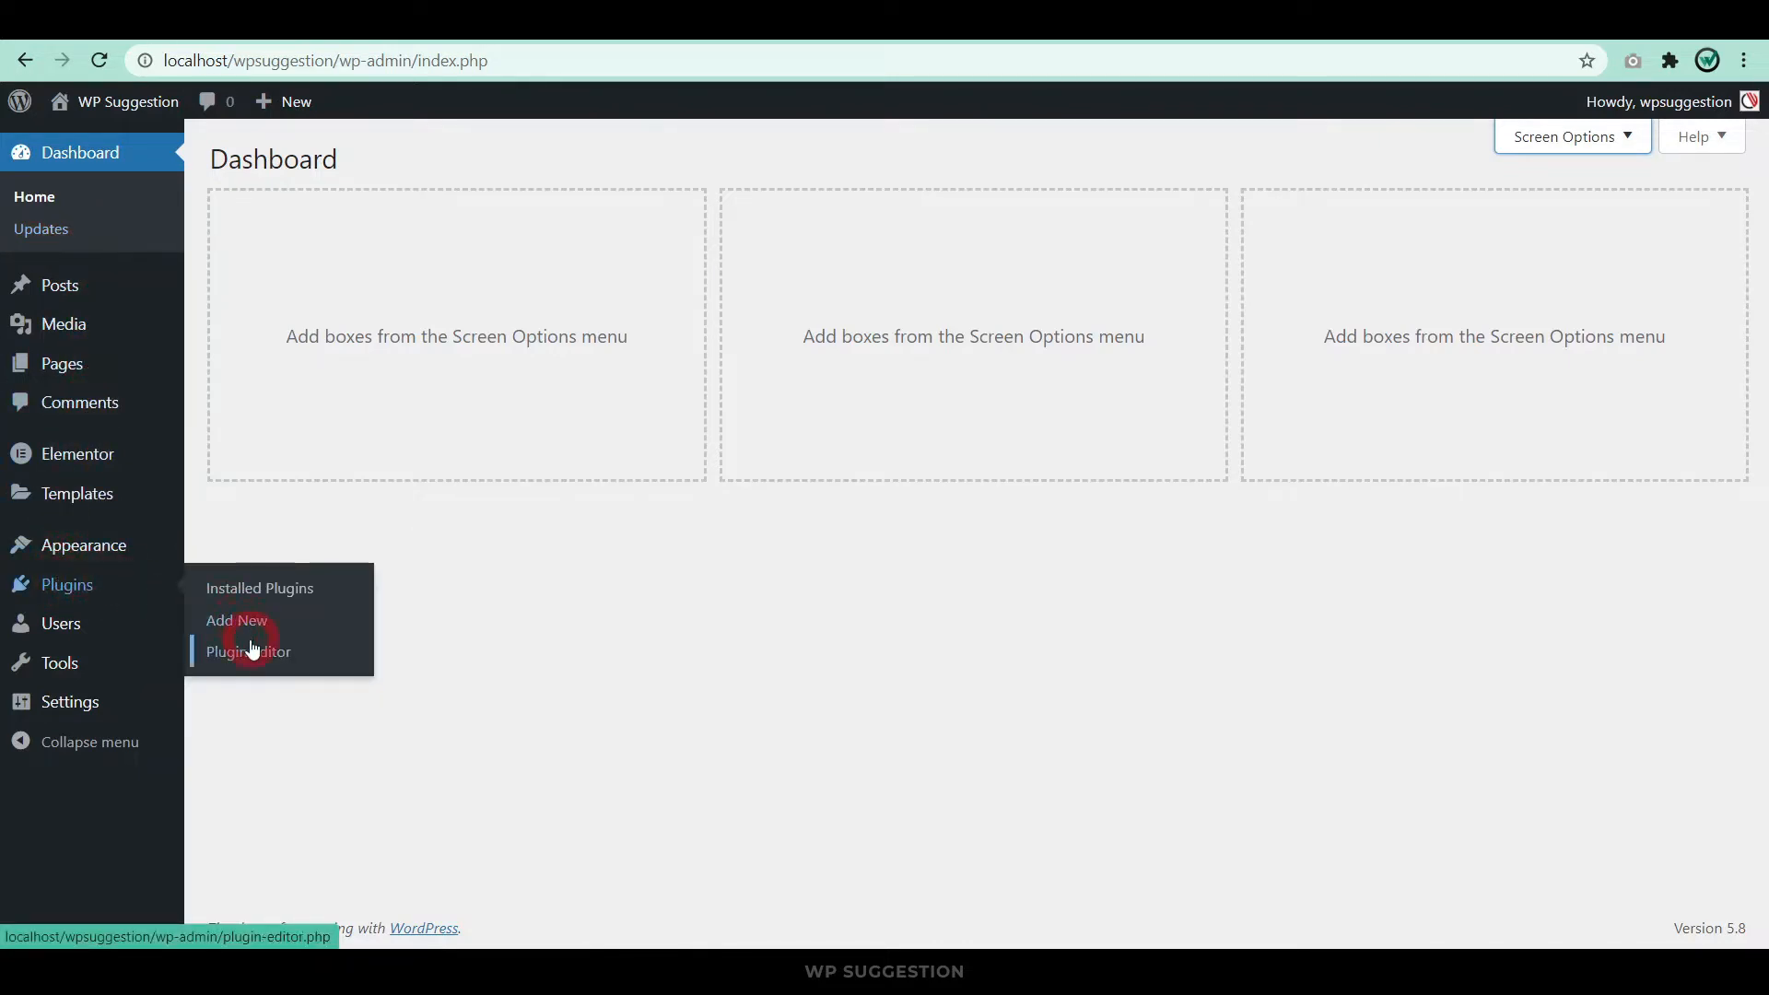
Search 'pdf embedder' in Add Plugins, install PDF Embedder and activate it.
{"action": "left_click", "coordinate": [236, 619]}
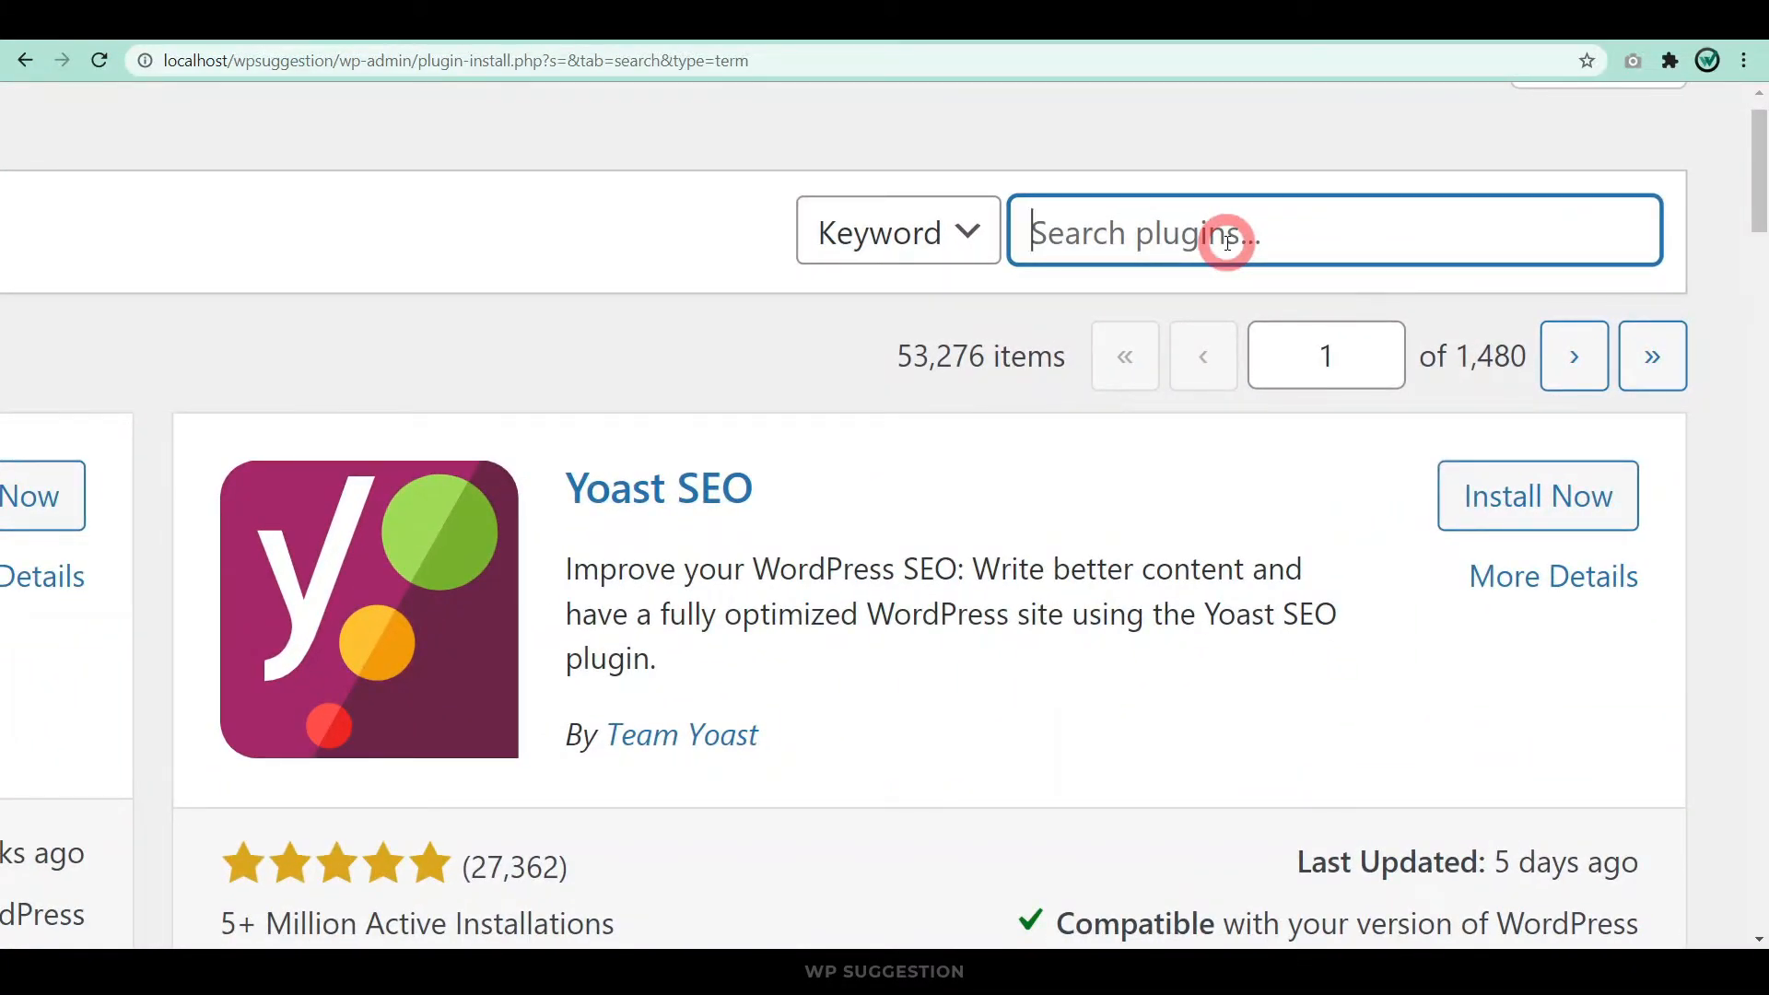
{"action": "type", "text": "pdf embedder"}
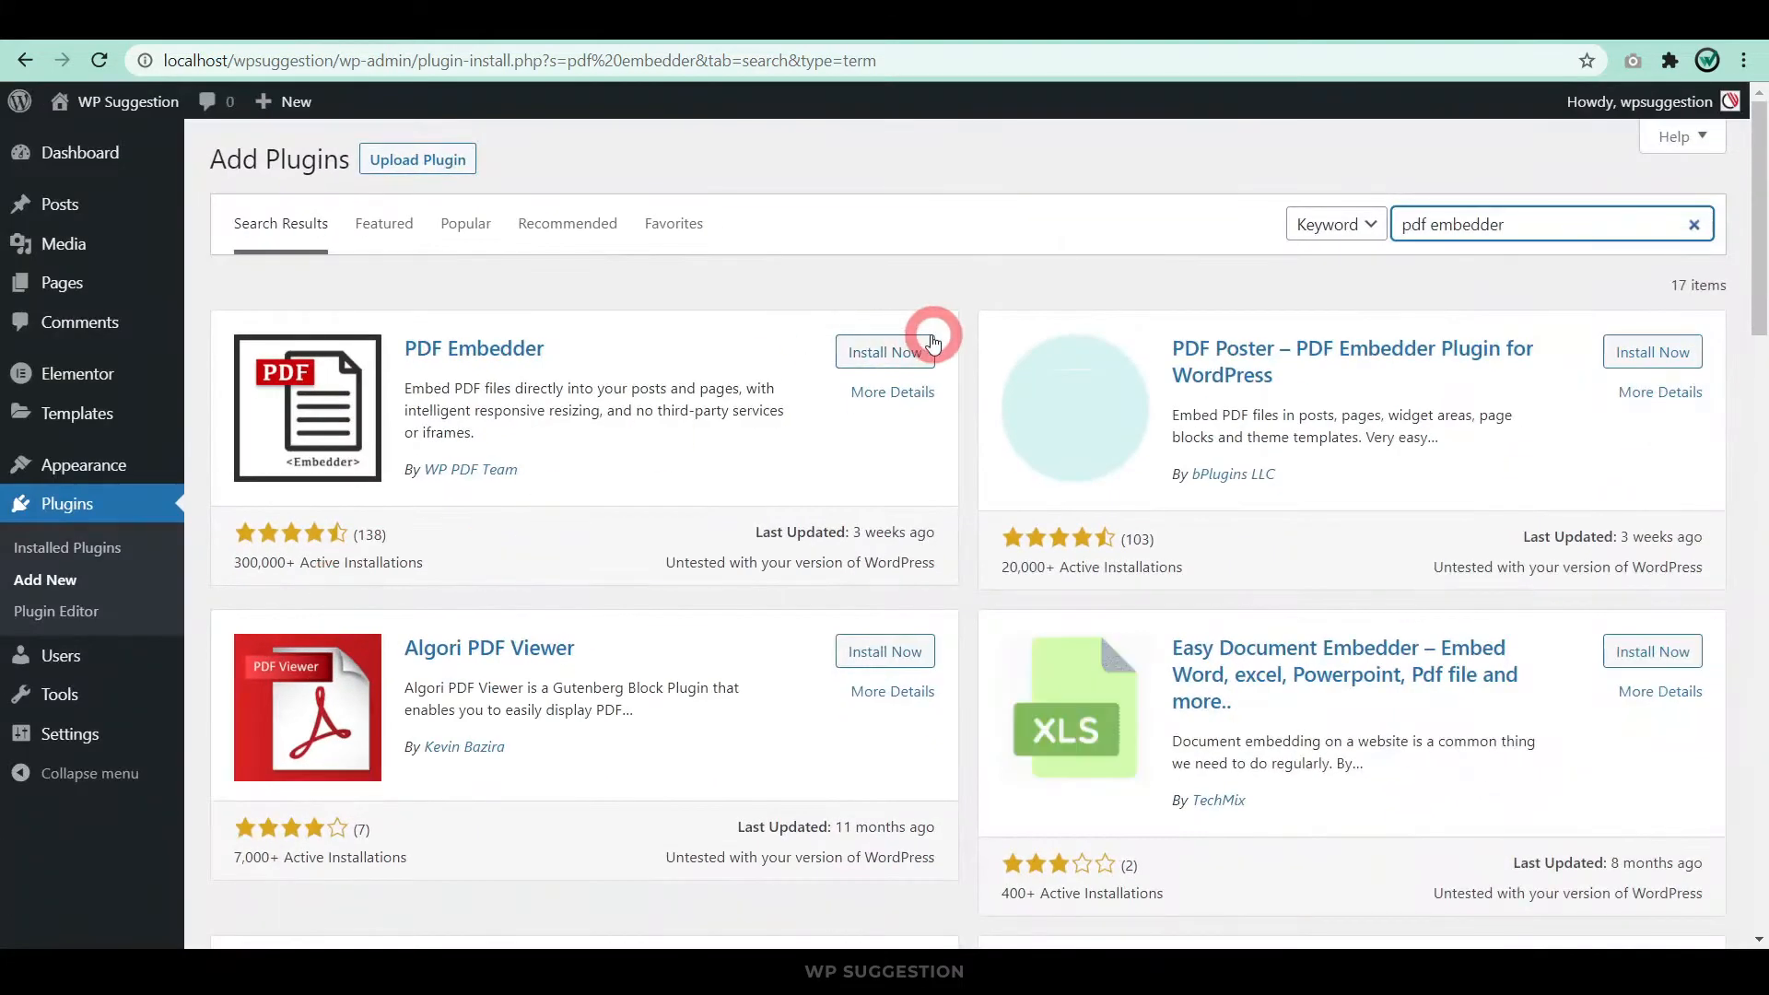
{"action": "left_click", "coordinate": [885, 352]}
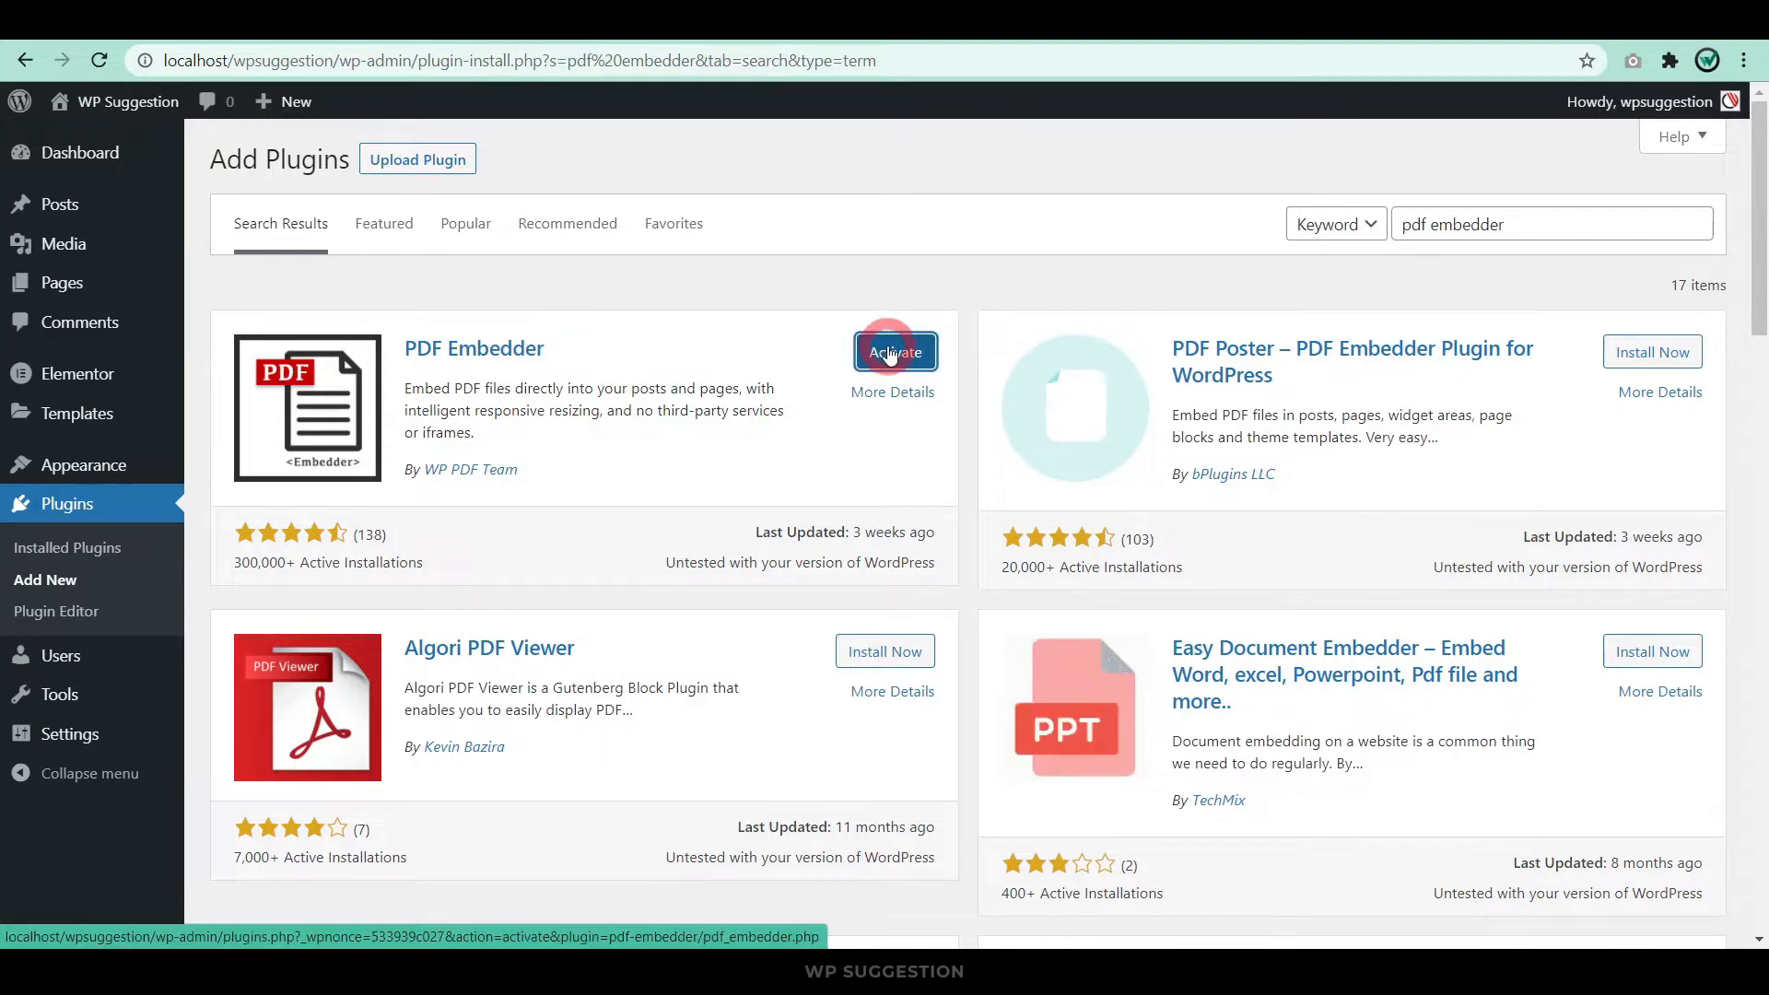
{"action": "left_click", "coordinate": [895, 350]}
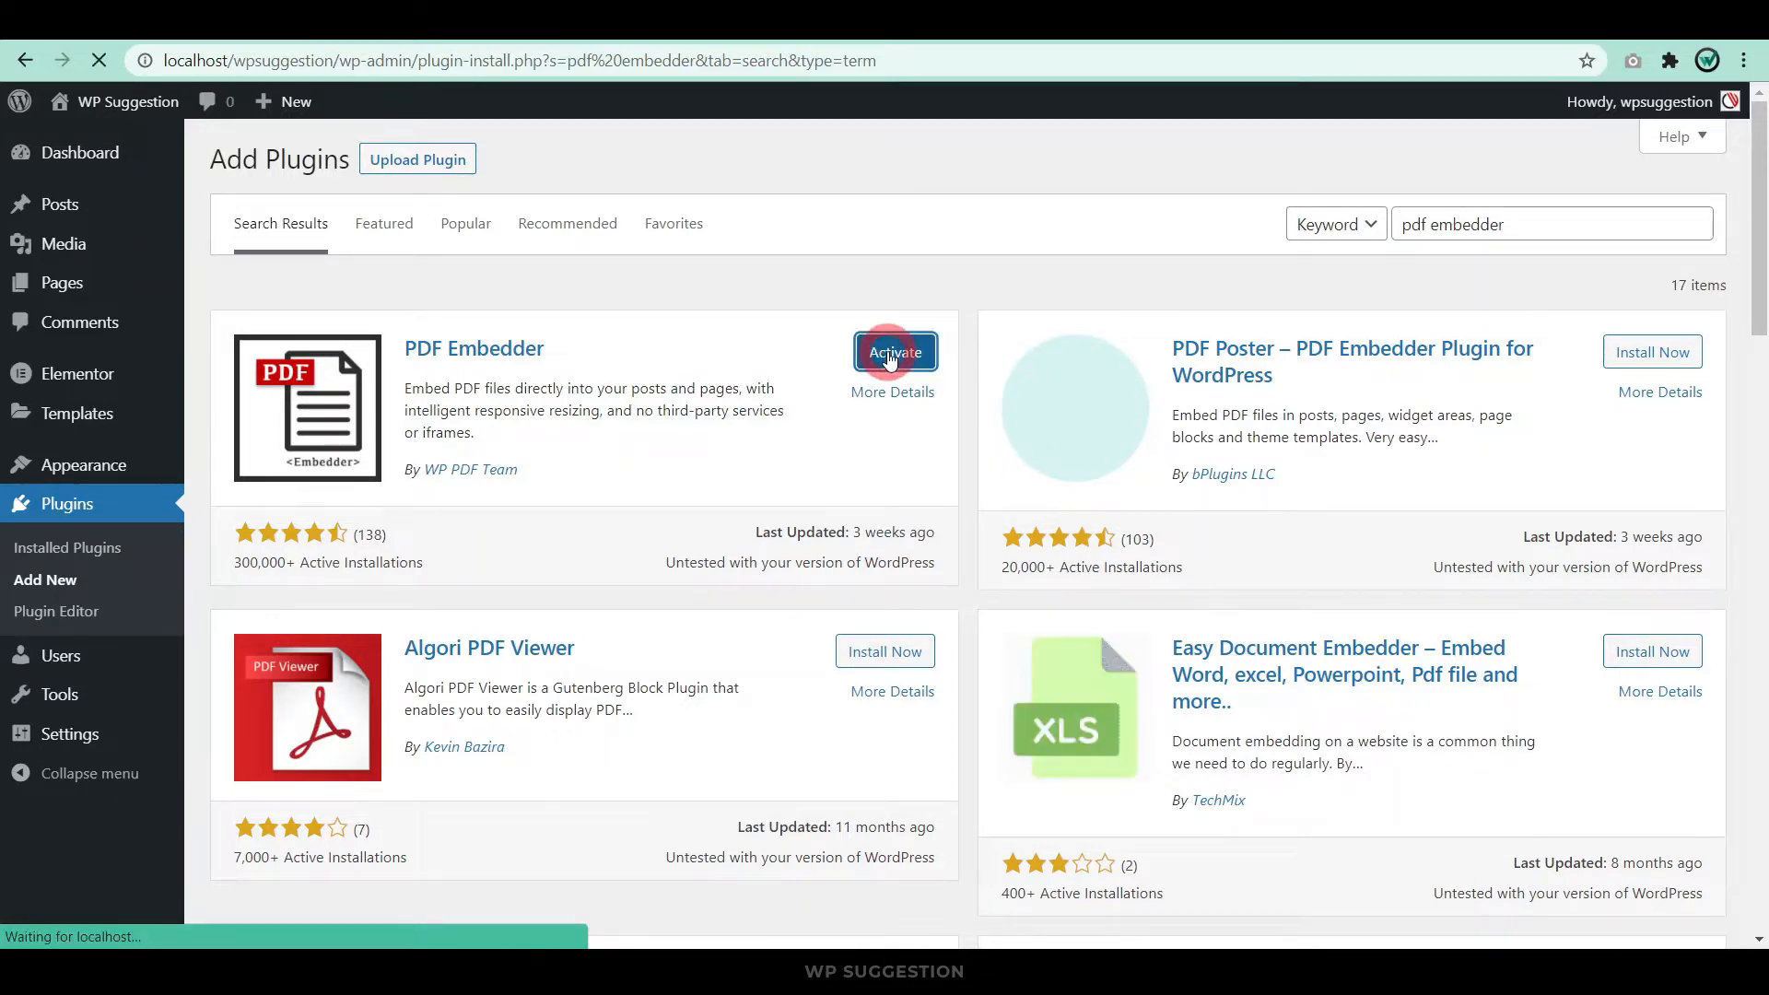
{"action": "left_click", "coordinate": [896, 350]}
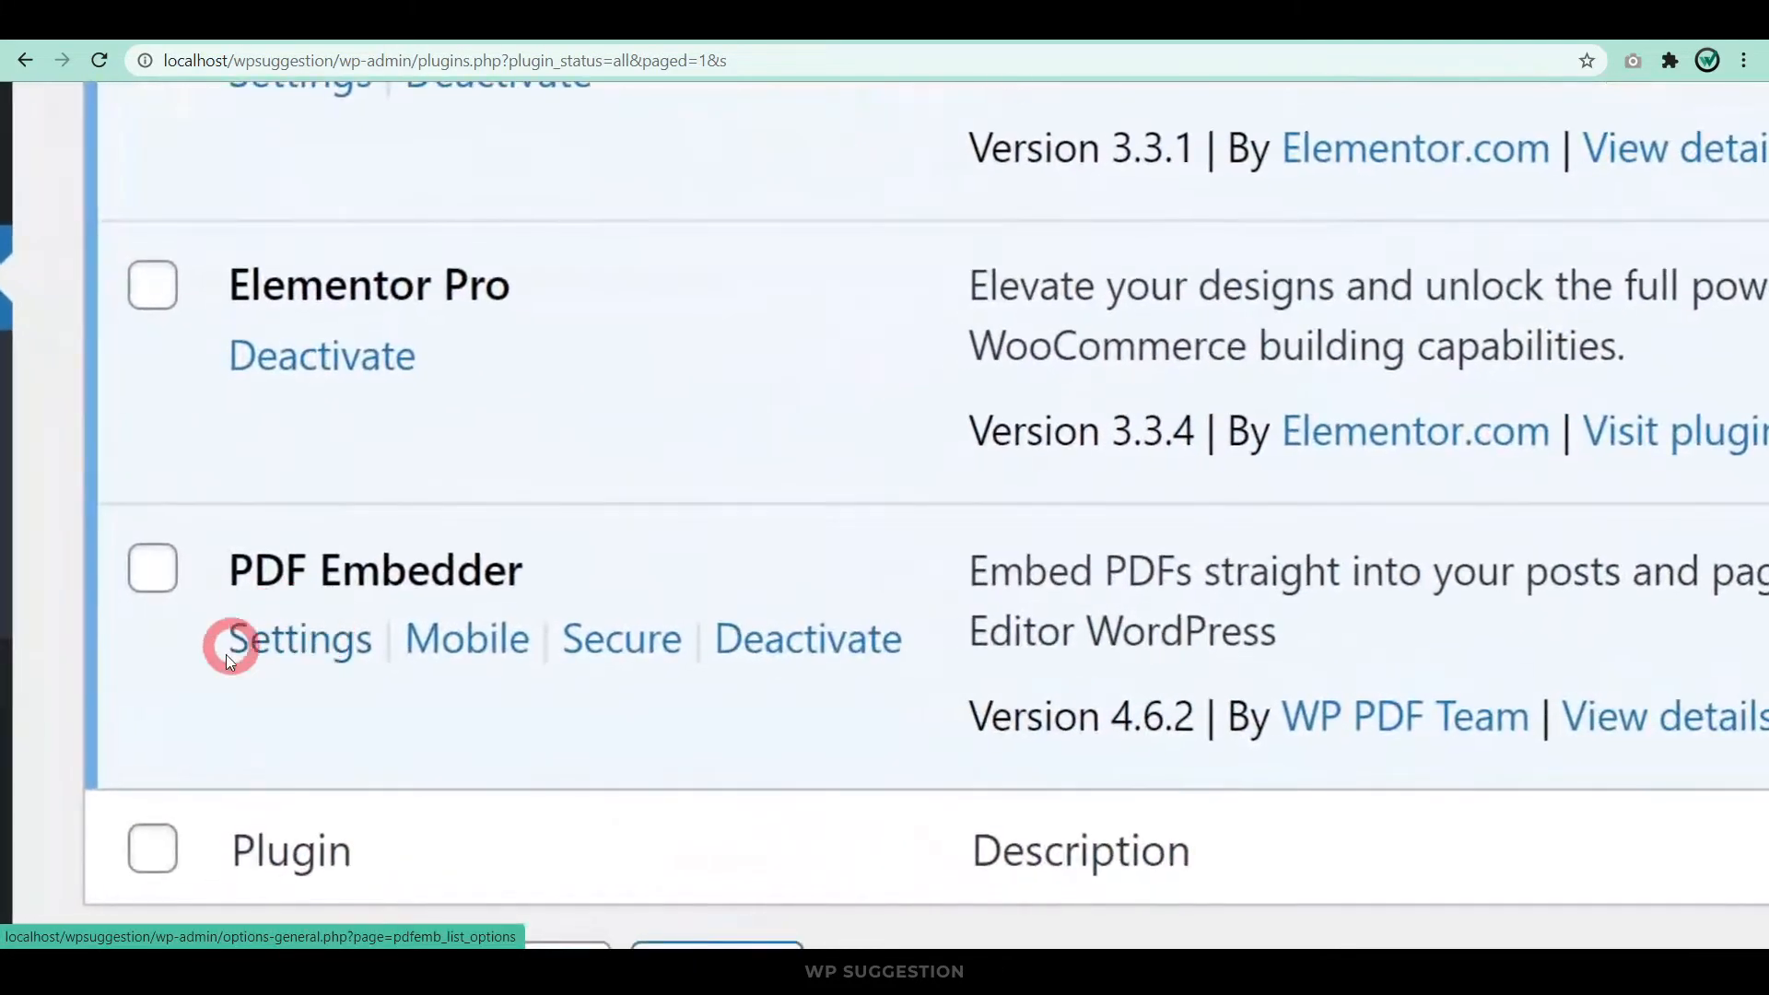
{"action": "mouse_move", "coordinate": [299, 654]}
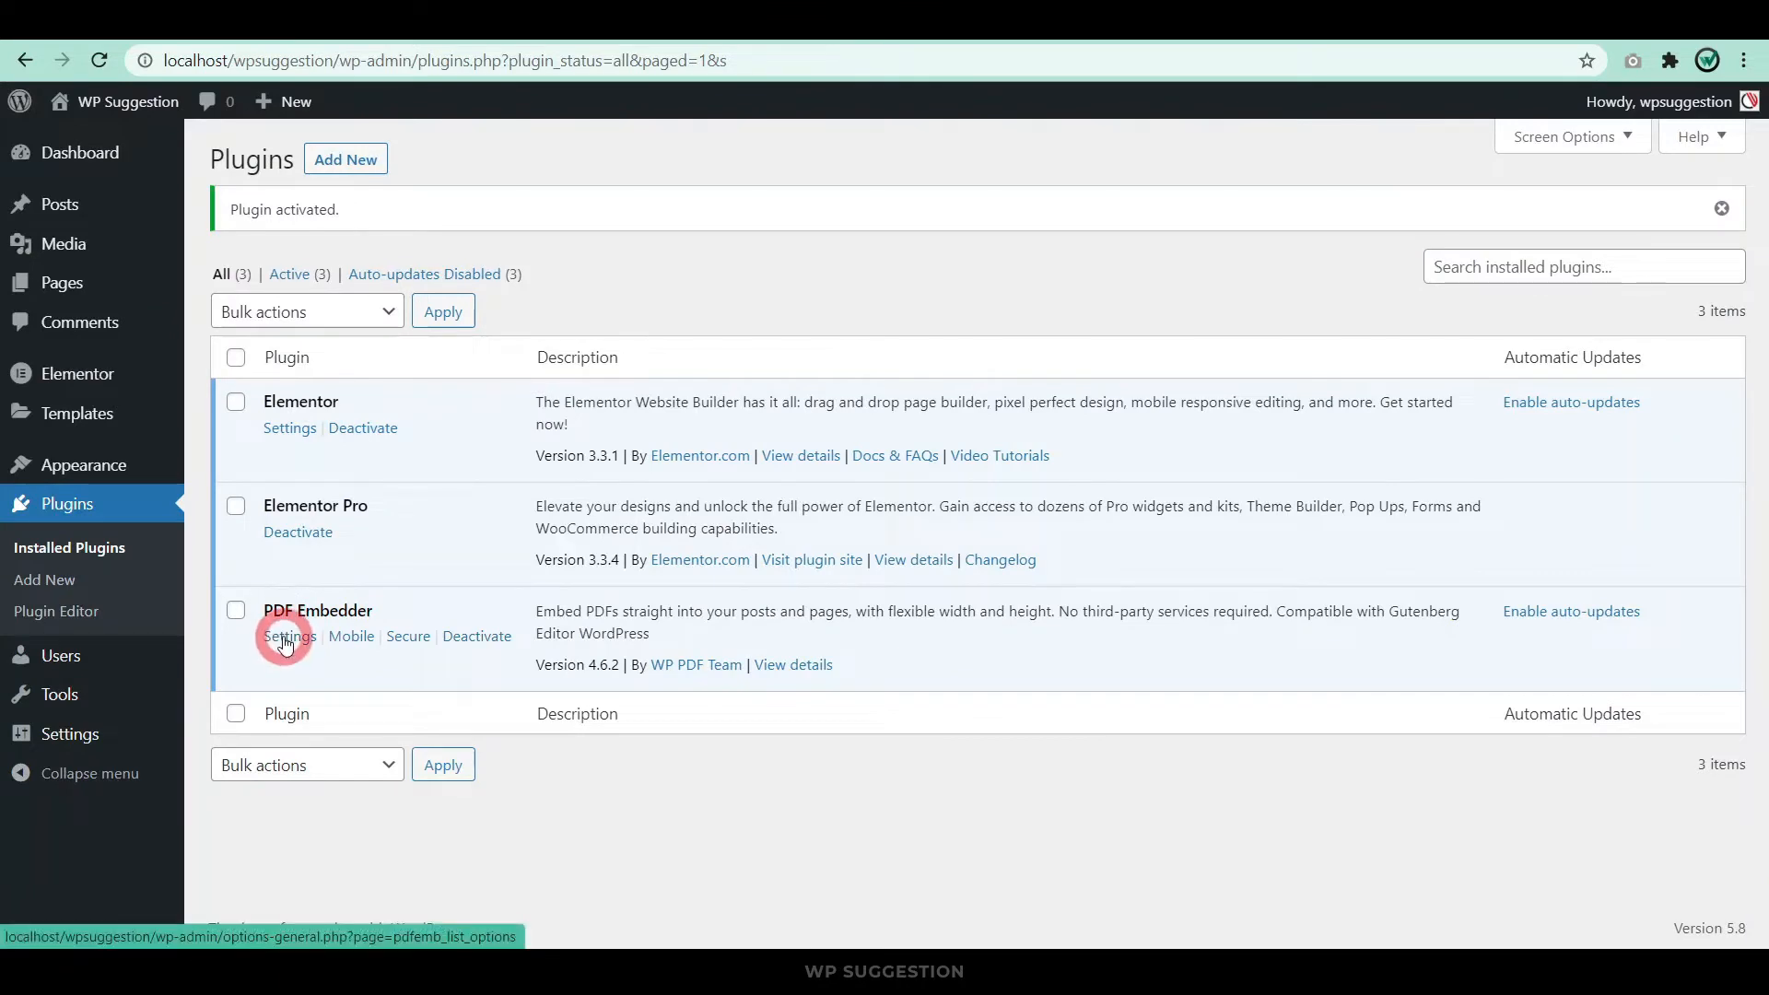
{"action": "mouse_move", "coordinate": [48, 665]}
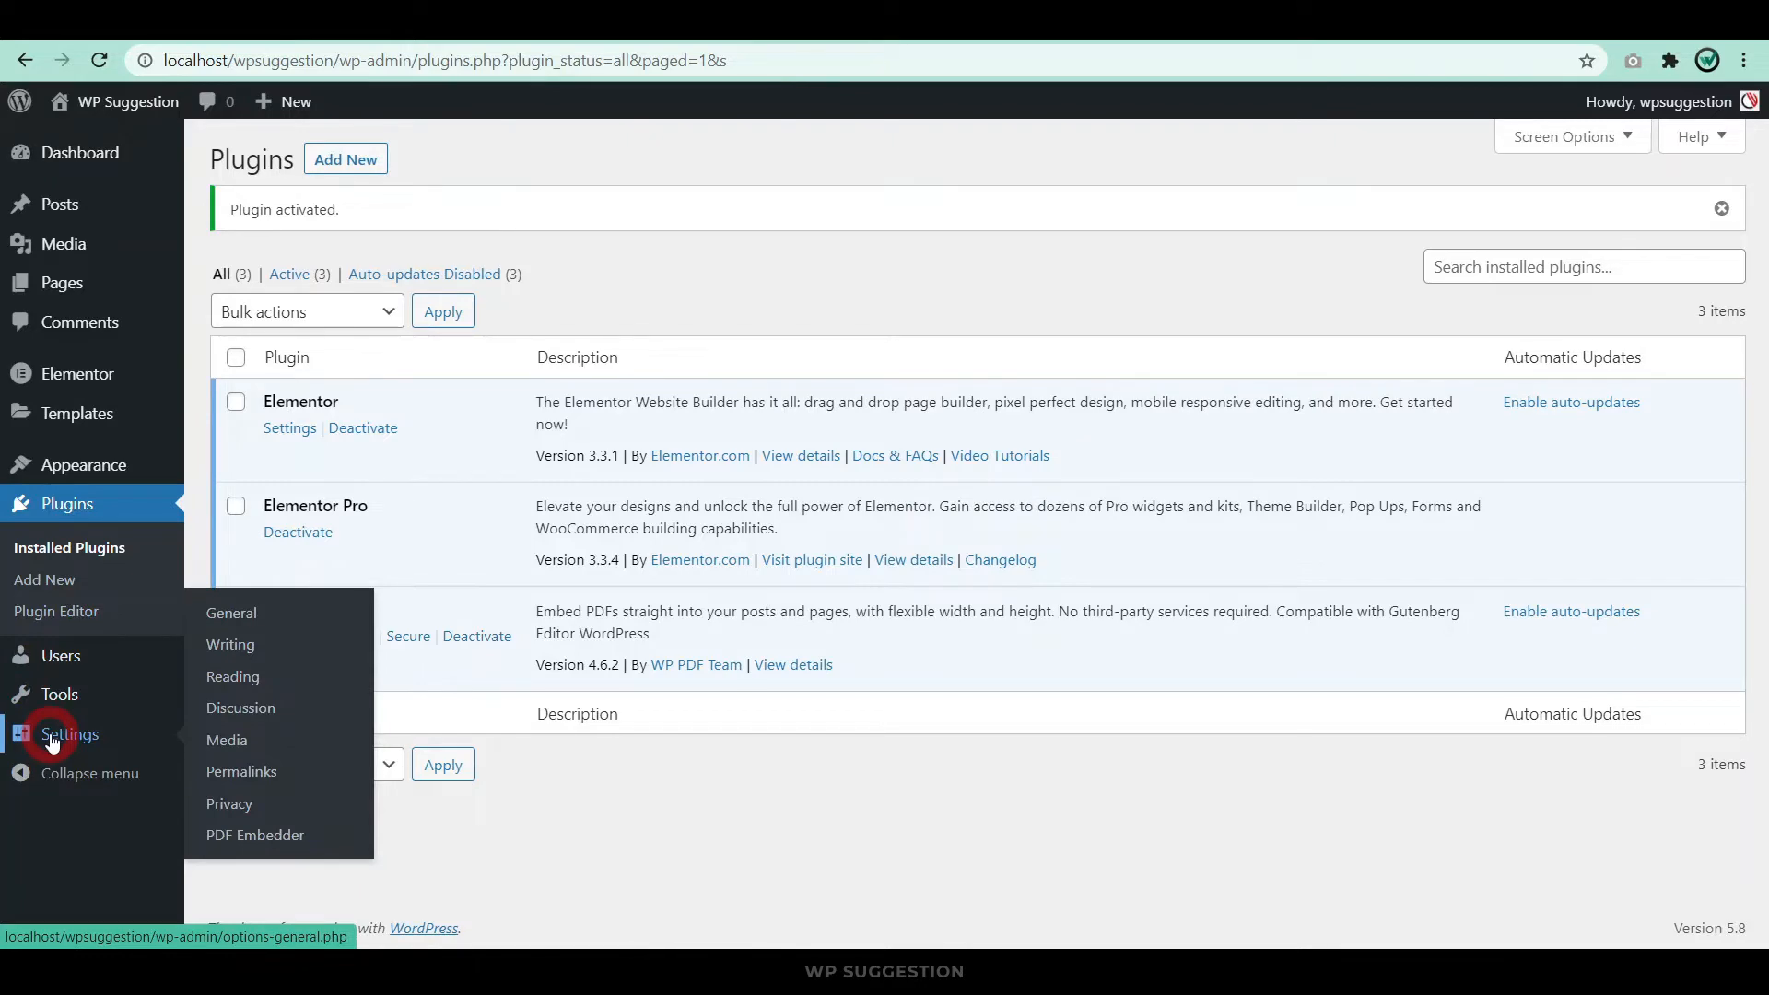
{"action": "mouse_move", "coordinate": [255, 835]}
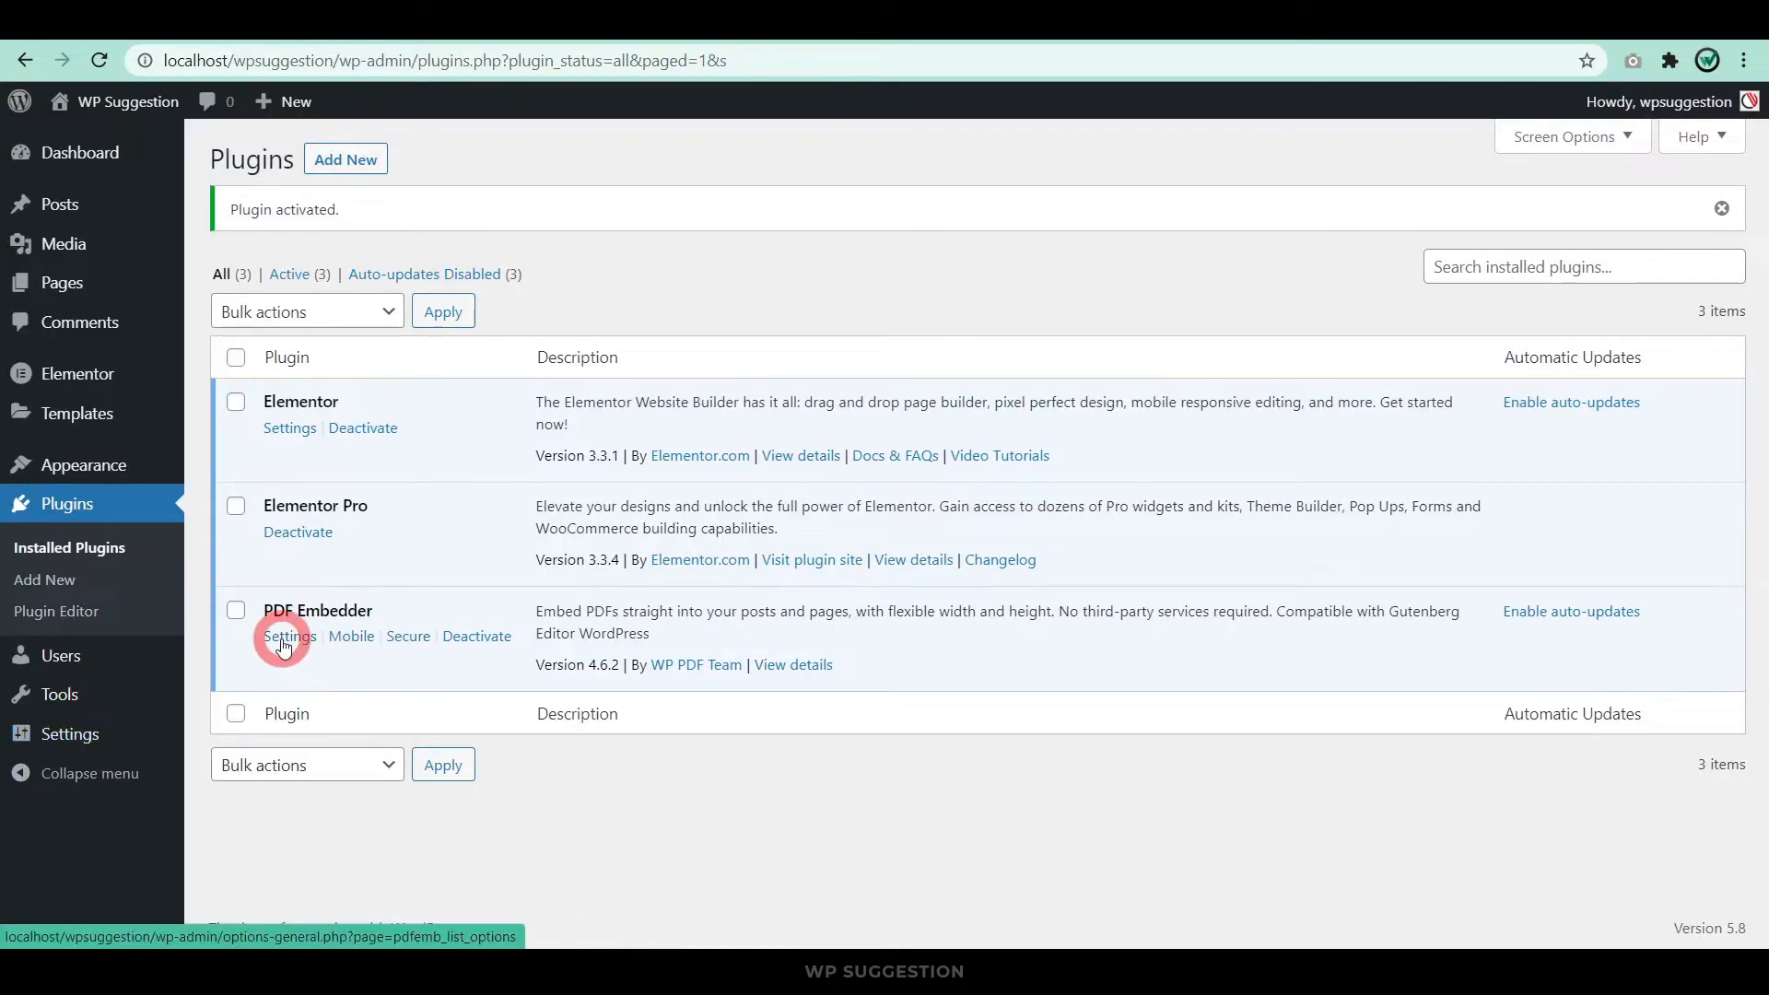
Open the PDF Embedder setup page from the installed plugins list.
{"action": "left_click", "coordinate": [287, 636]}
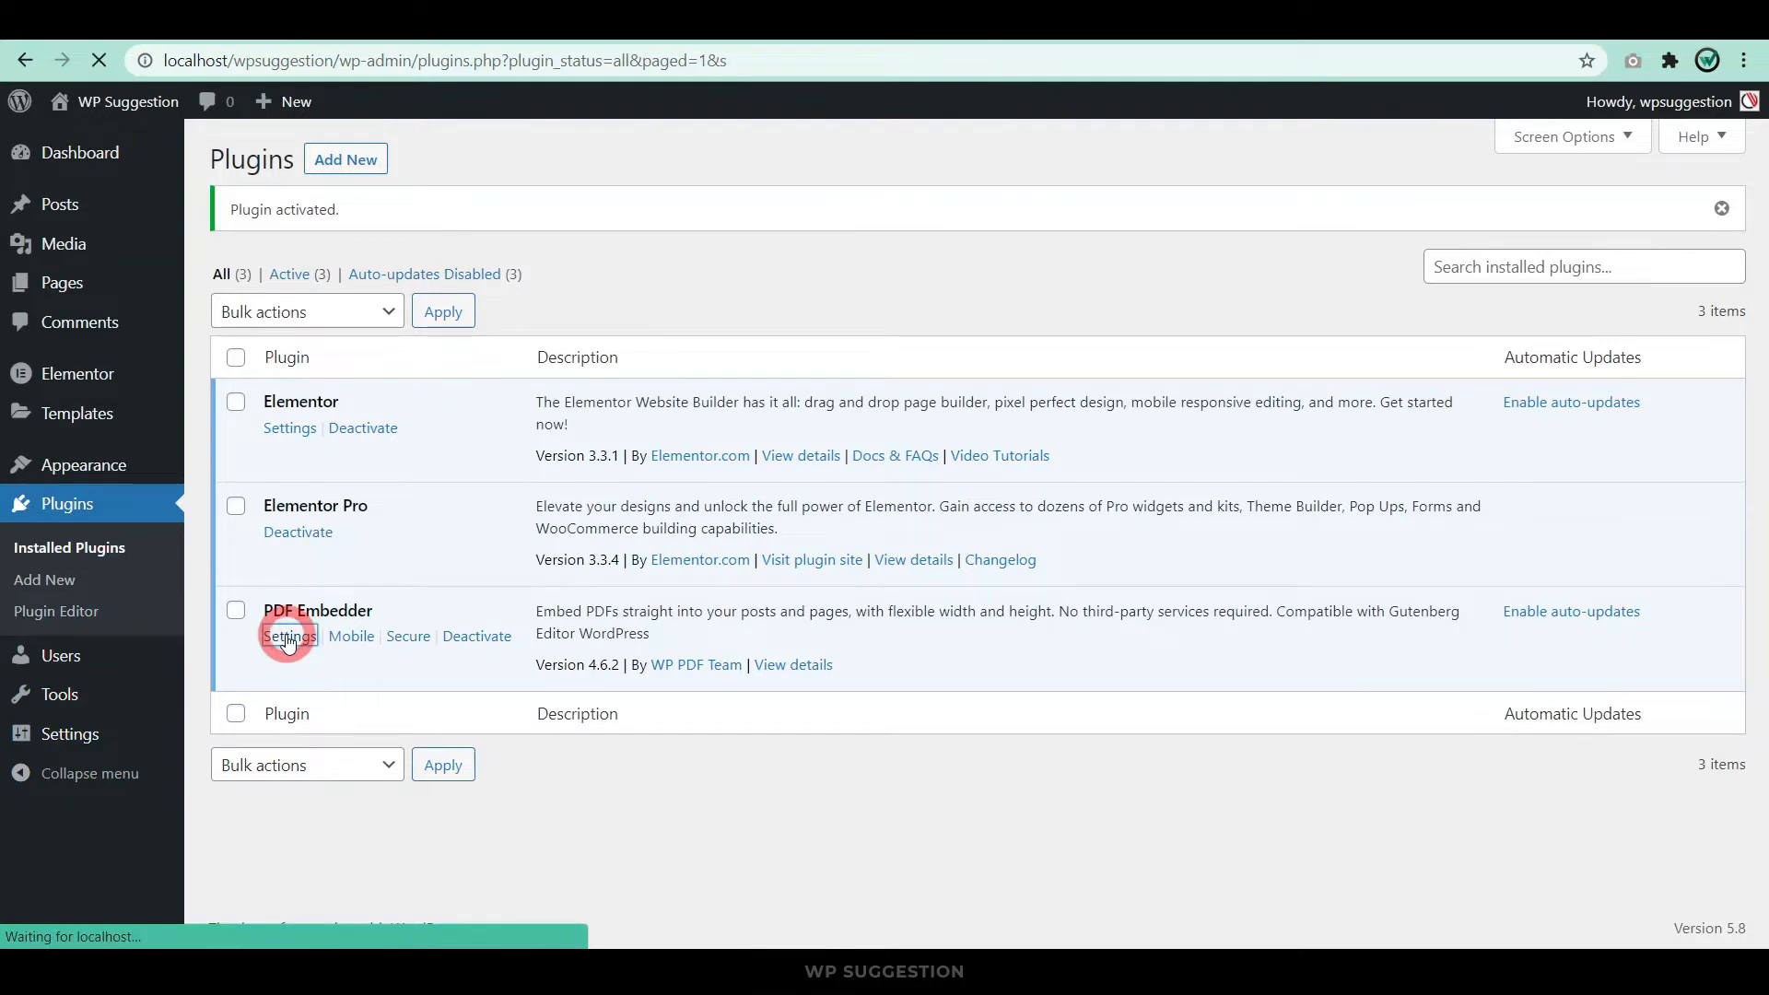
Review width/height max defaults, keep Toolbar Location at Bottom, and return to the Elementor editor.
{"action": "left_click", "coordinate": [289, 635]}
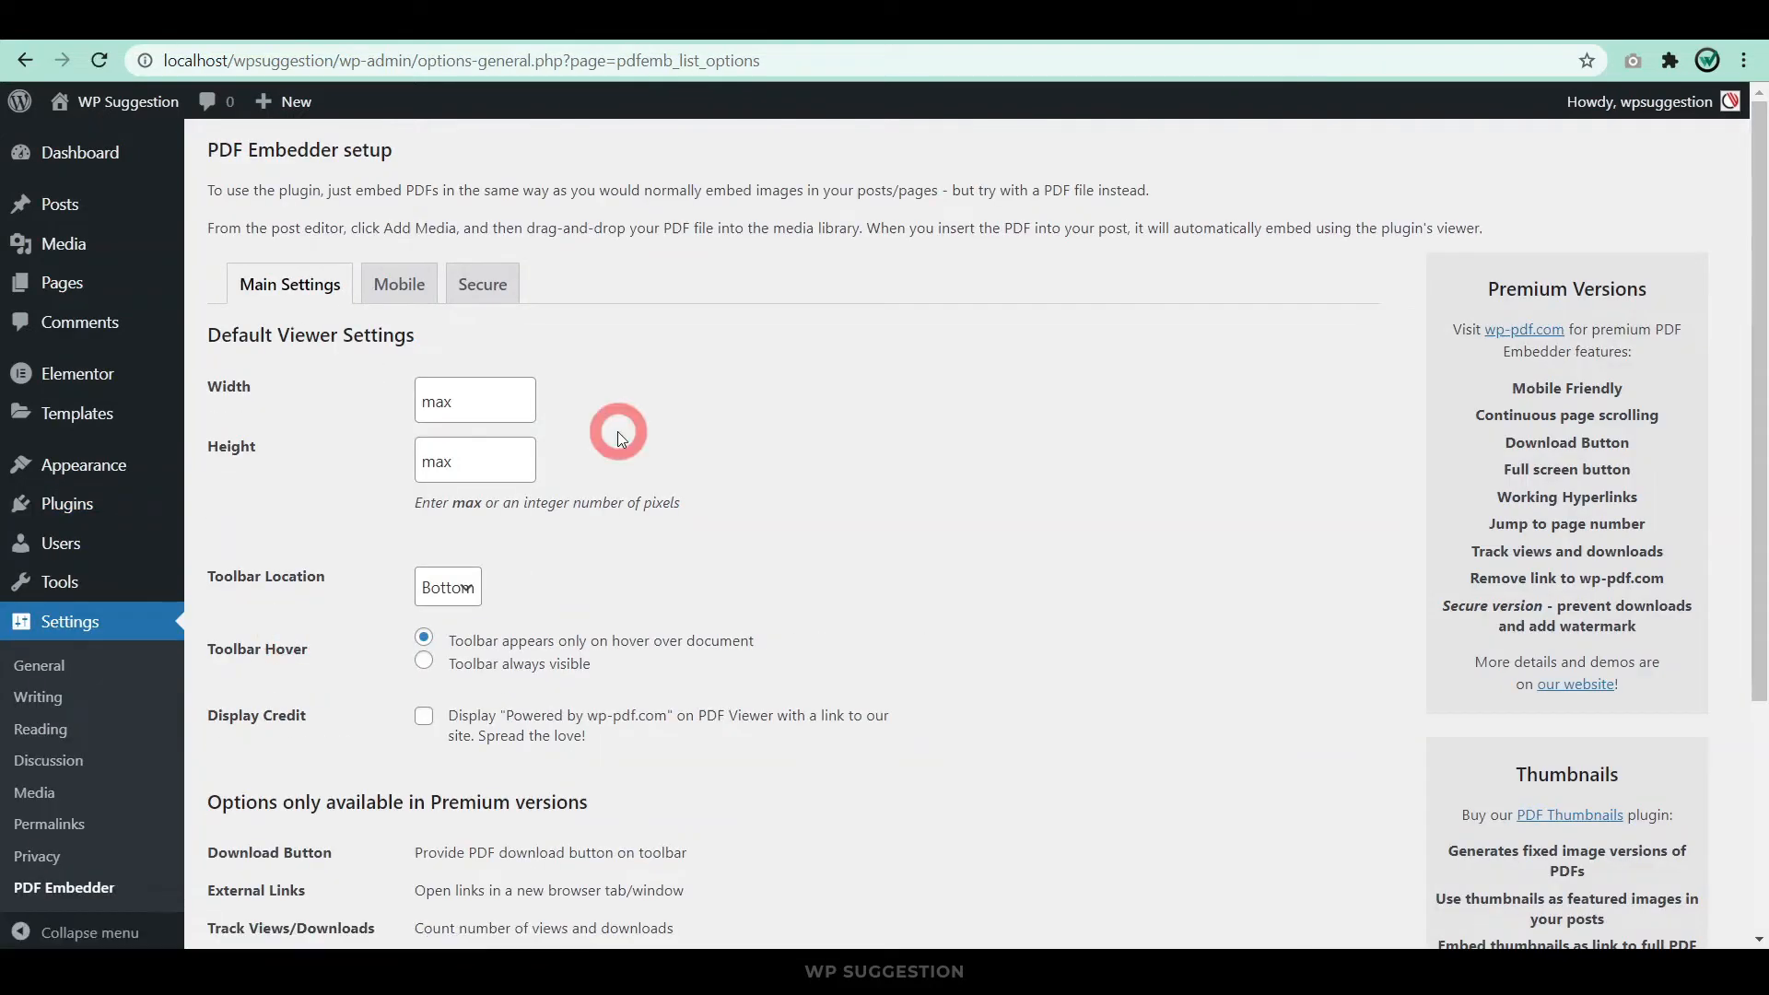
{"action": "scroll", "scroll_direction": "down", "scroll_amount": 3}
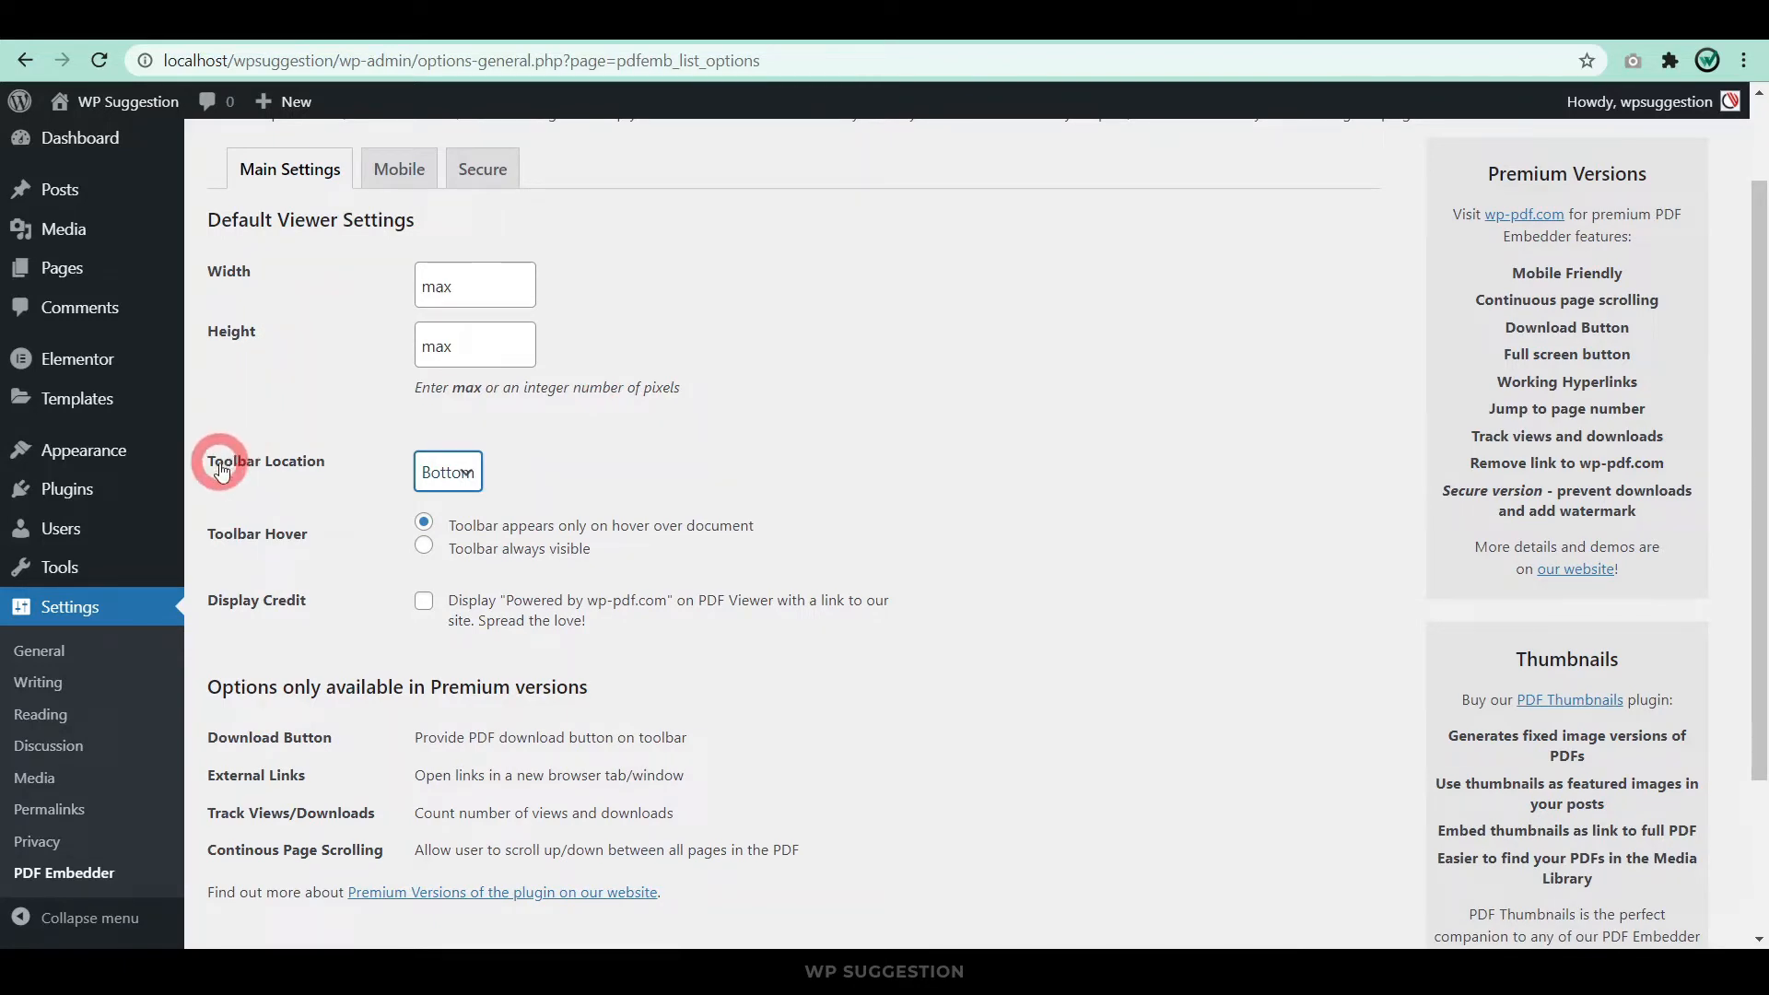
{"action": "mouse_move", "coordinate": [211, 468]}
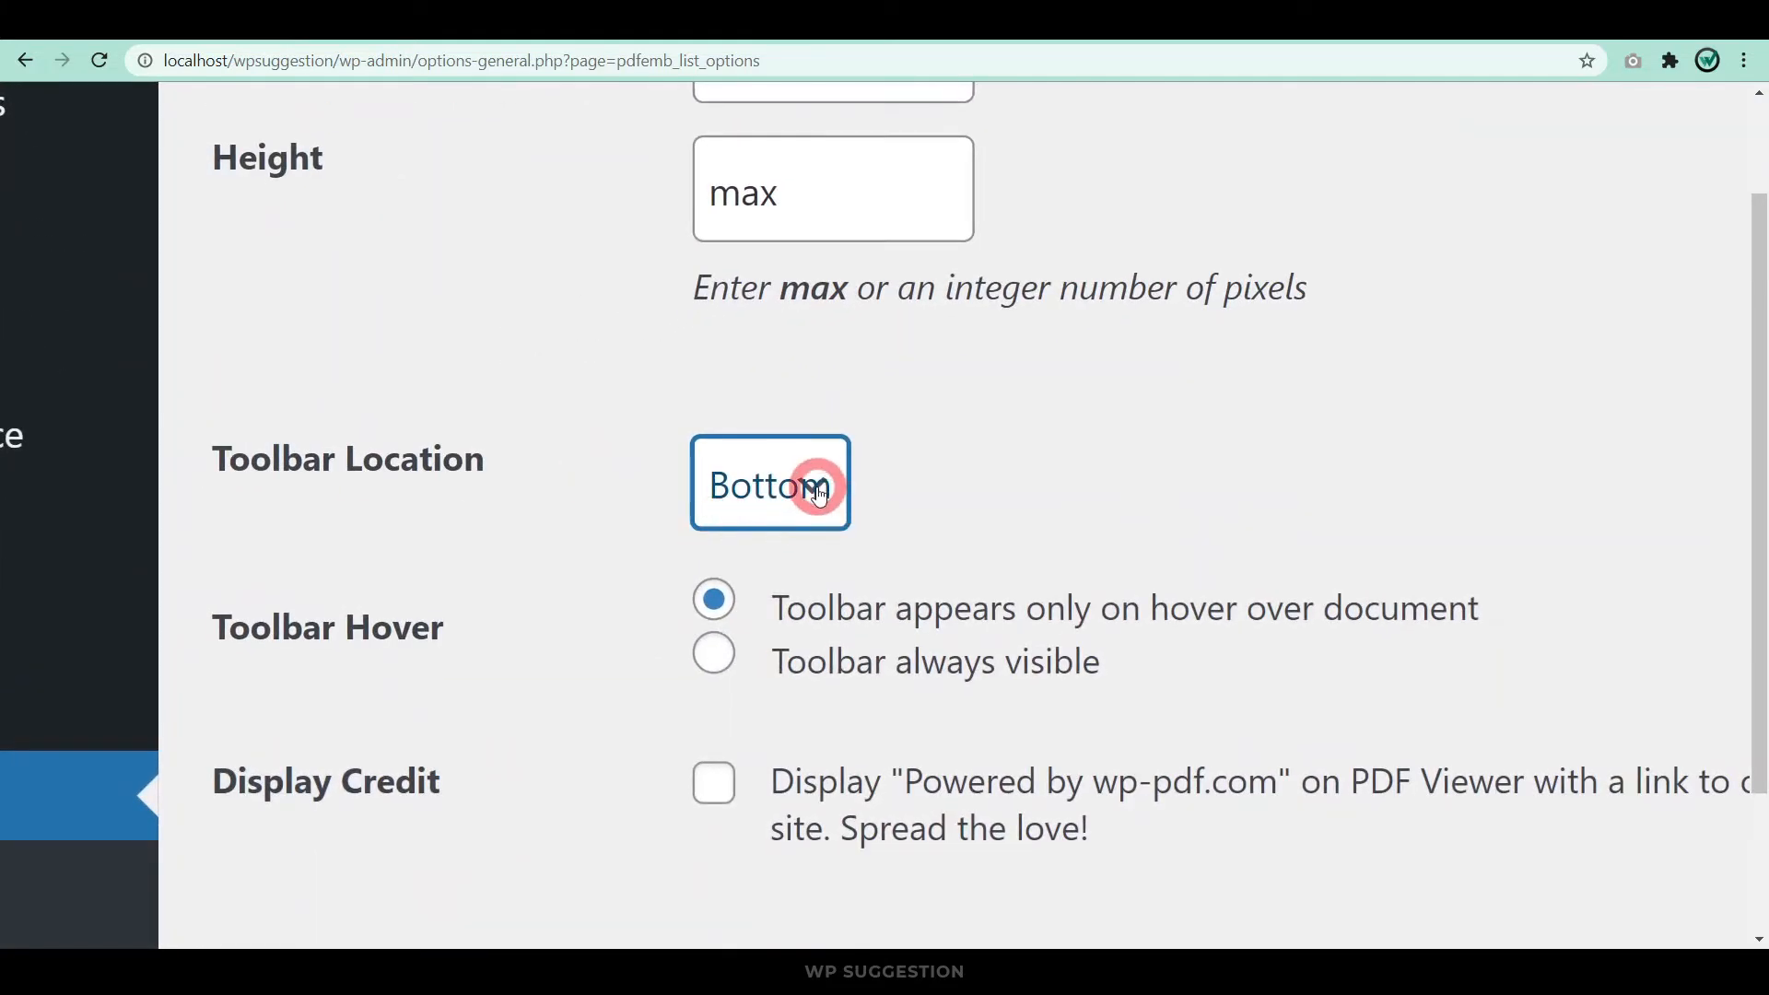
{"action": "left_click", "coordinate": [770, 483]}
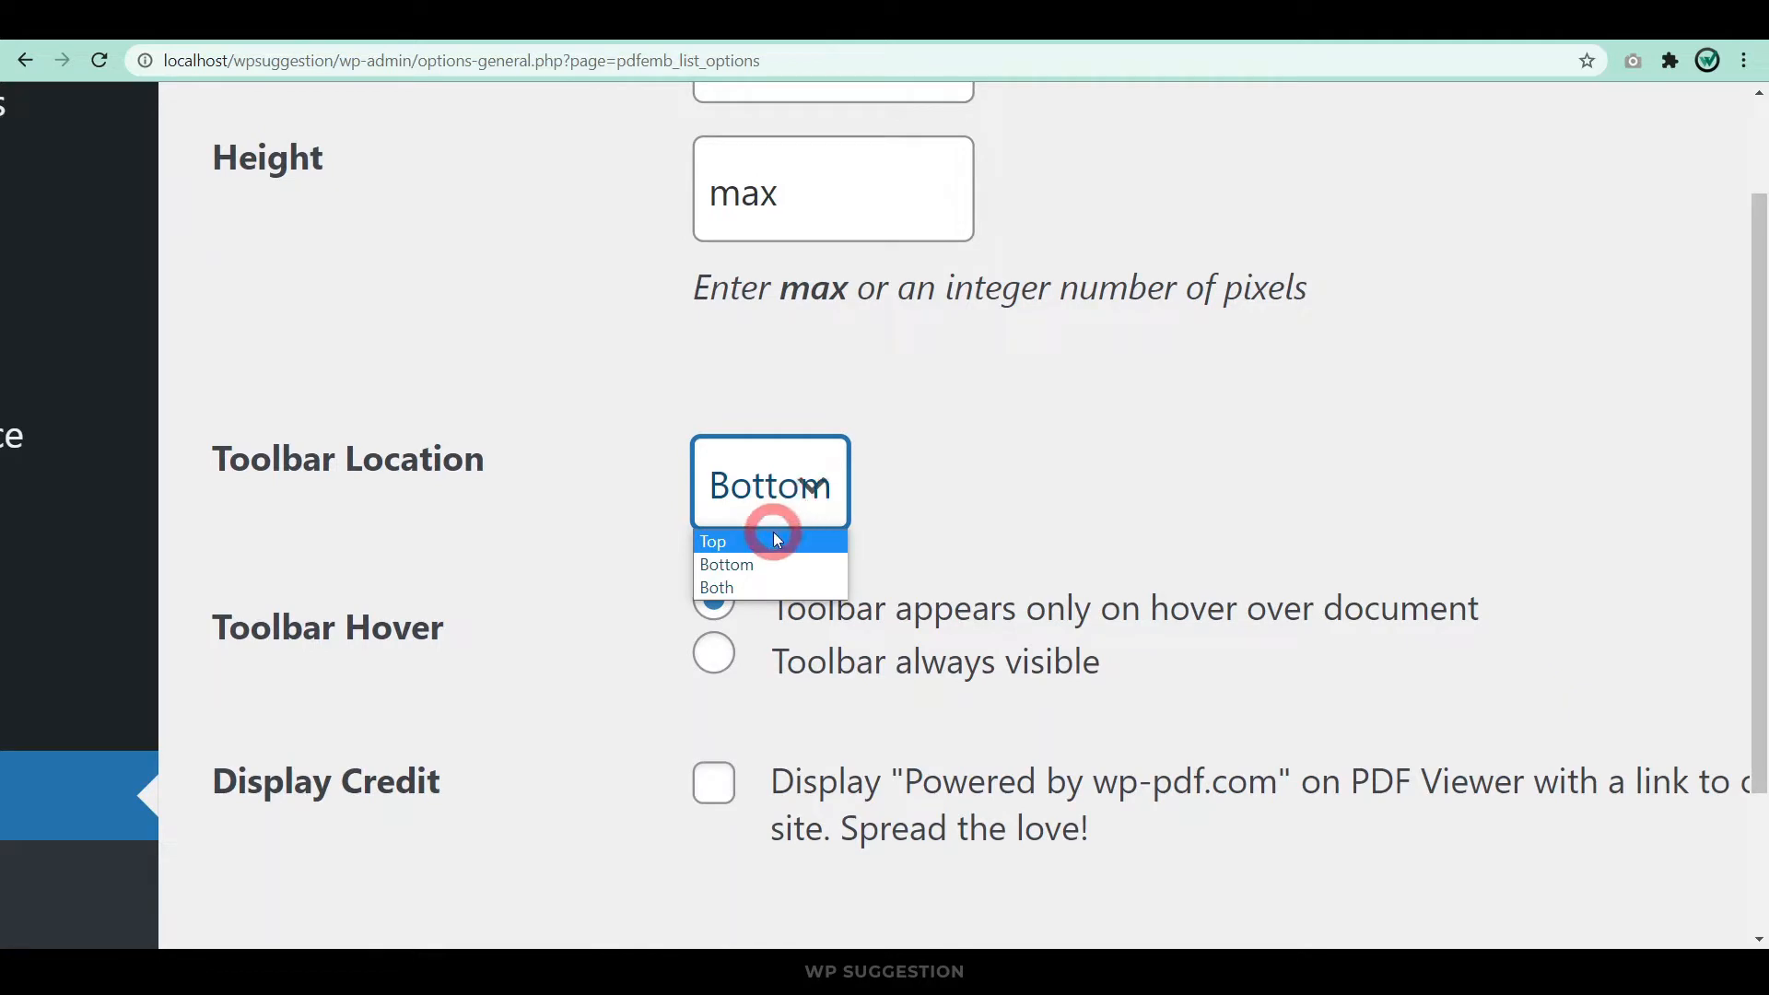
{"action": "mouse_move", "coordinate": [767, 563]}
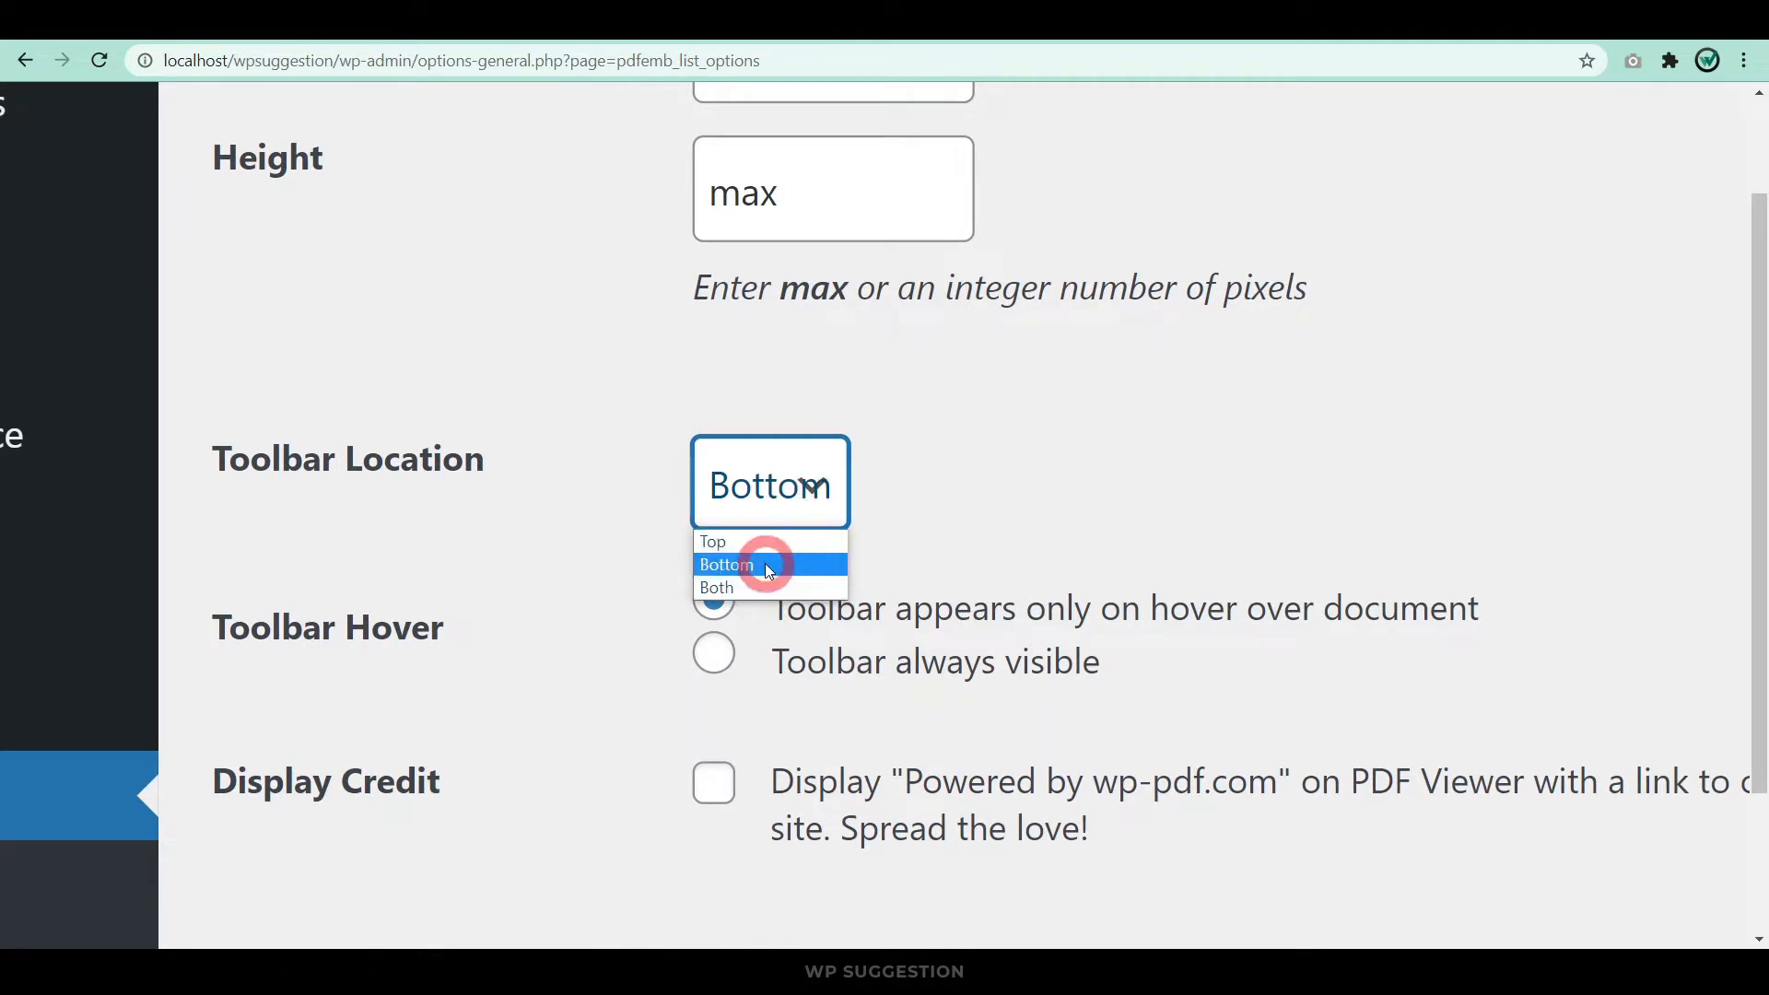
{"action": "left_click", "coordinate": [726, 564]}
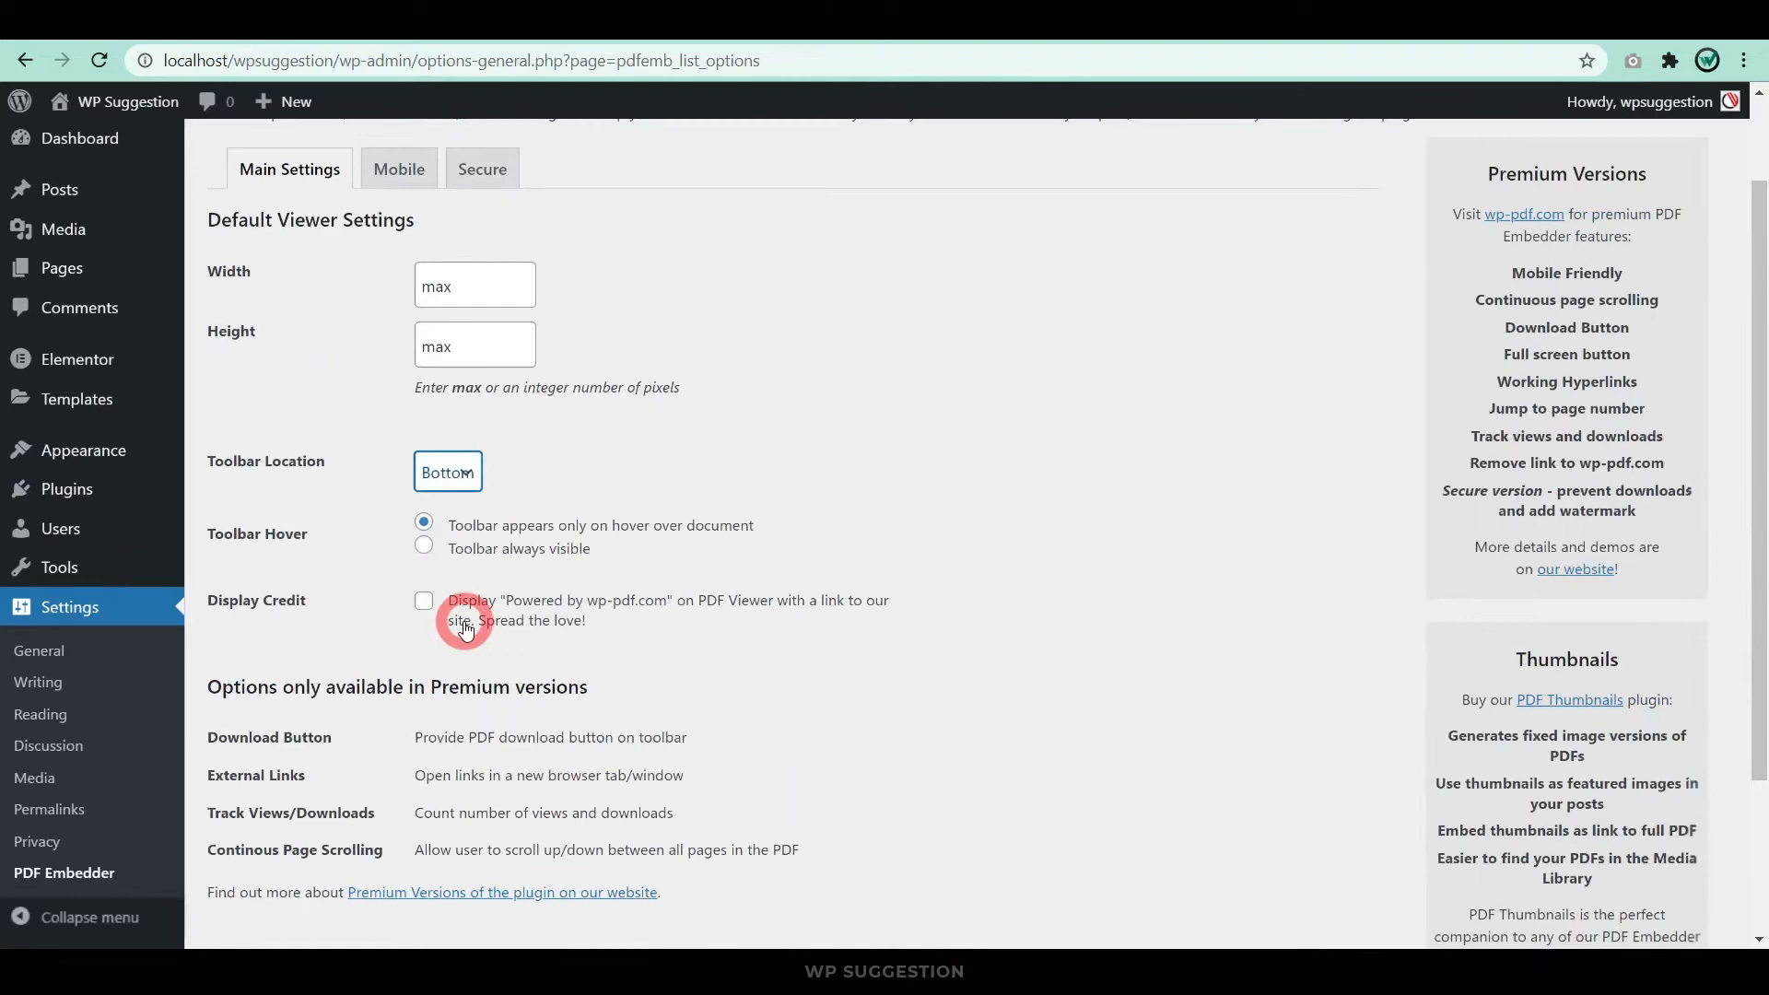
{"action": "left_click", "coordinate": [265, 829]}
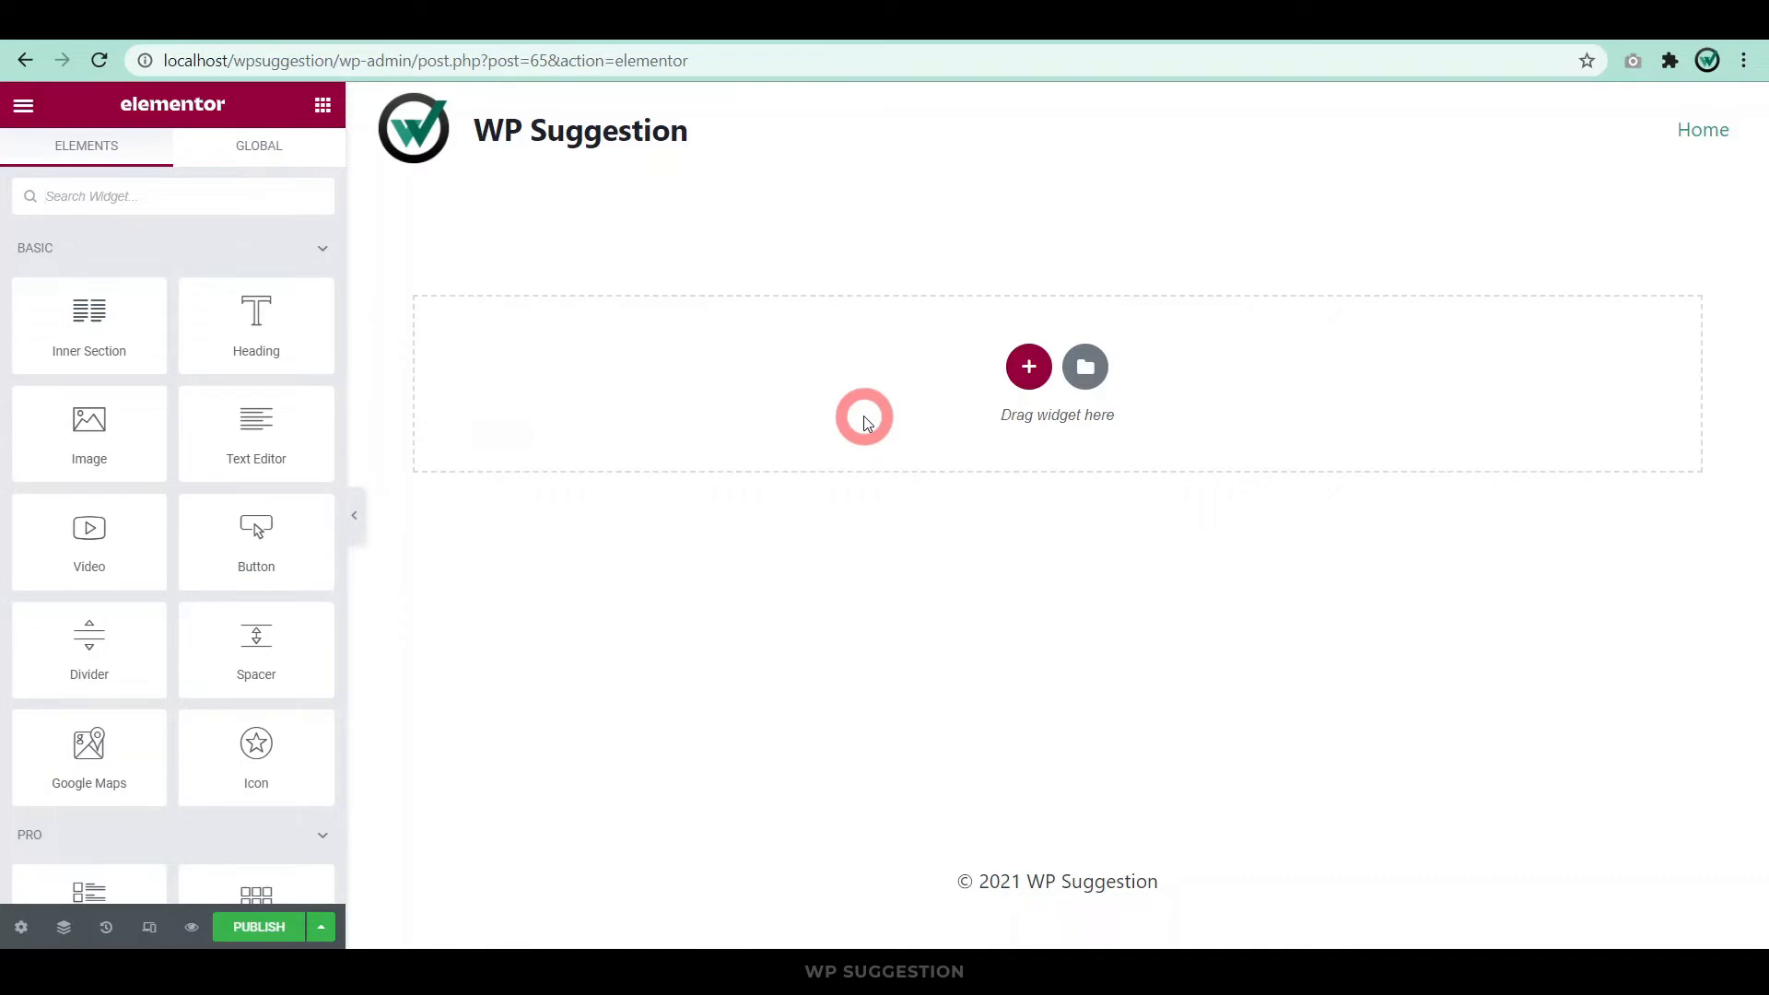
{"action": "mouse_move", "coordinate": [936, 405]}
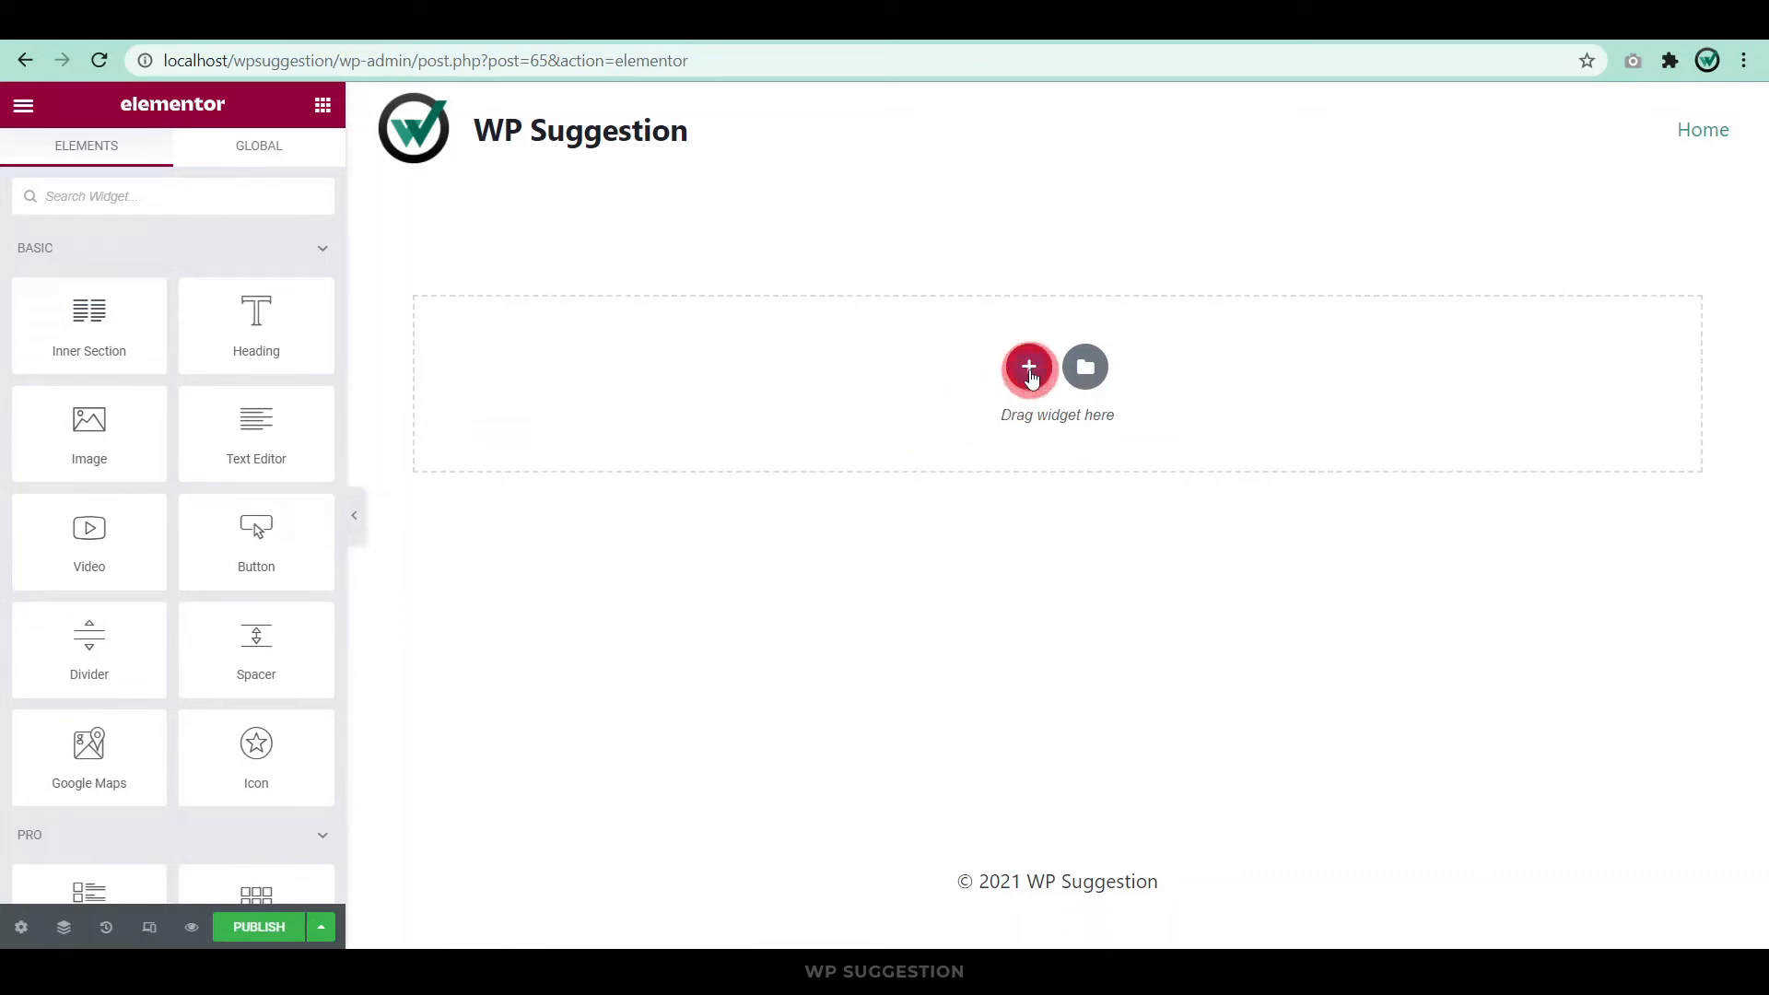
Add a single-column section with 100px top/bottom margin holding a Text Editor widget with cleared text.
{"action": "left_click", "coordinate": [1028, 369]}
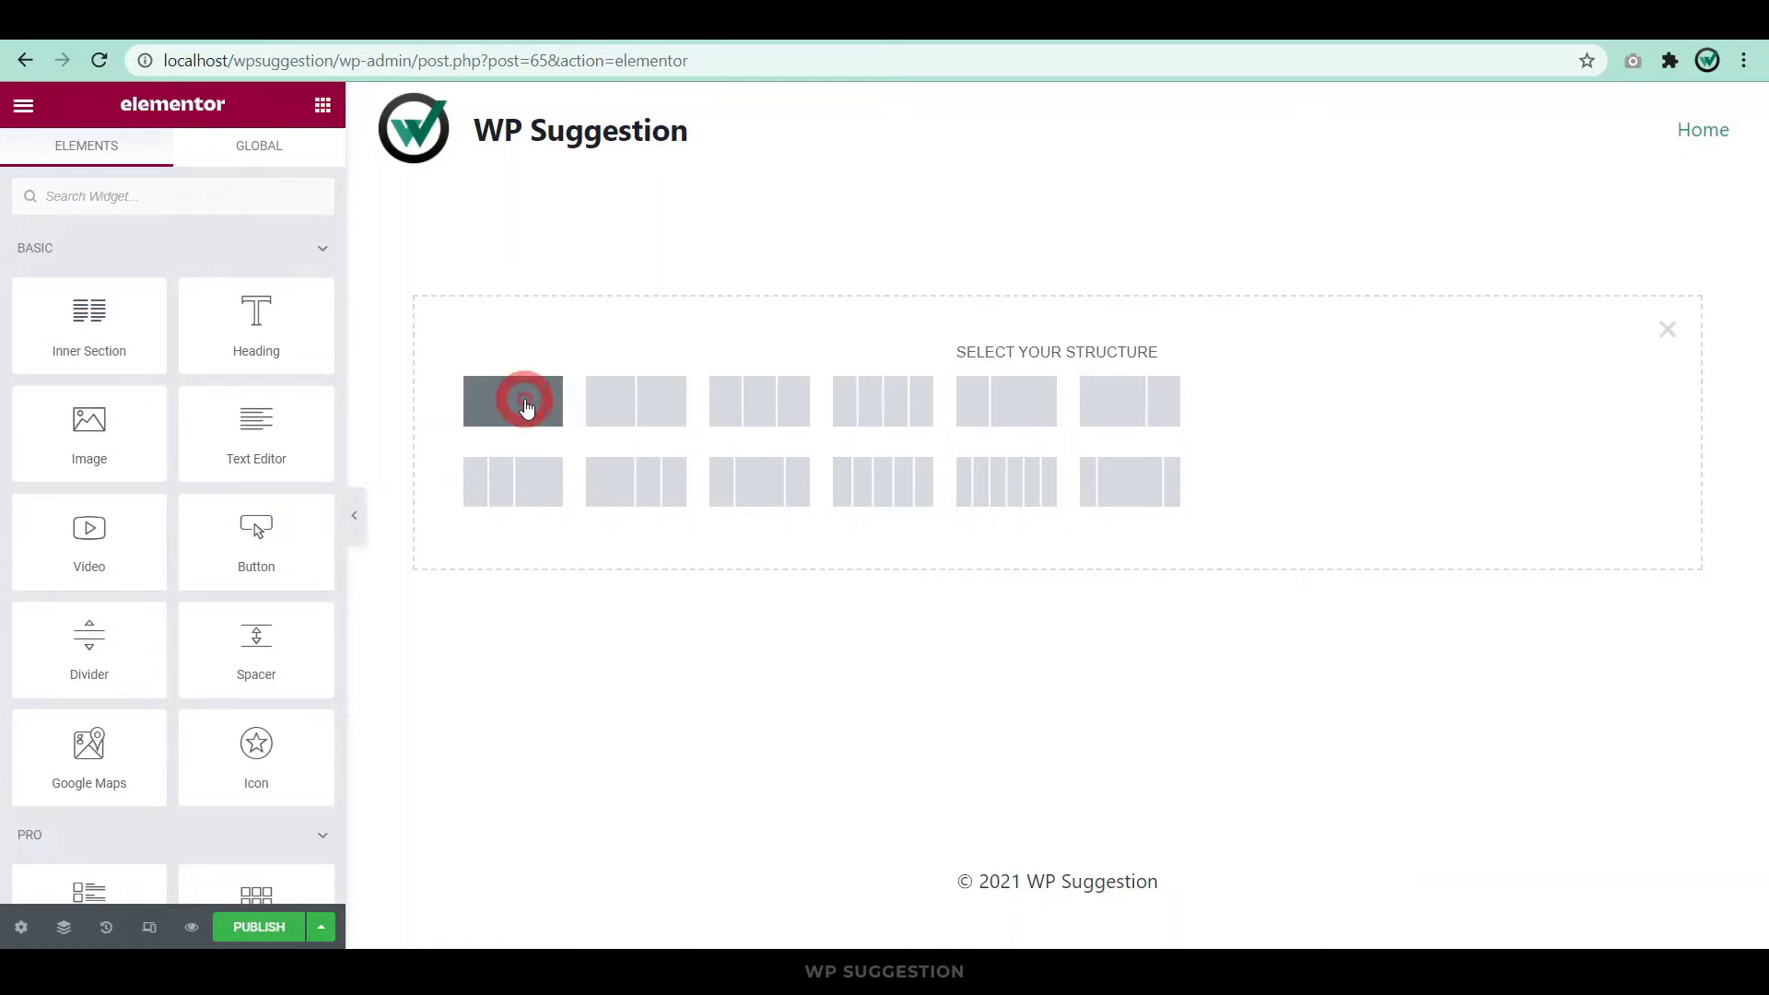
{"action": "left_click", "coordinate": [511, 399]}
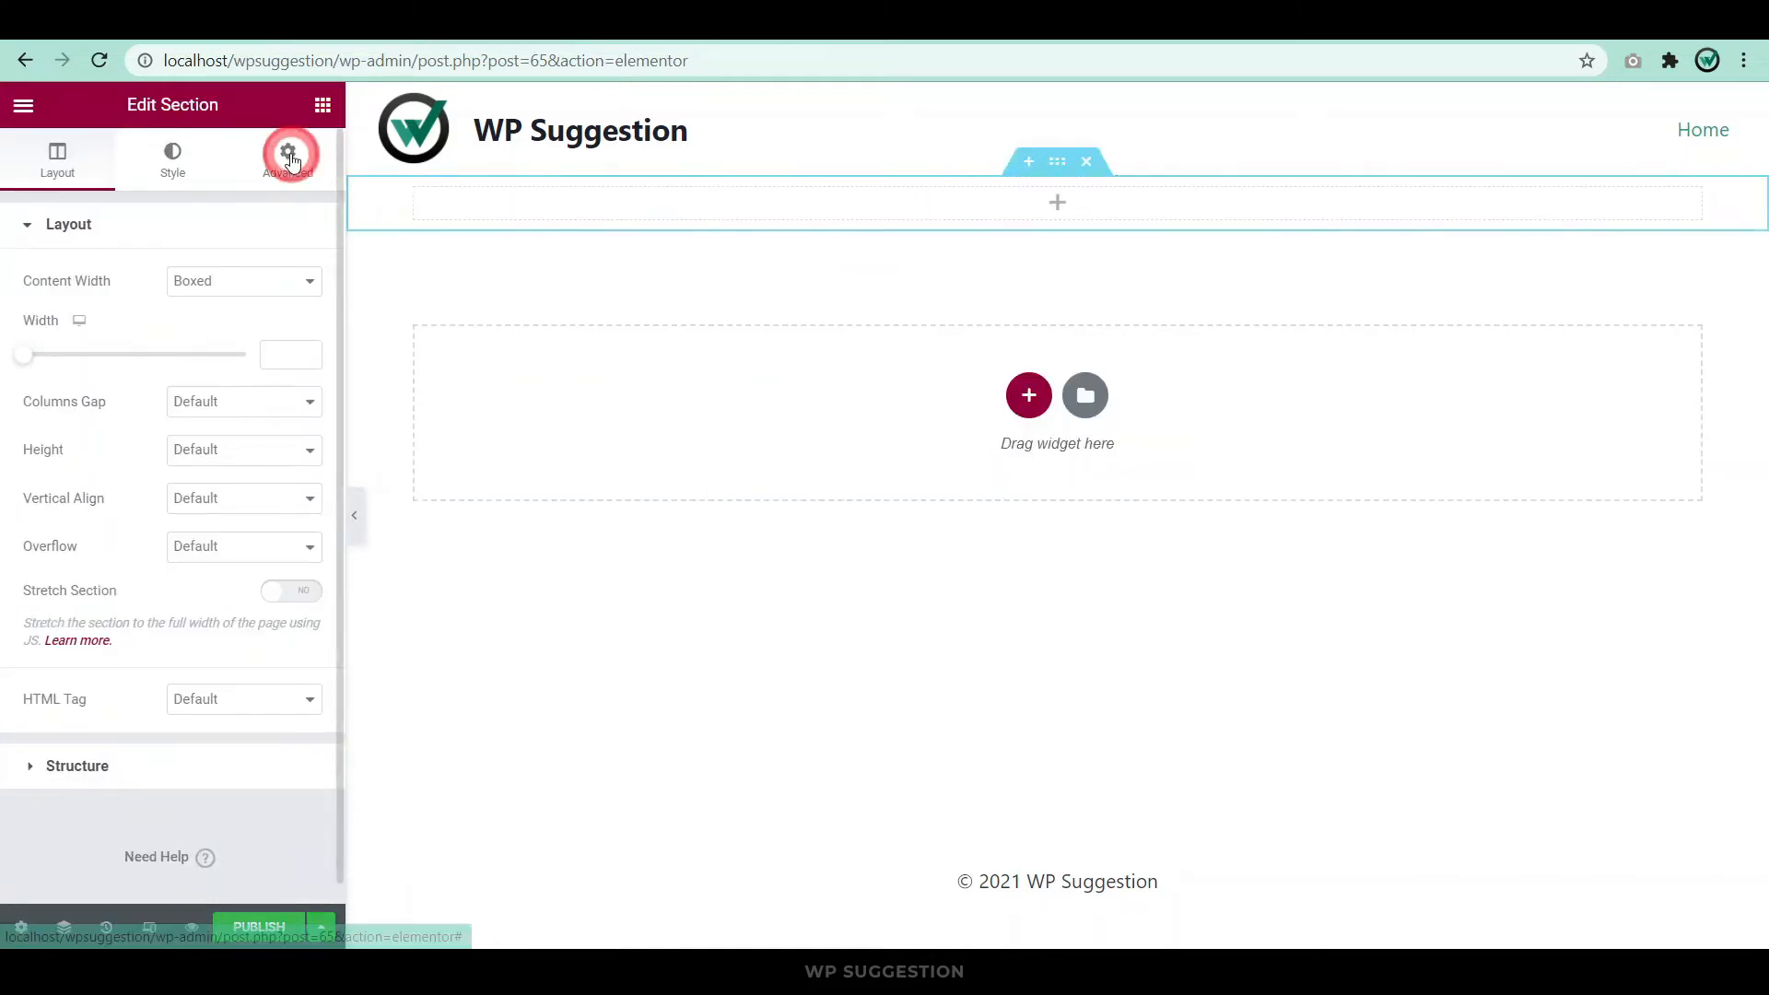
{"action": "left_click", "coordinate": [288, 159]}
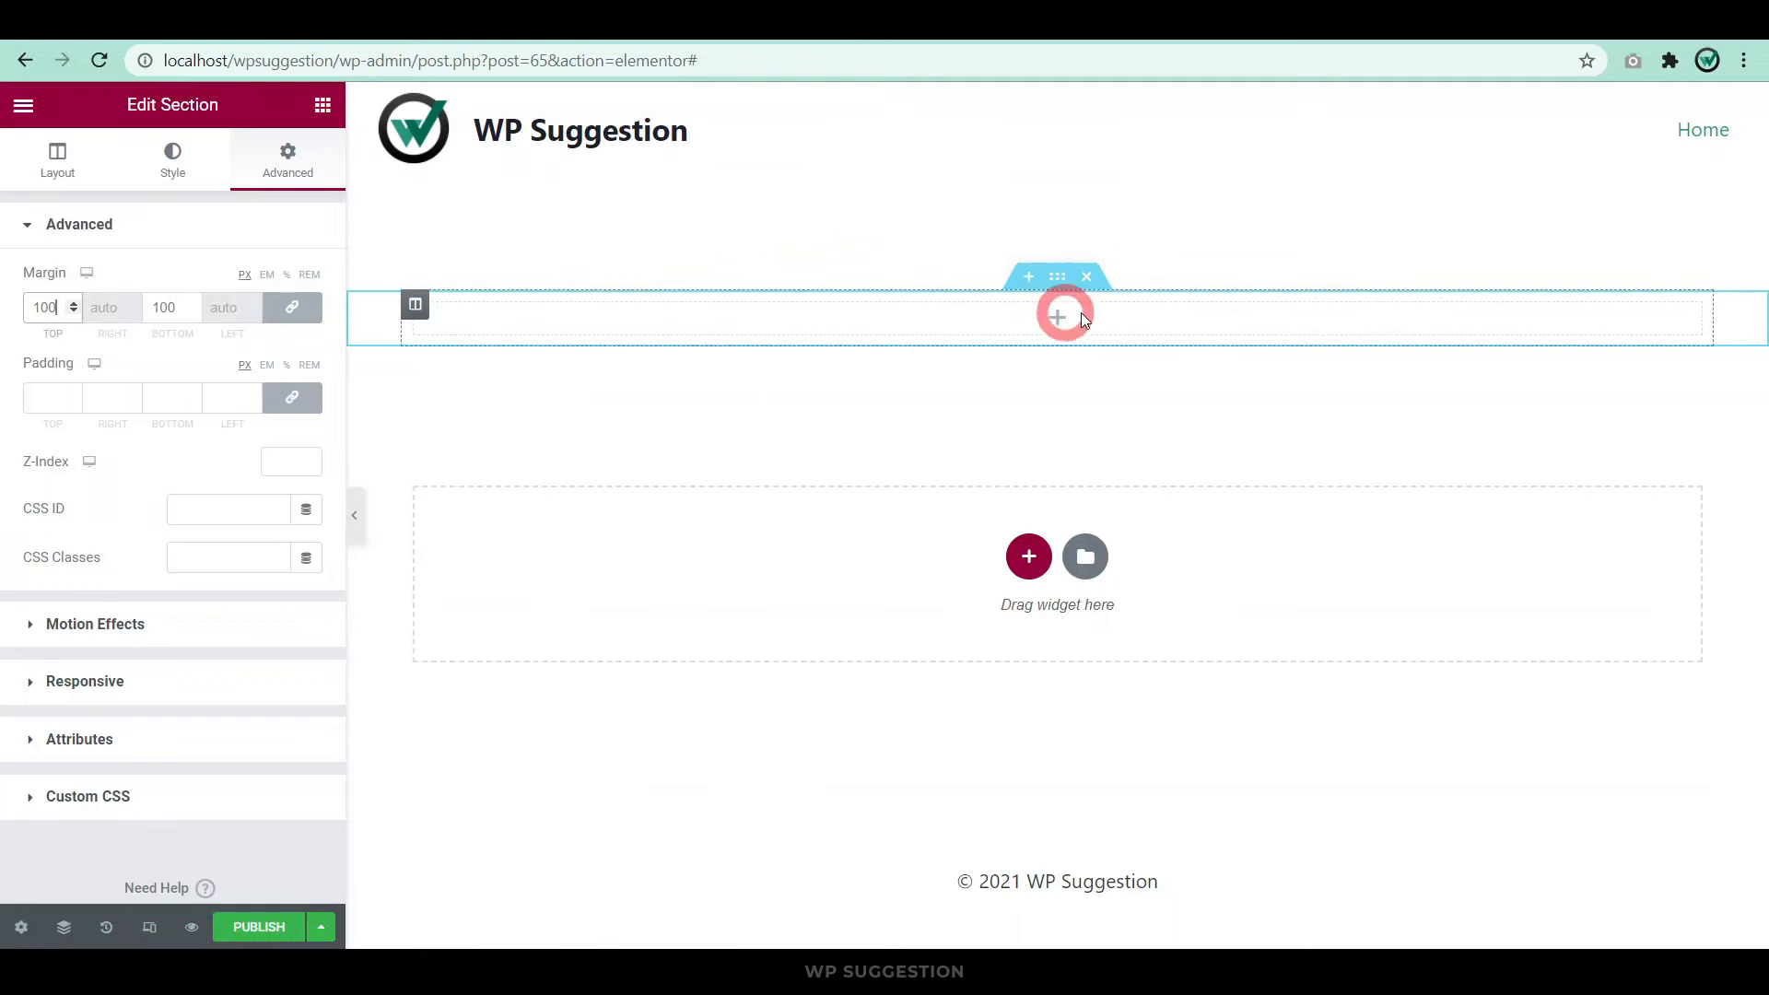
{"action": "left_click", "coordinate": [57, 158]}
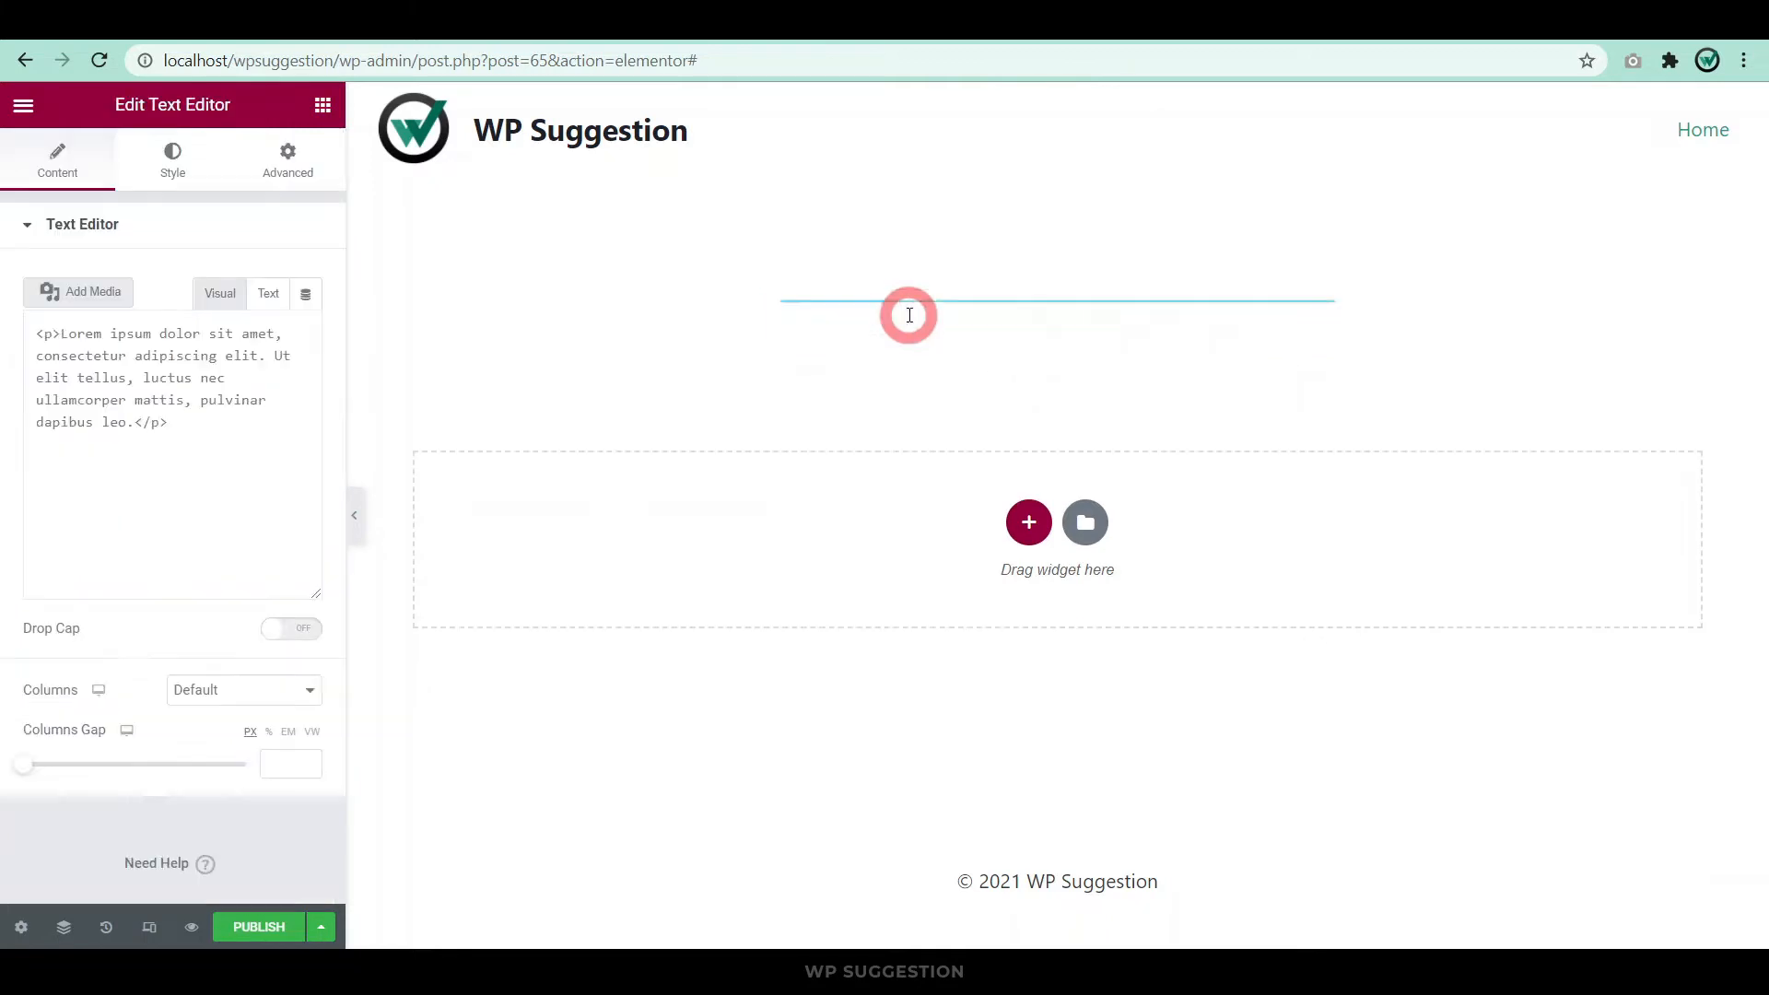
{"action": "left_click", "coordinate": [219, 293]}
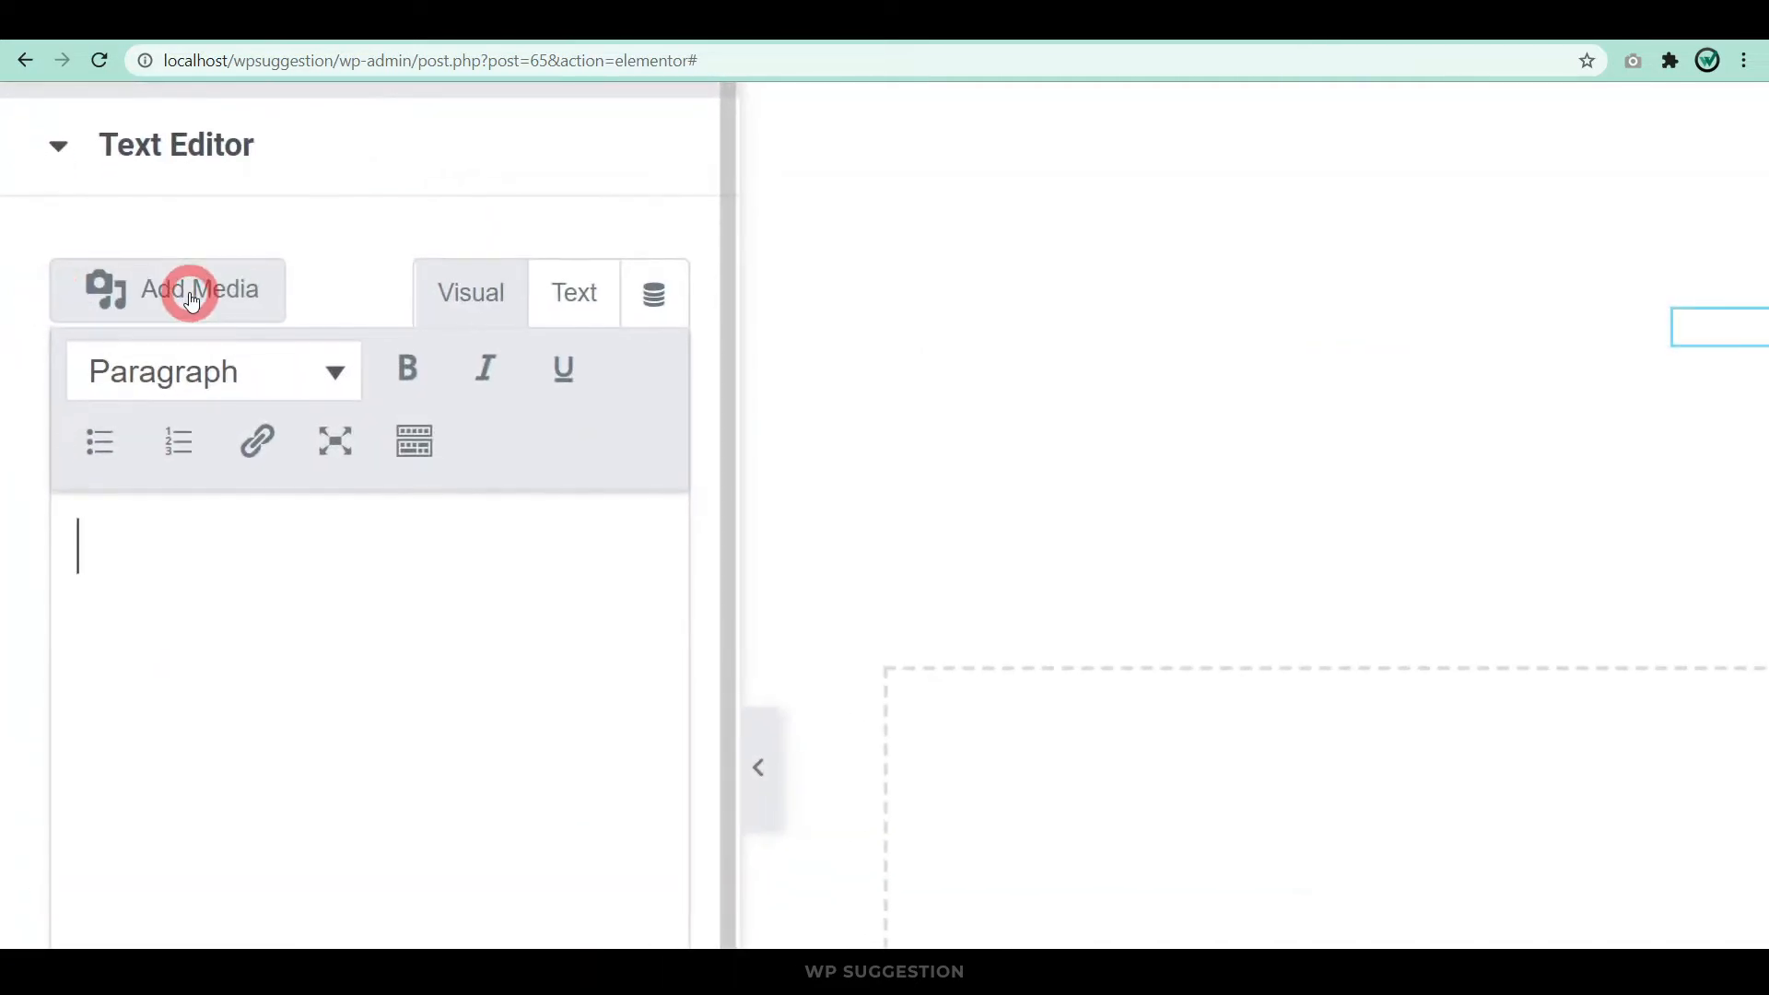
Upload WordPress 5.8.pdf via Add Media and insert it as a pdf-embedder shortcode.
{"action": "left_click", "coordinate": [167, 289]}
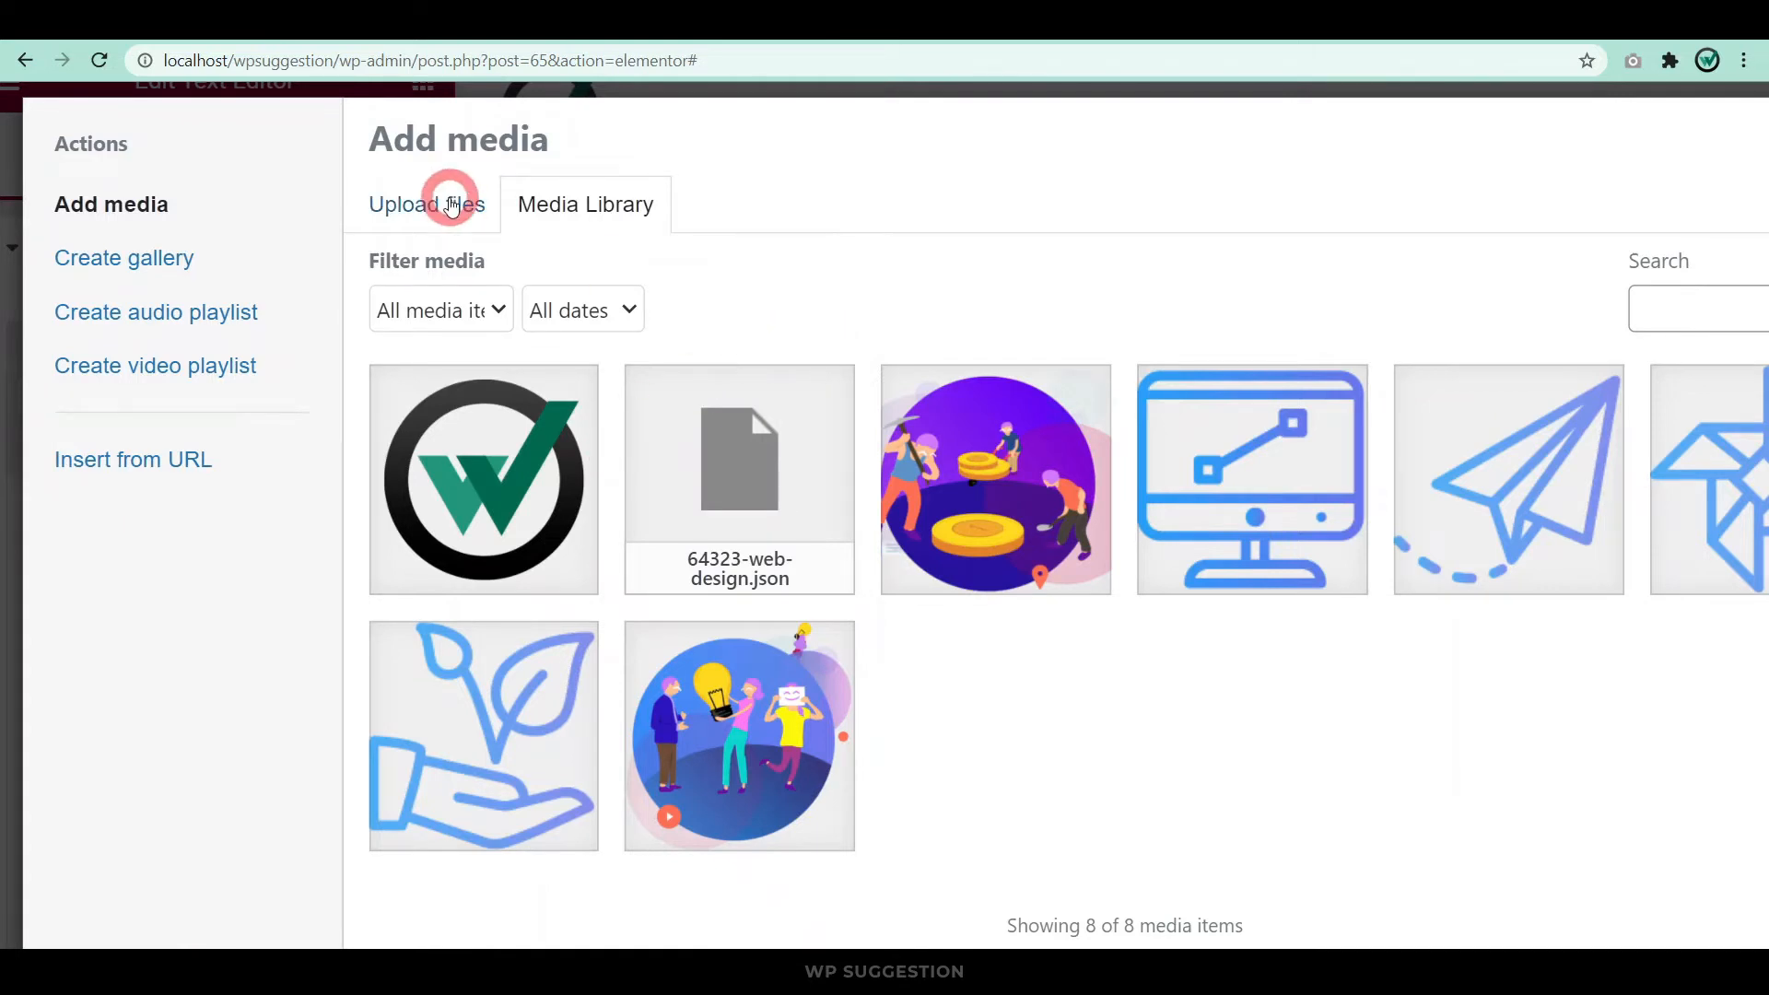
{"action": "left_click", "coordinate": [426, 205]}
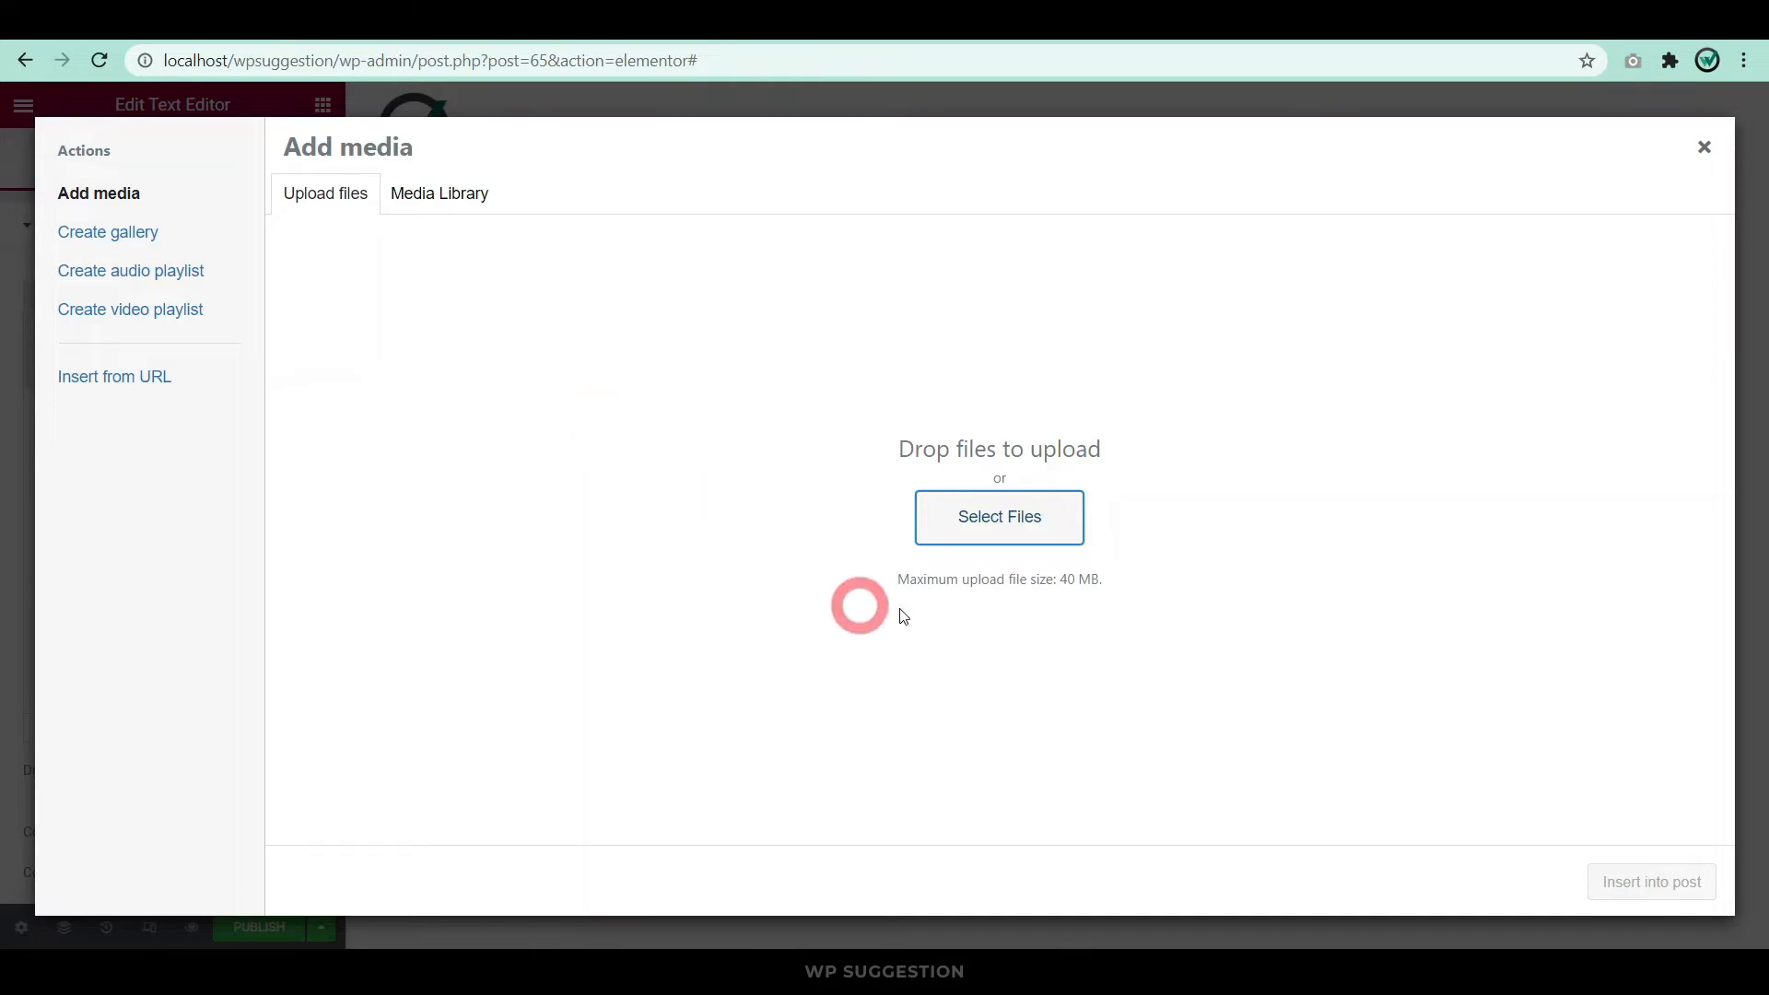
{"action": "left_click", "coordinate": [998, 516]}
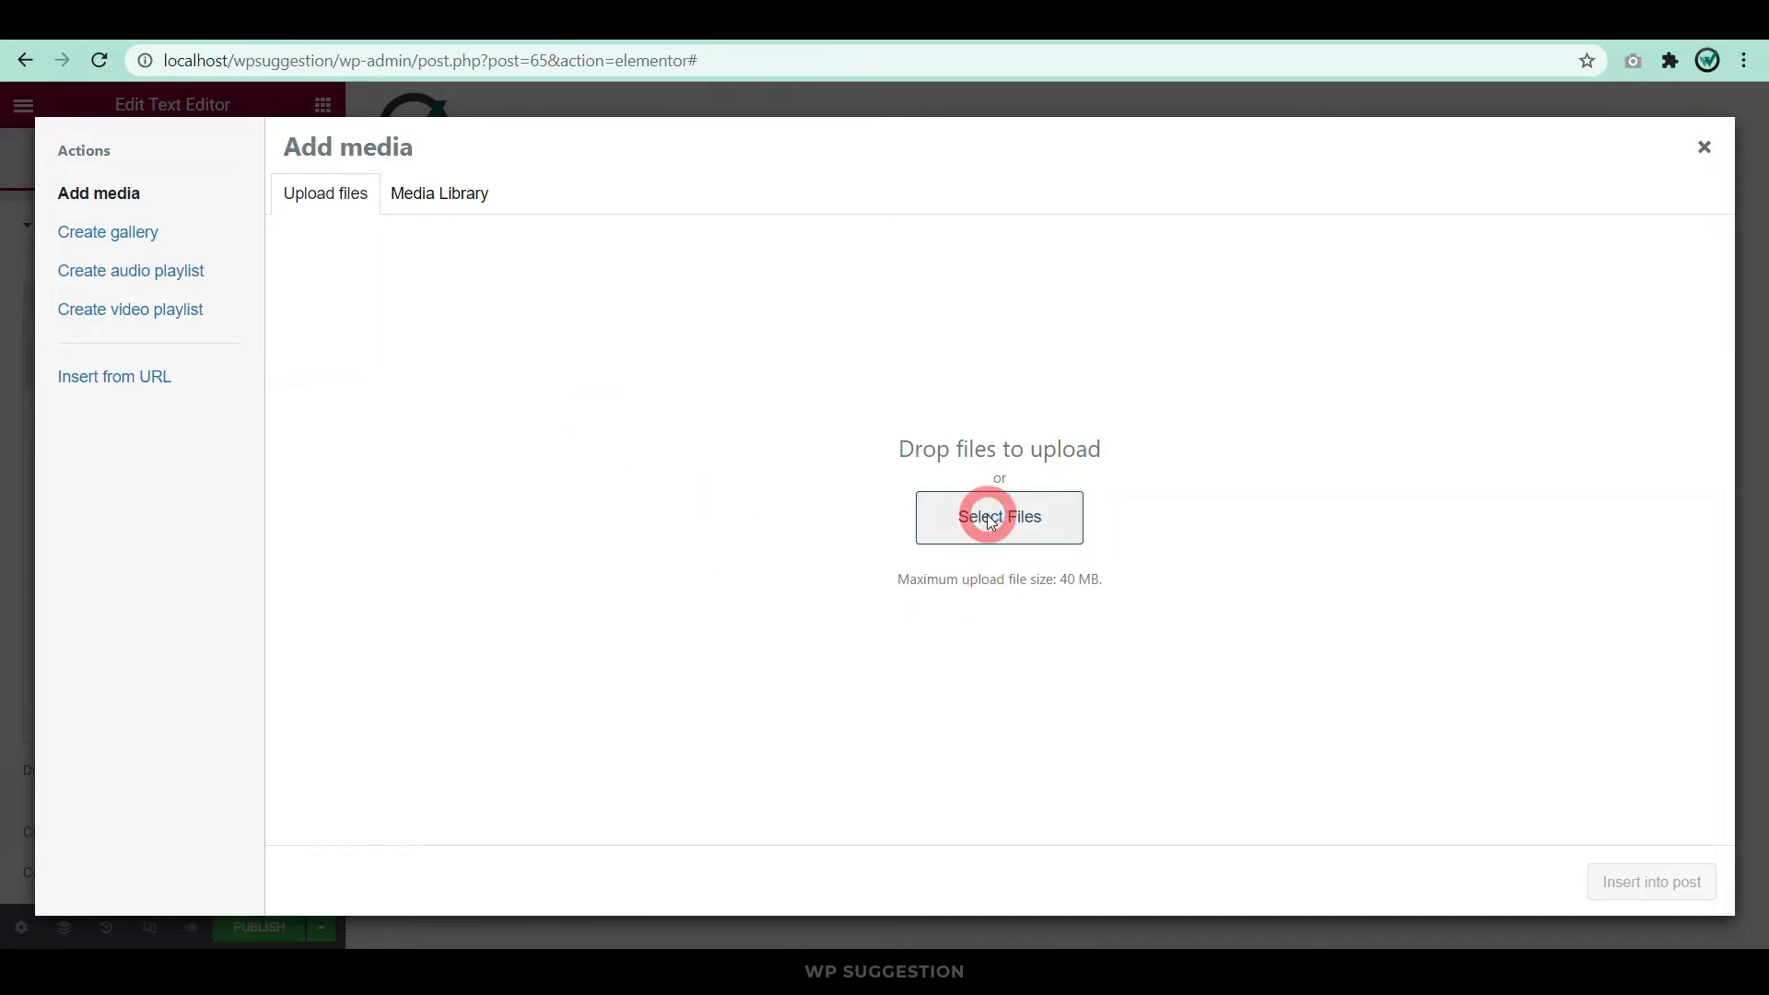
{"action": "left_click", "coordinate": [997, 516]}
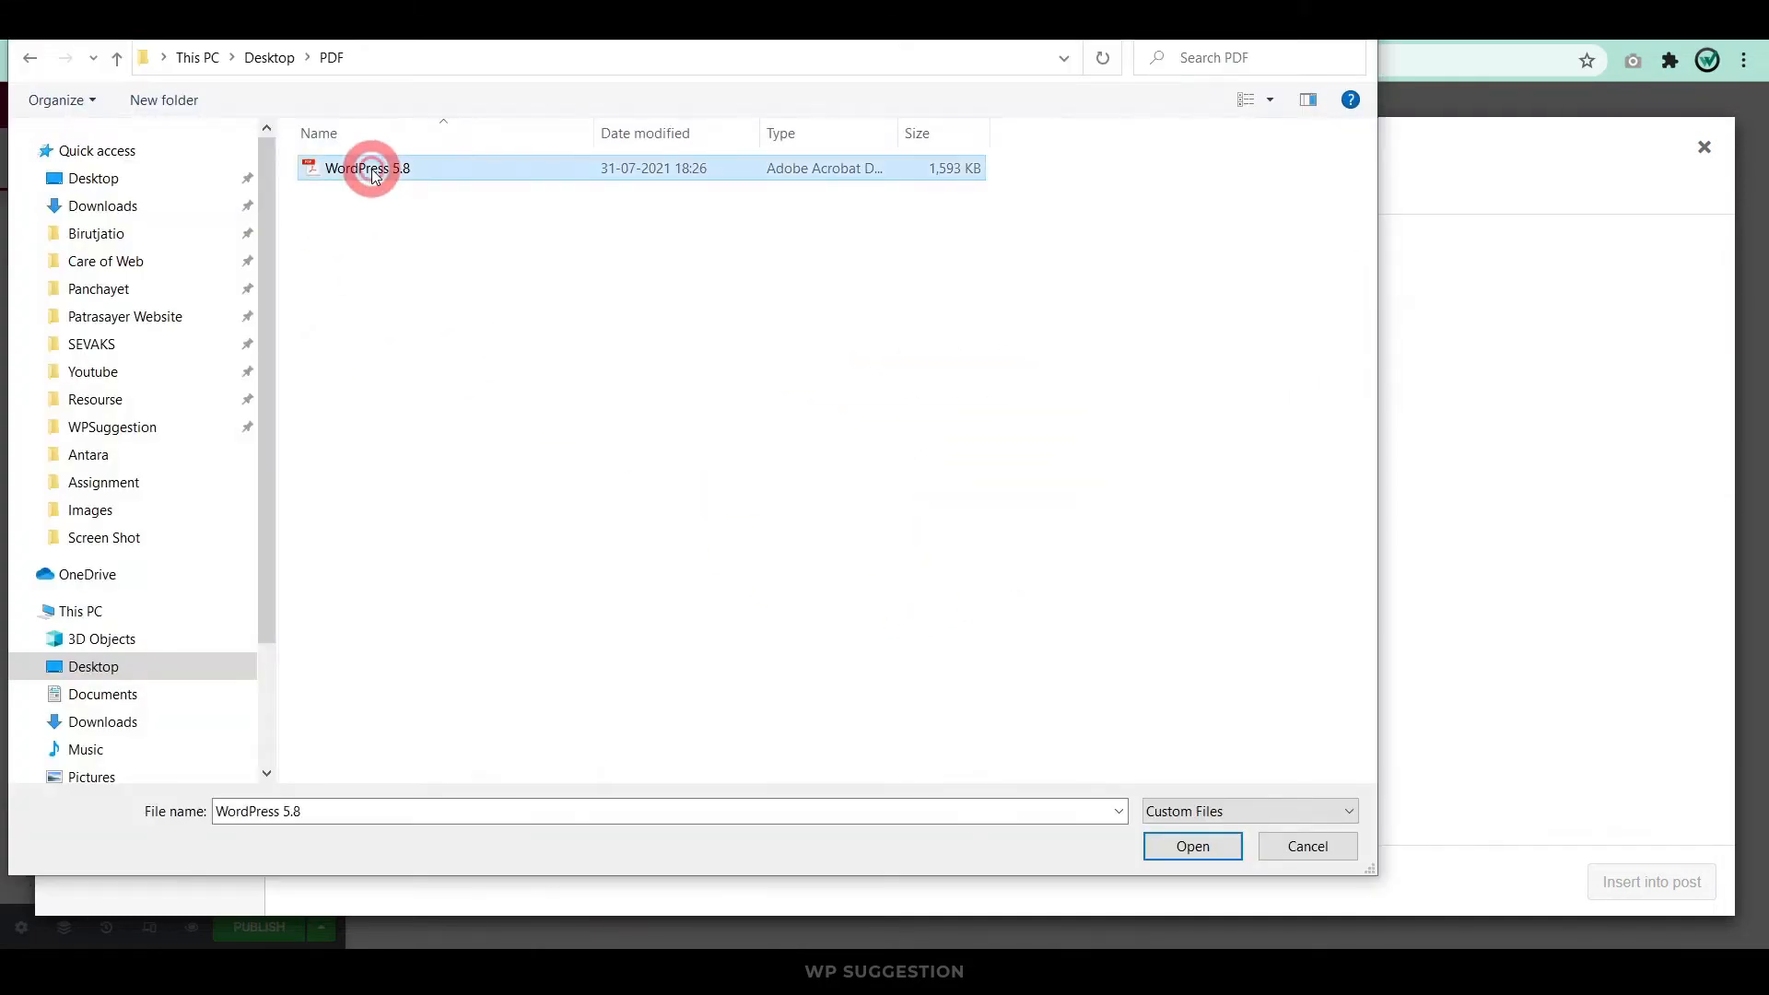
{"action": "left_click", "coordinate": [1192, 846]}
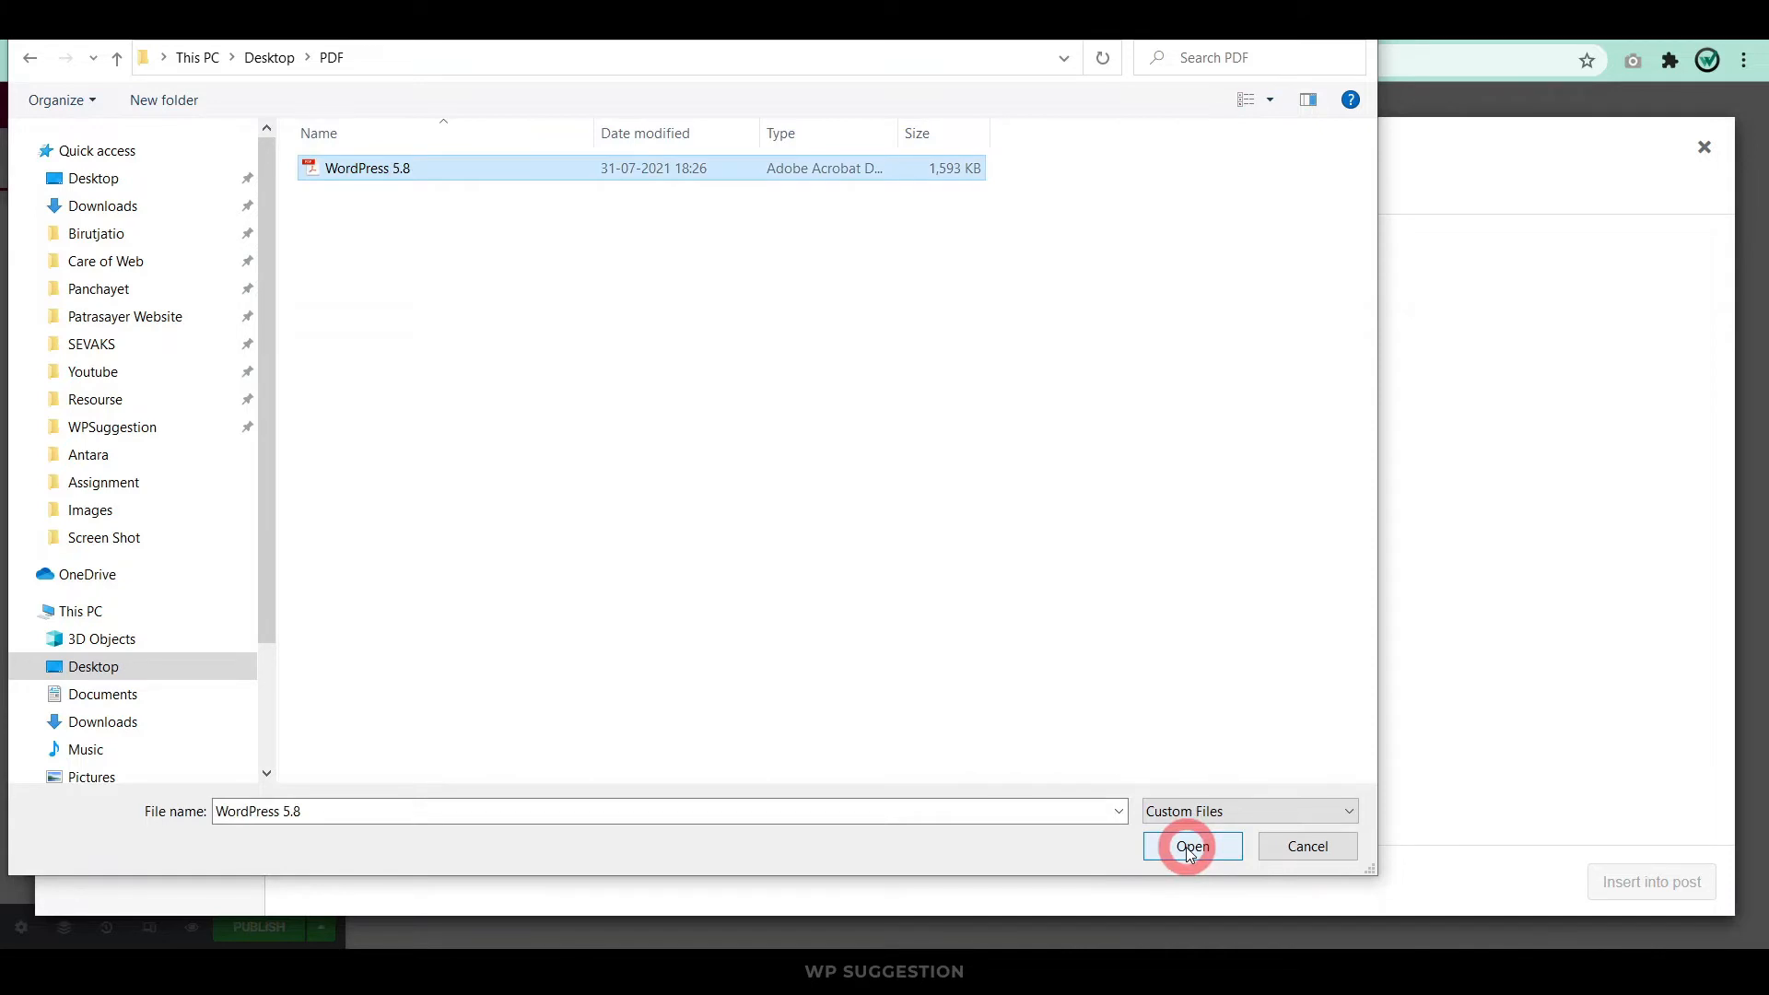
{"action": "left_click", "coordinate": [1192, 845]}
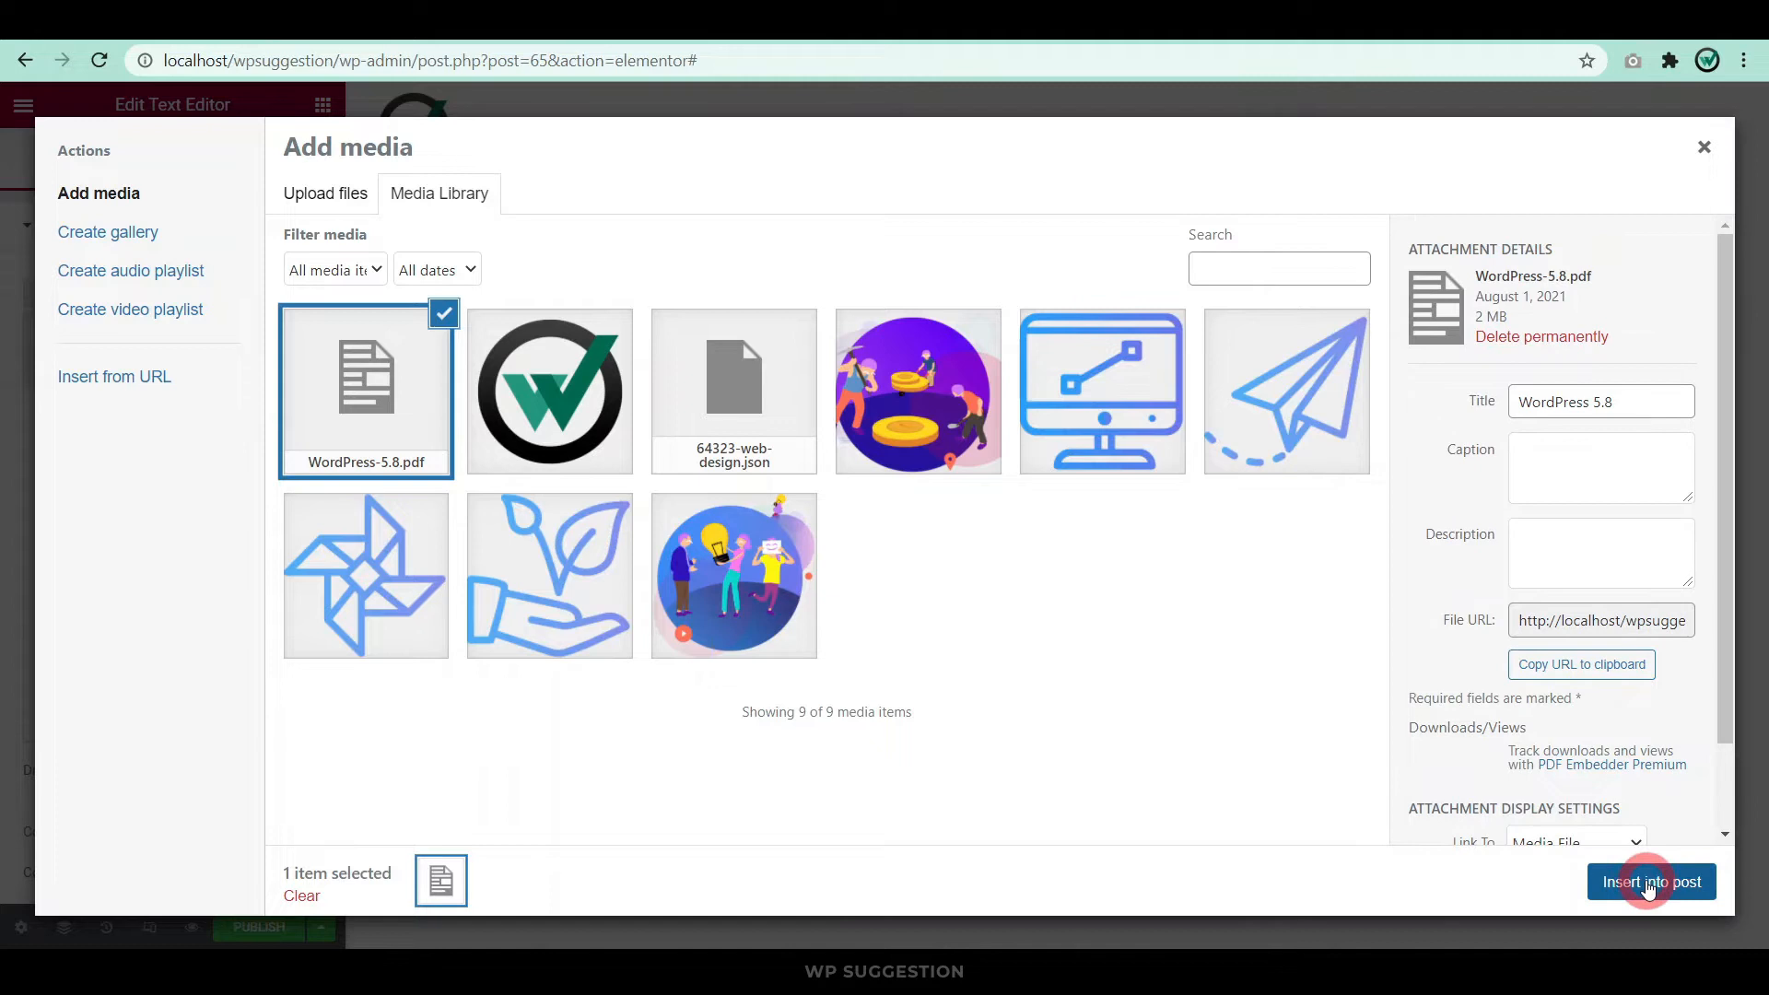
{"action": "left_click", "coordinate": [1651, 881]}
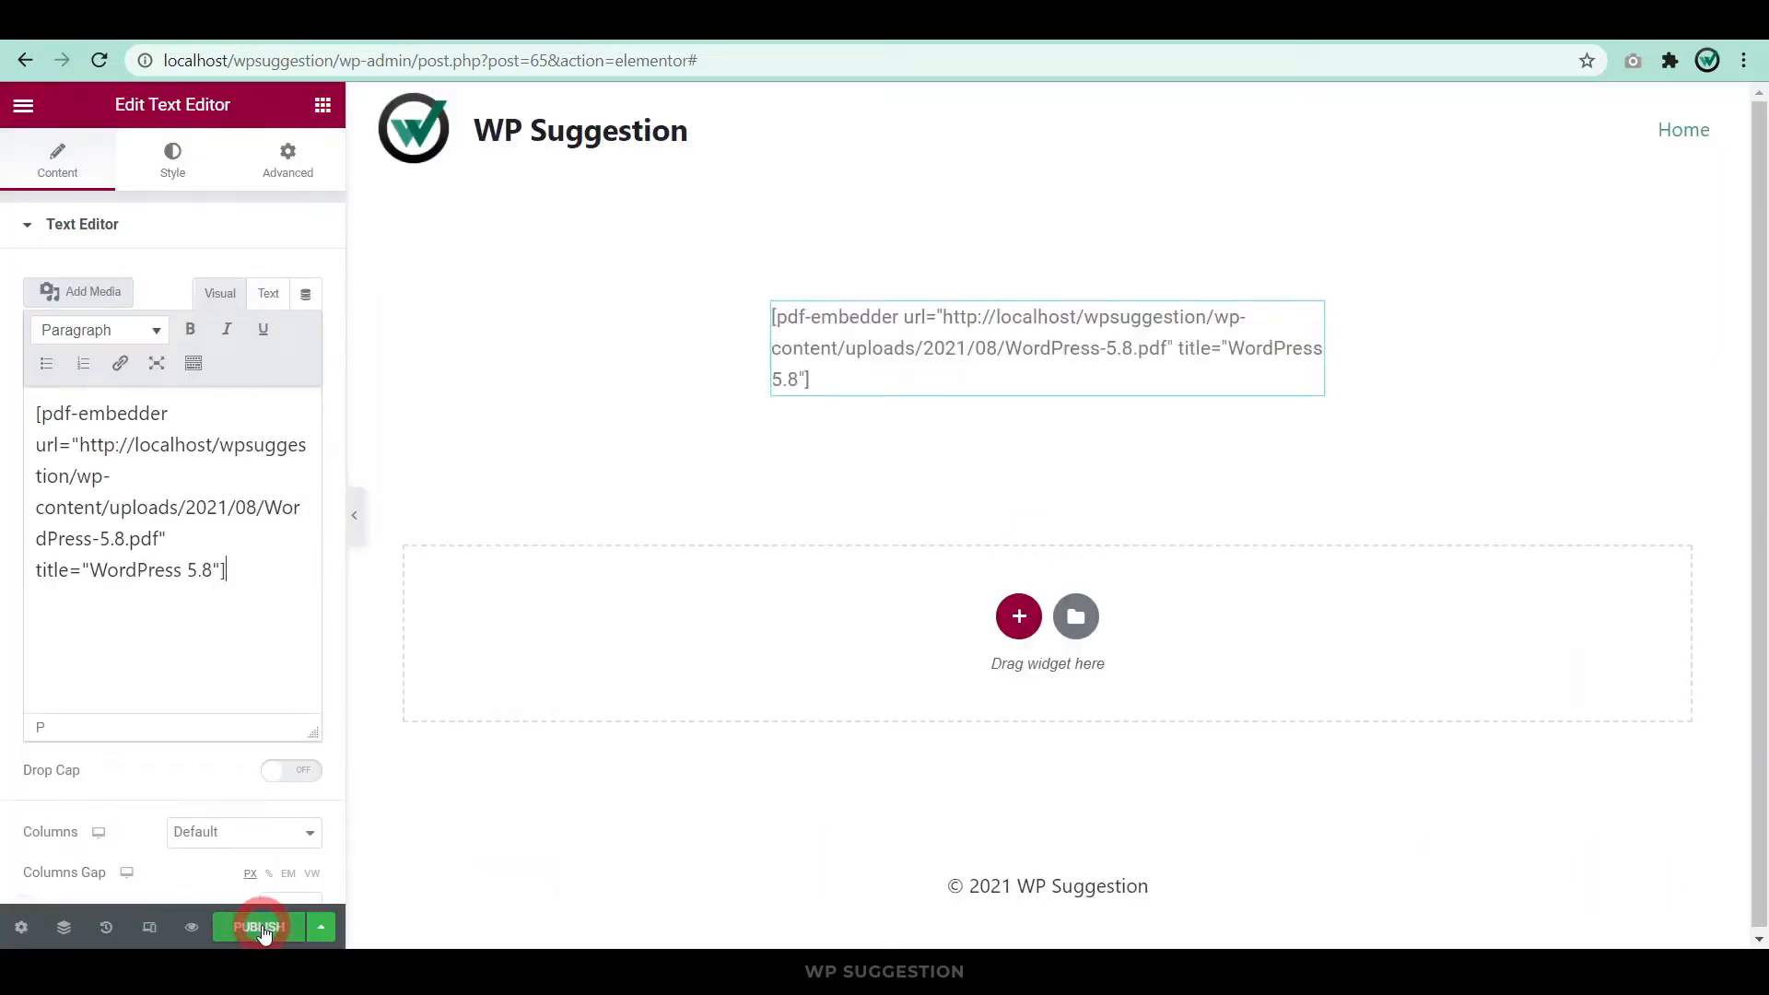
Publish the page and open the live version to check it.
{"action": "left_click", "coordinate": [260, 927]}
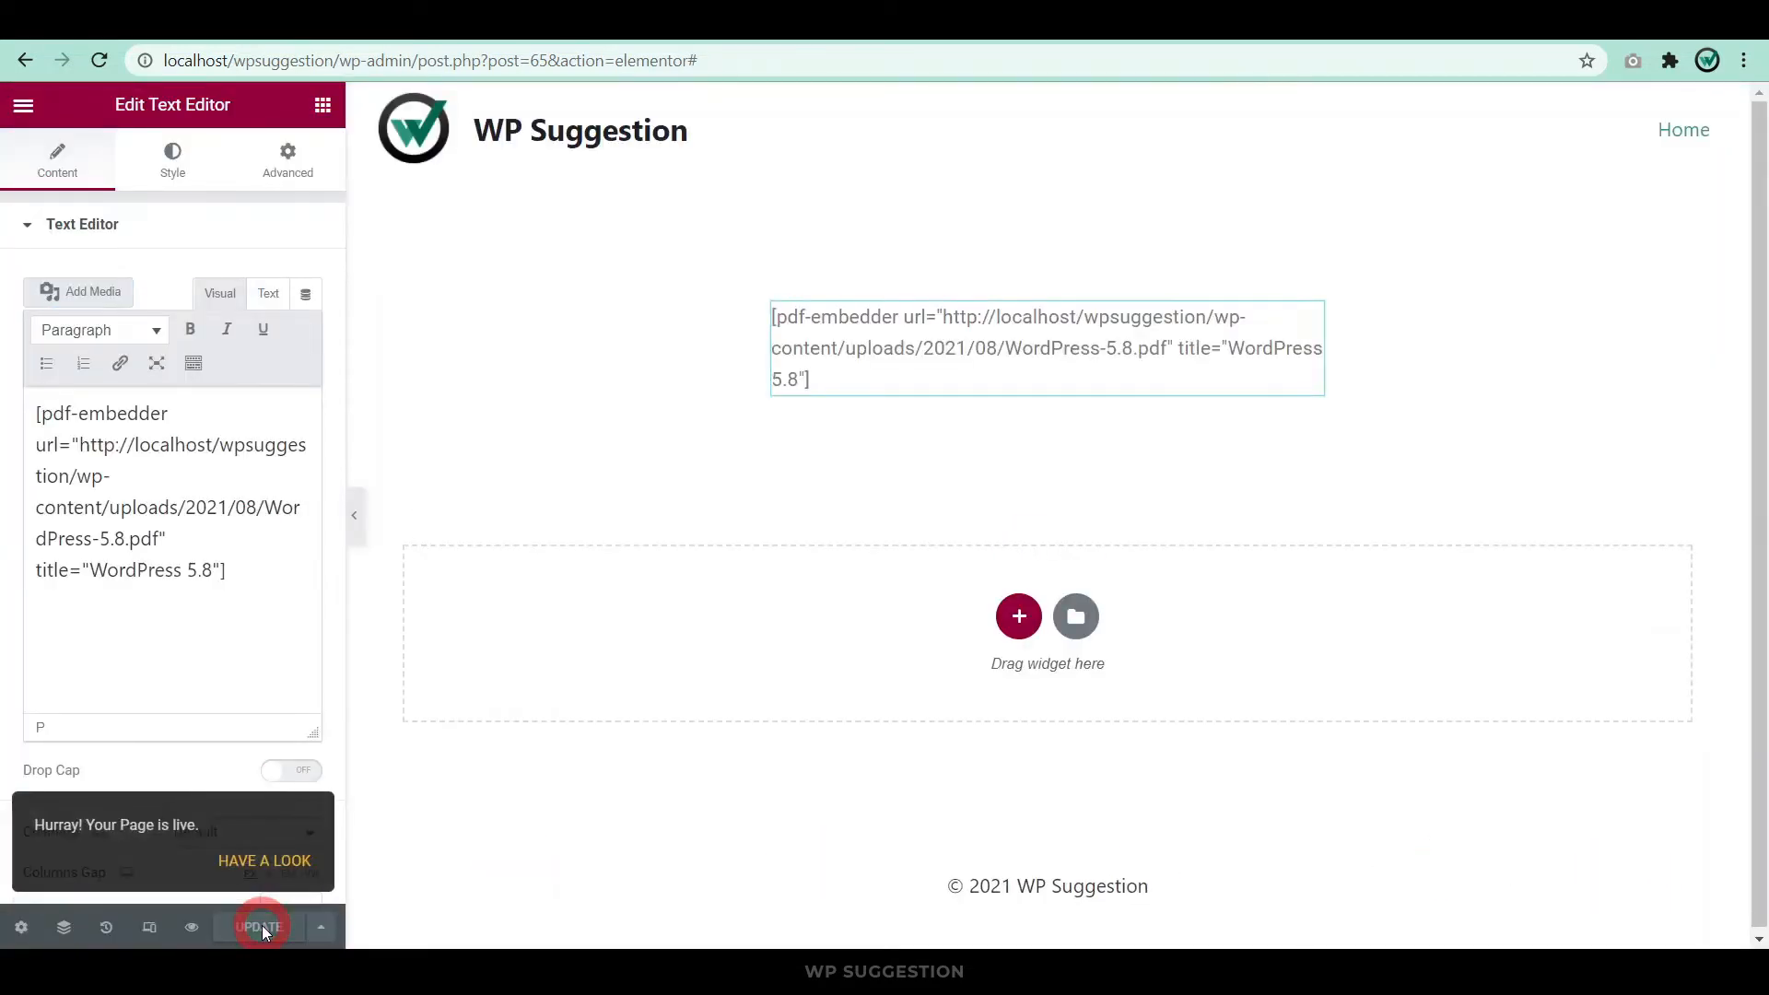
{"action": "left_click", "coordinate": [260, 927]}
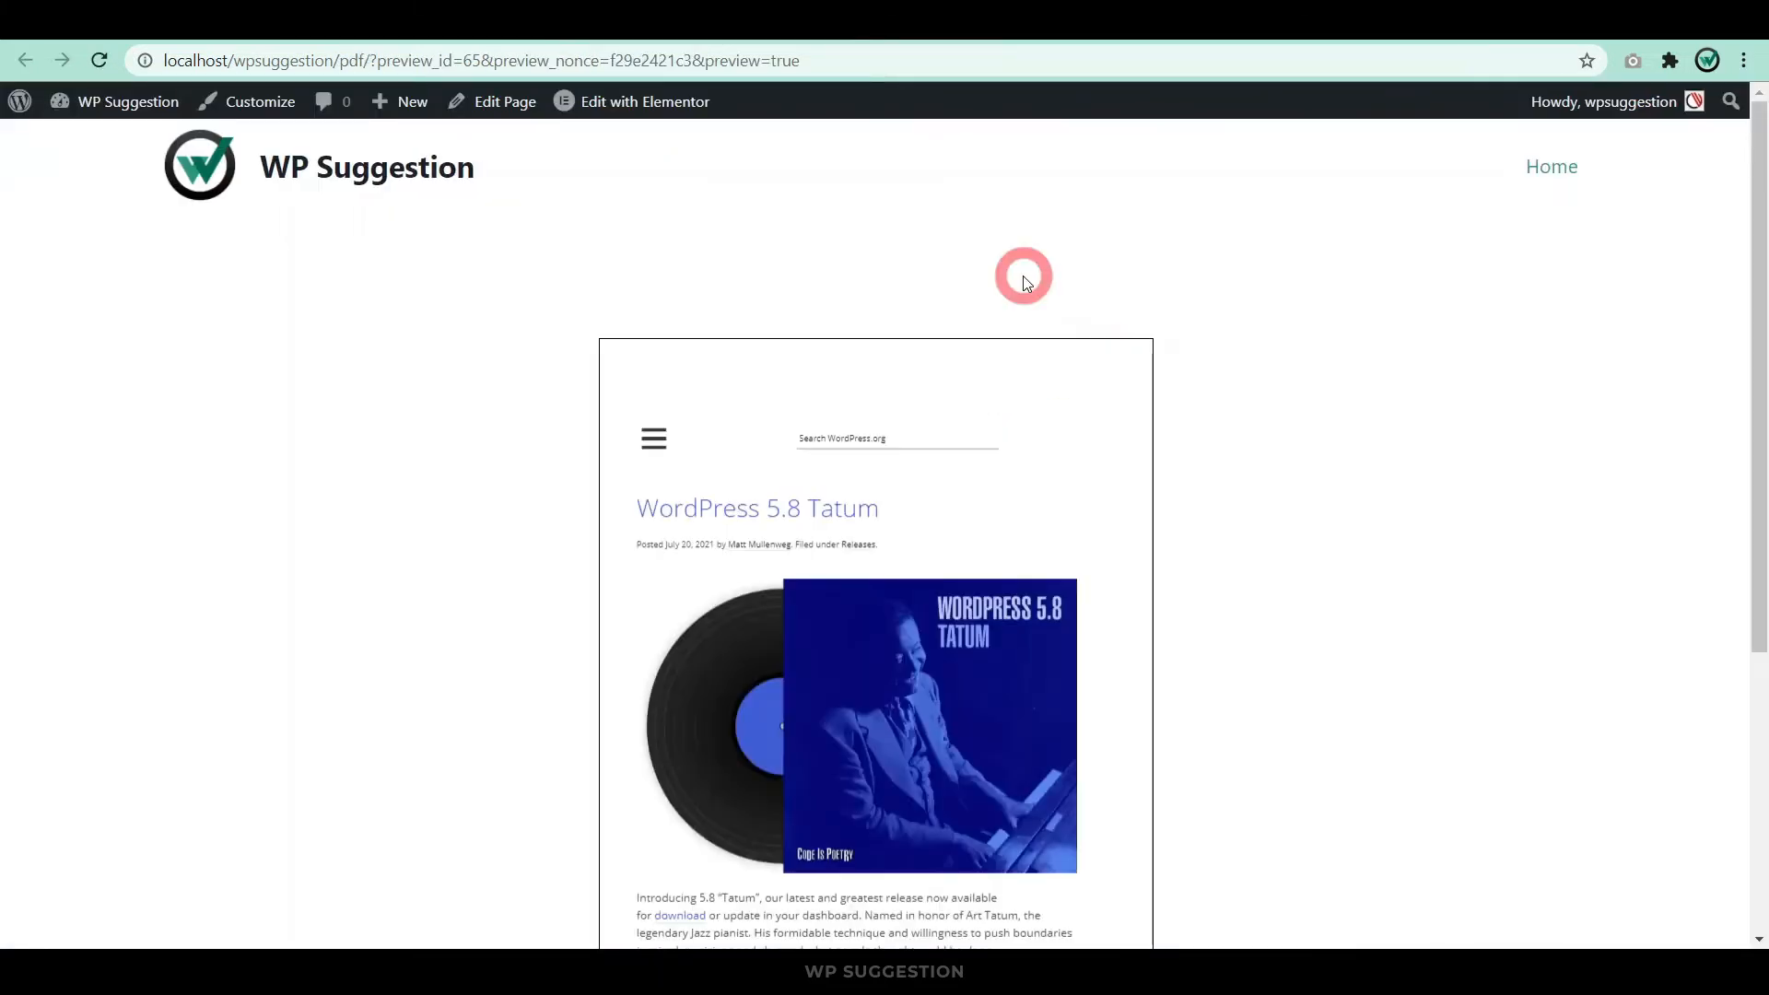
Page forward three times through the embedded PDF and zoom in twice with the viewer toolbar.
{"action": "scroll", "scroll_direction": "down", "scroll_amount": 3}
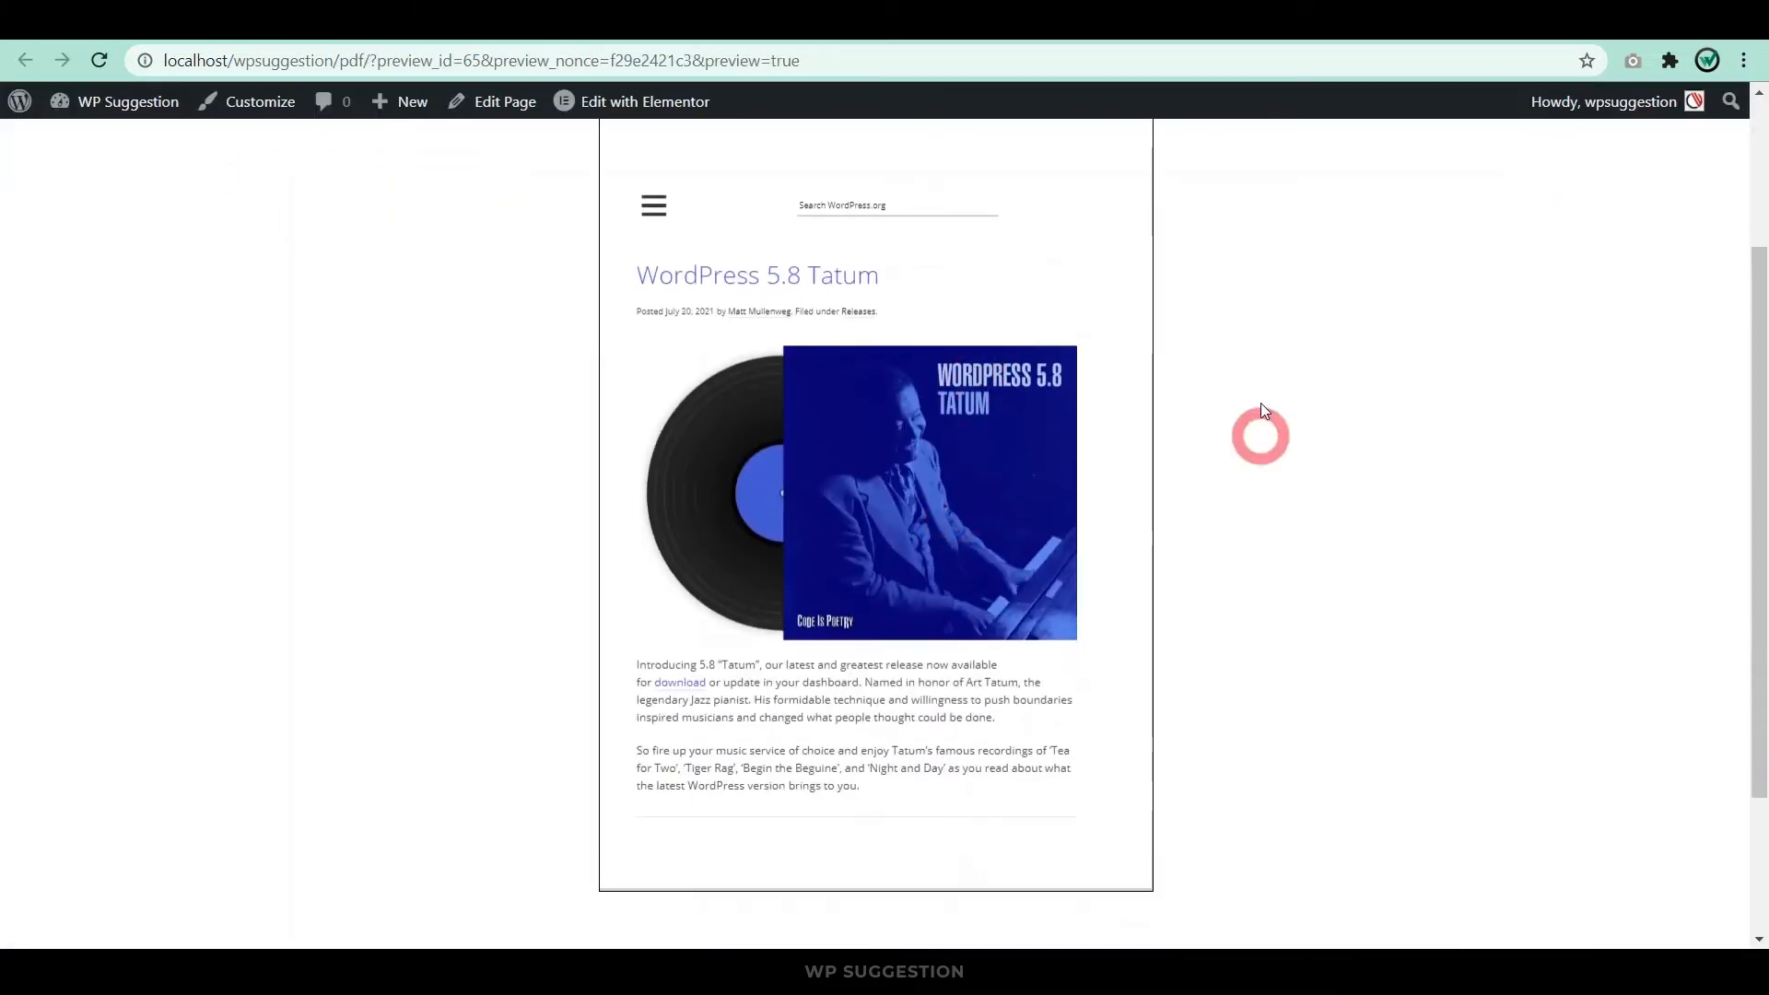
{"action": "scroll", "scroll_direction": "down", "scroll_amount": 3}
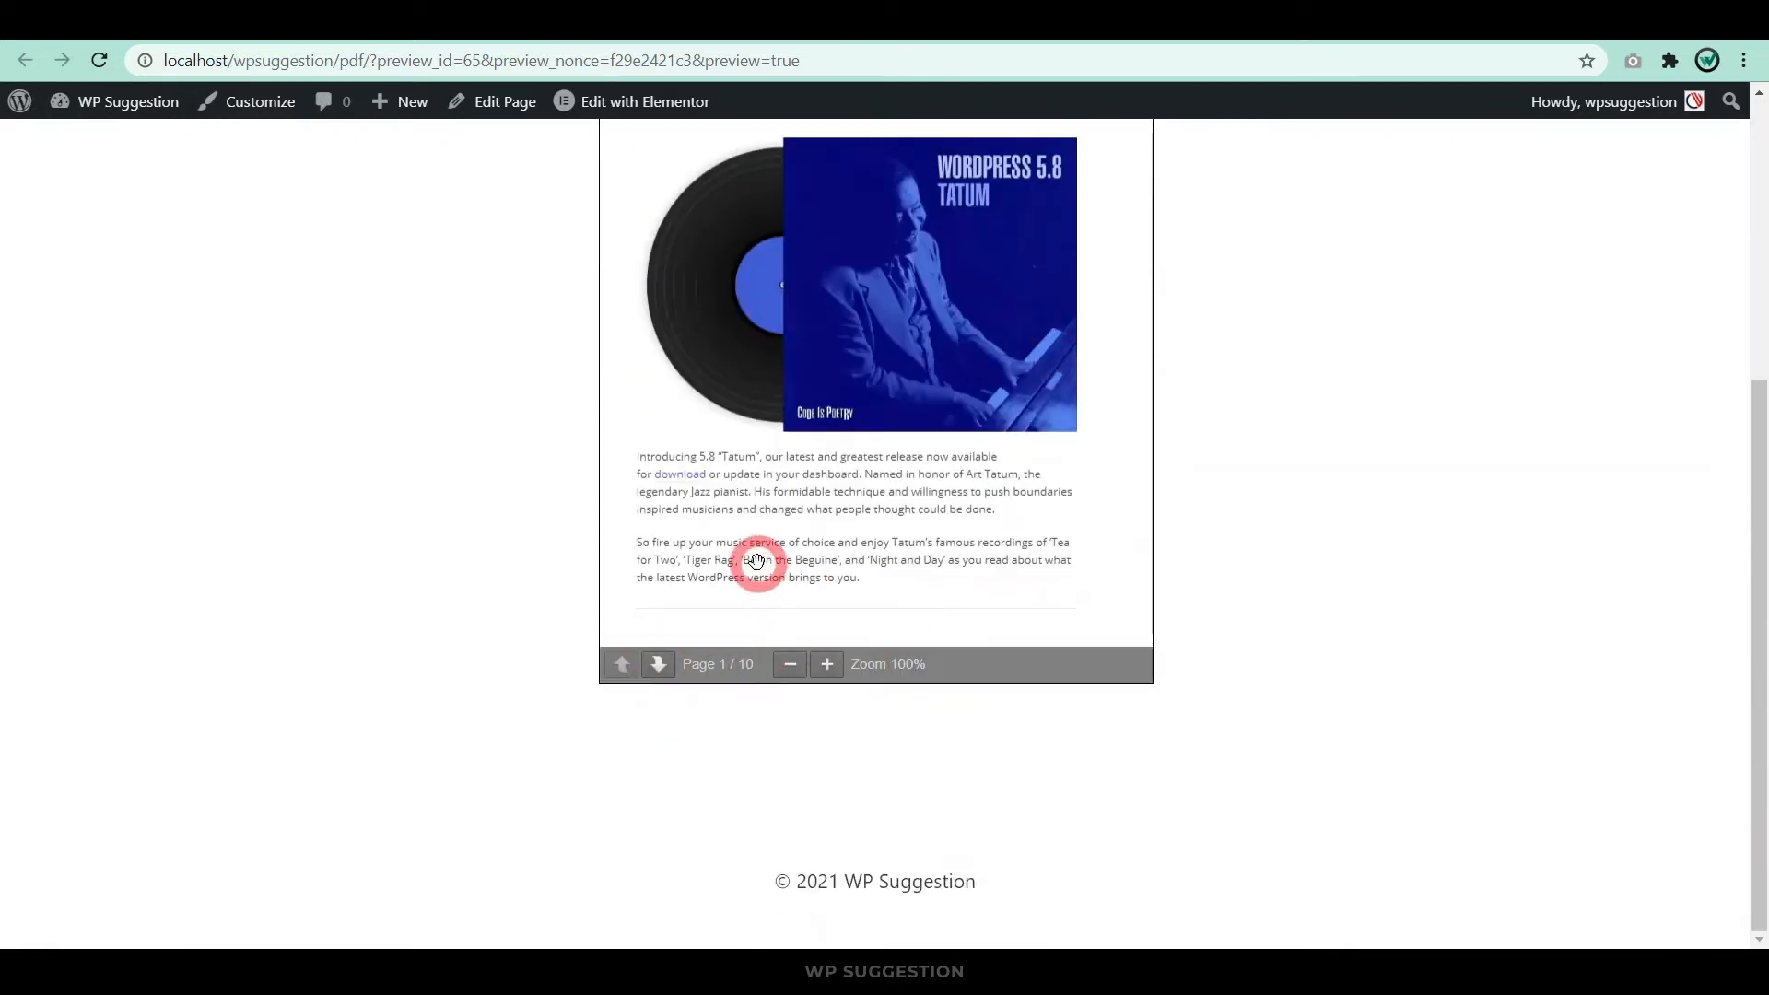
{"action": "left_click", "coordinate": [658, 777]}
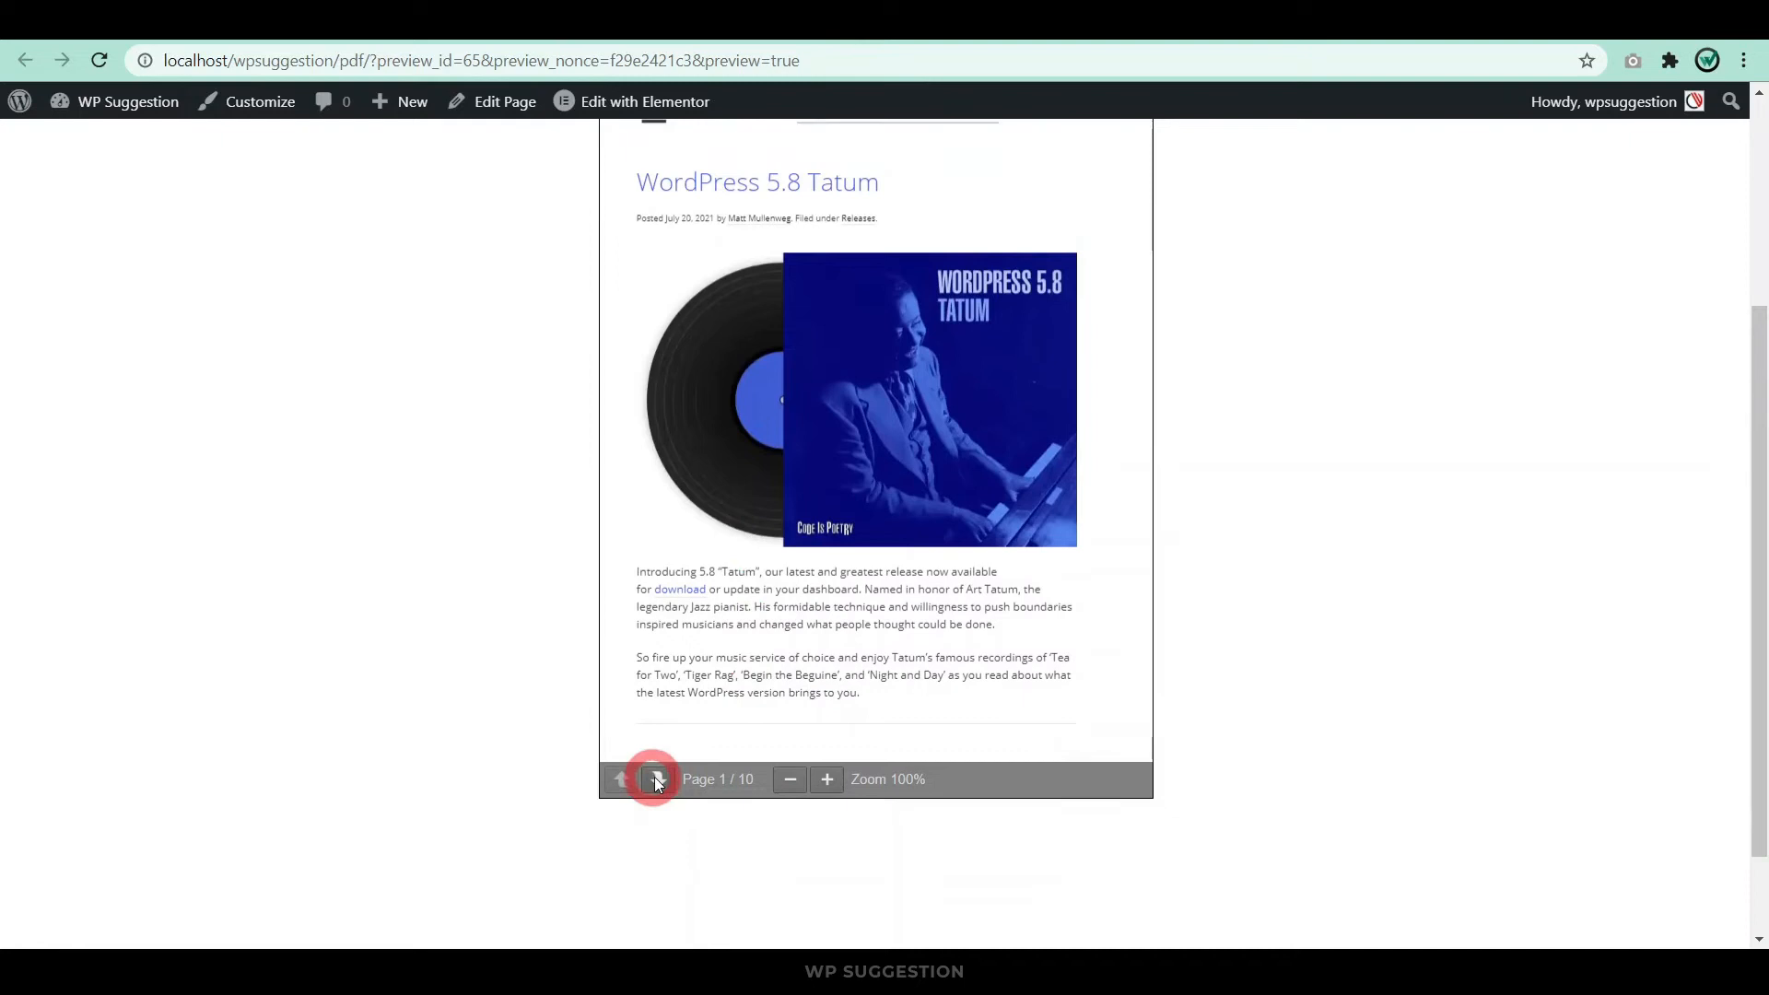
{"action": "left_click", "coordinate": [656, 778]}
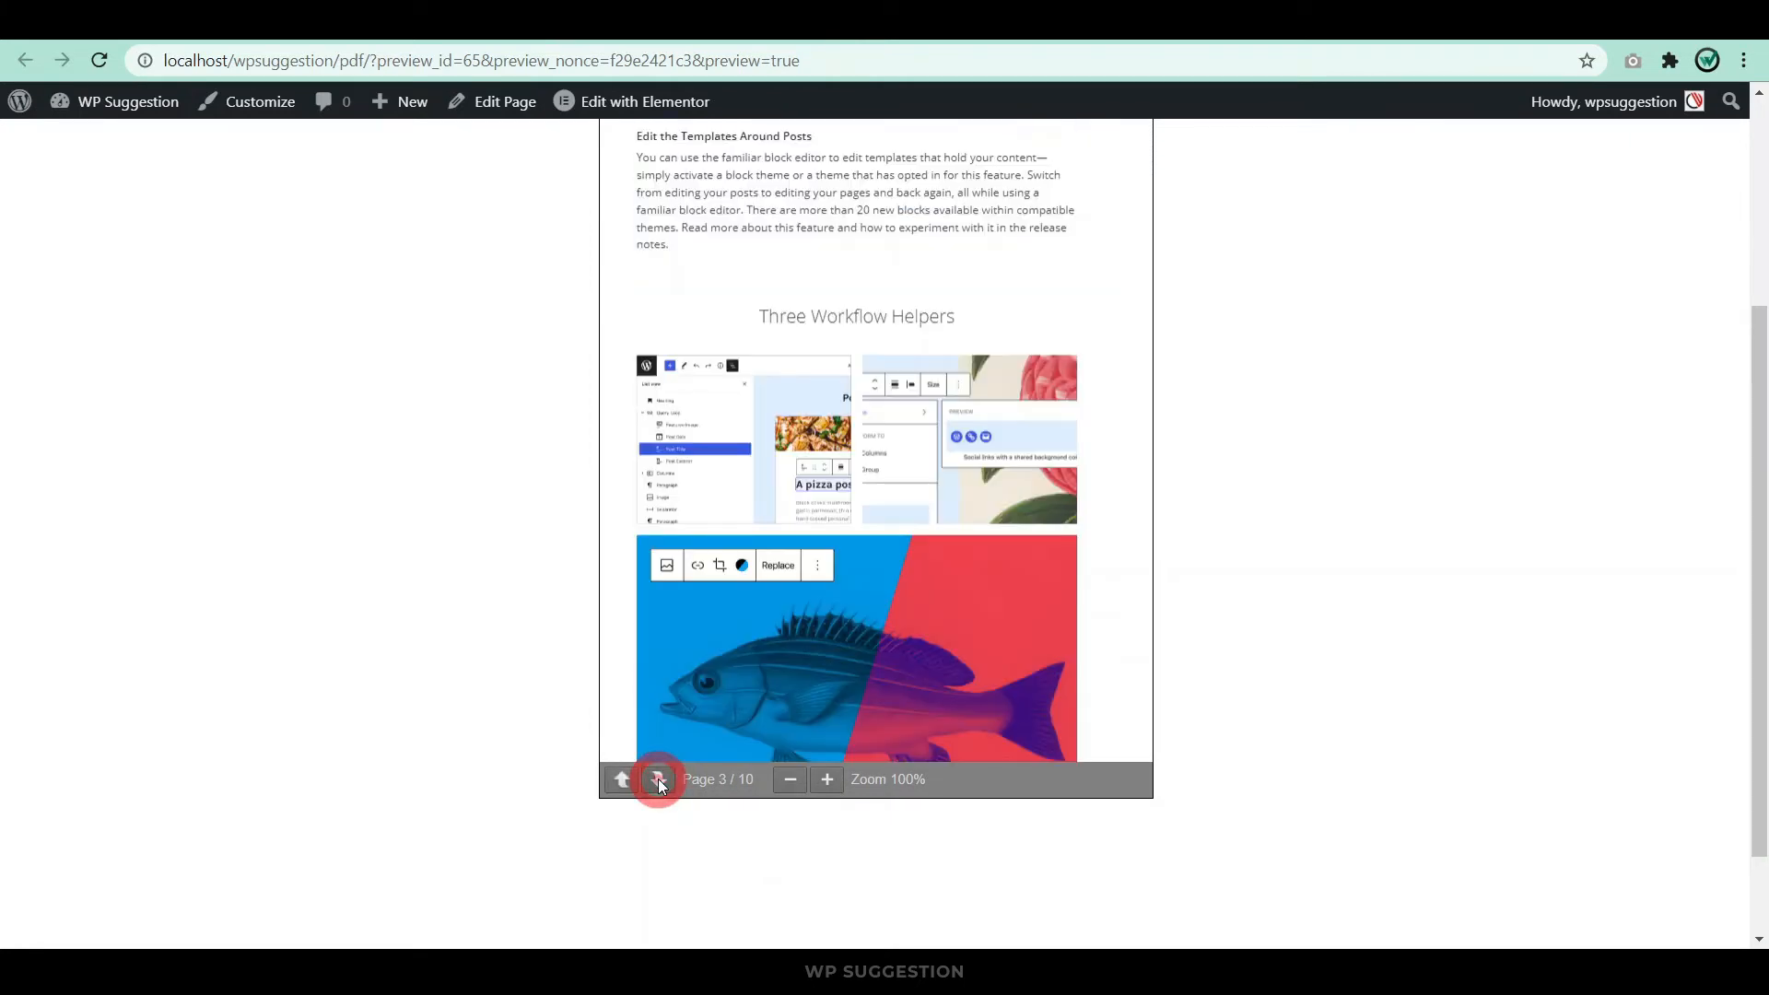
{"action": "left_click", "coordinate": [660, 777]}
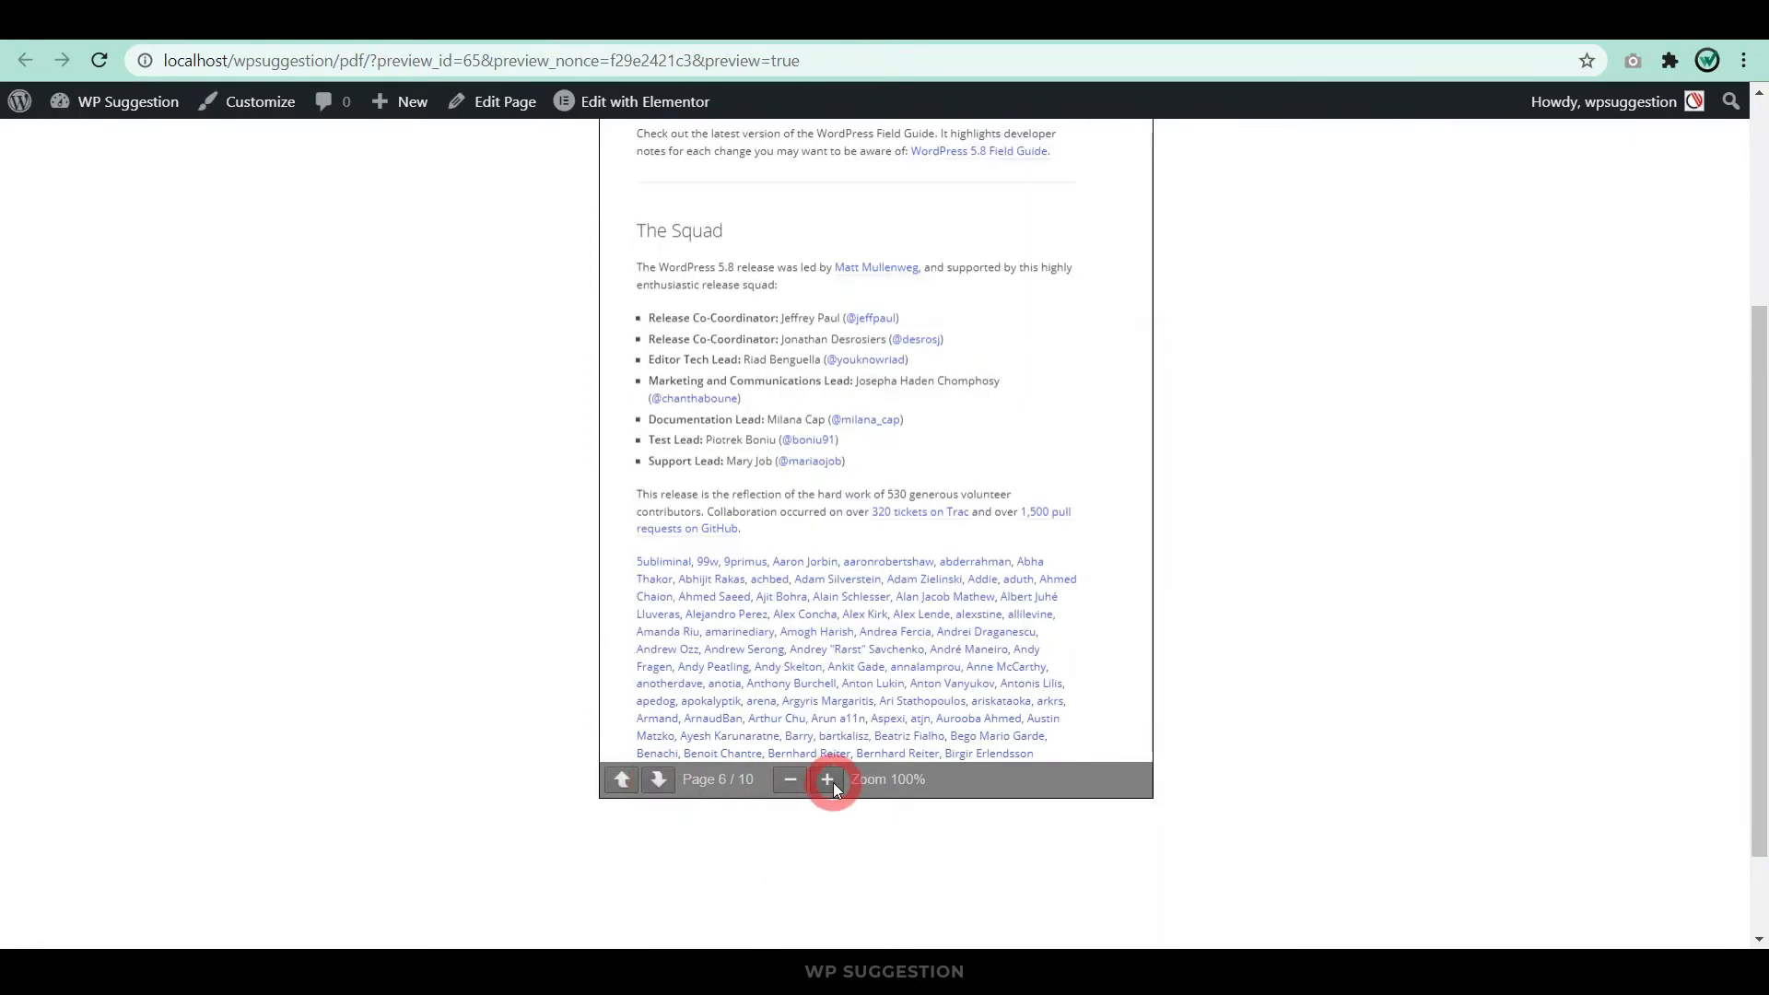
{"action": "left_click", "coordinate": [827, 777]}
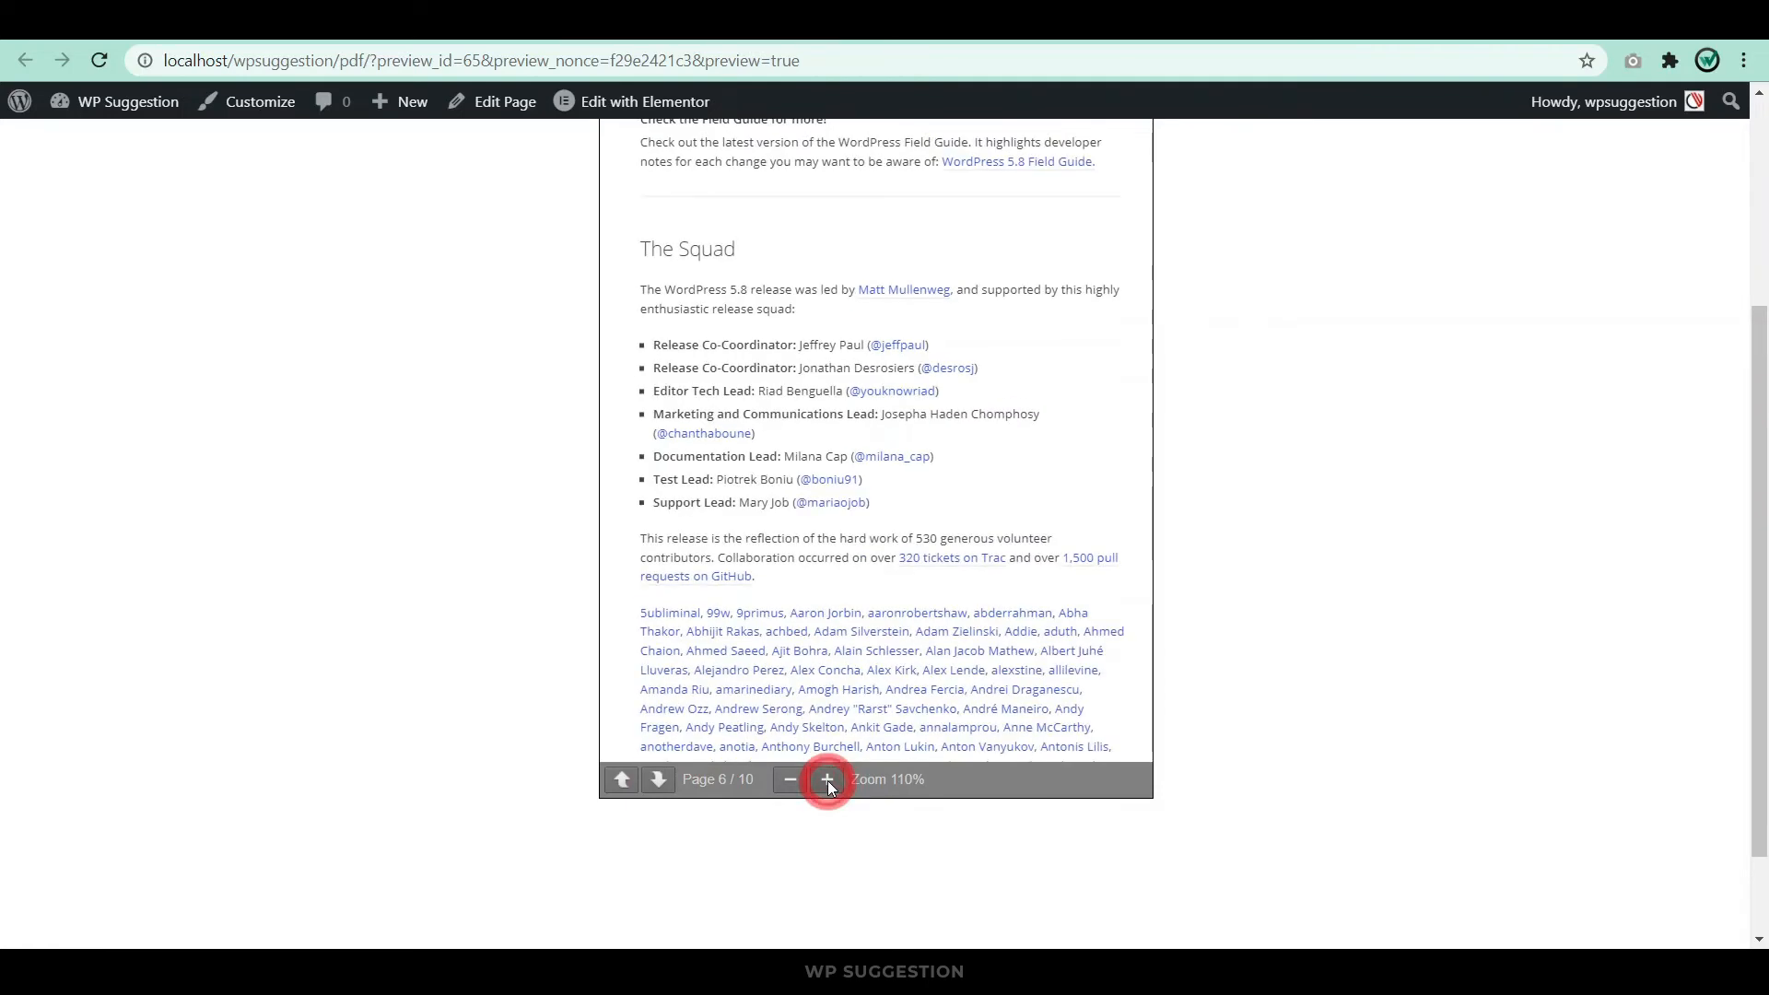
{"action": "left_click", "coordinate": [827, 777]}
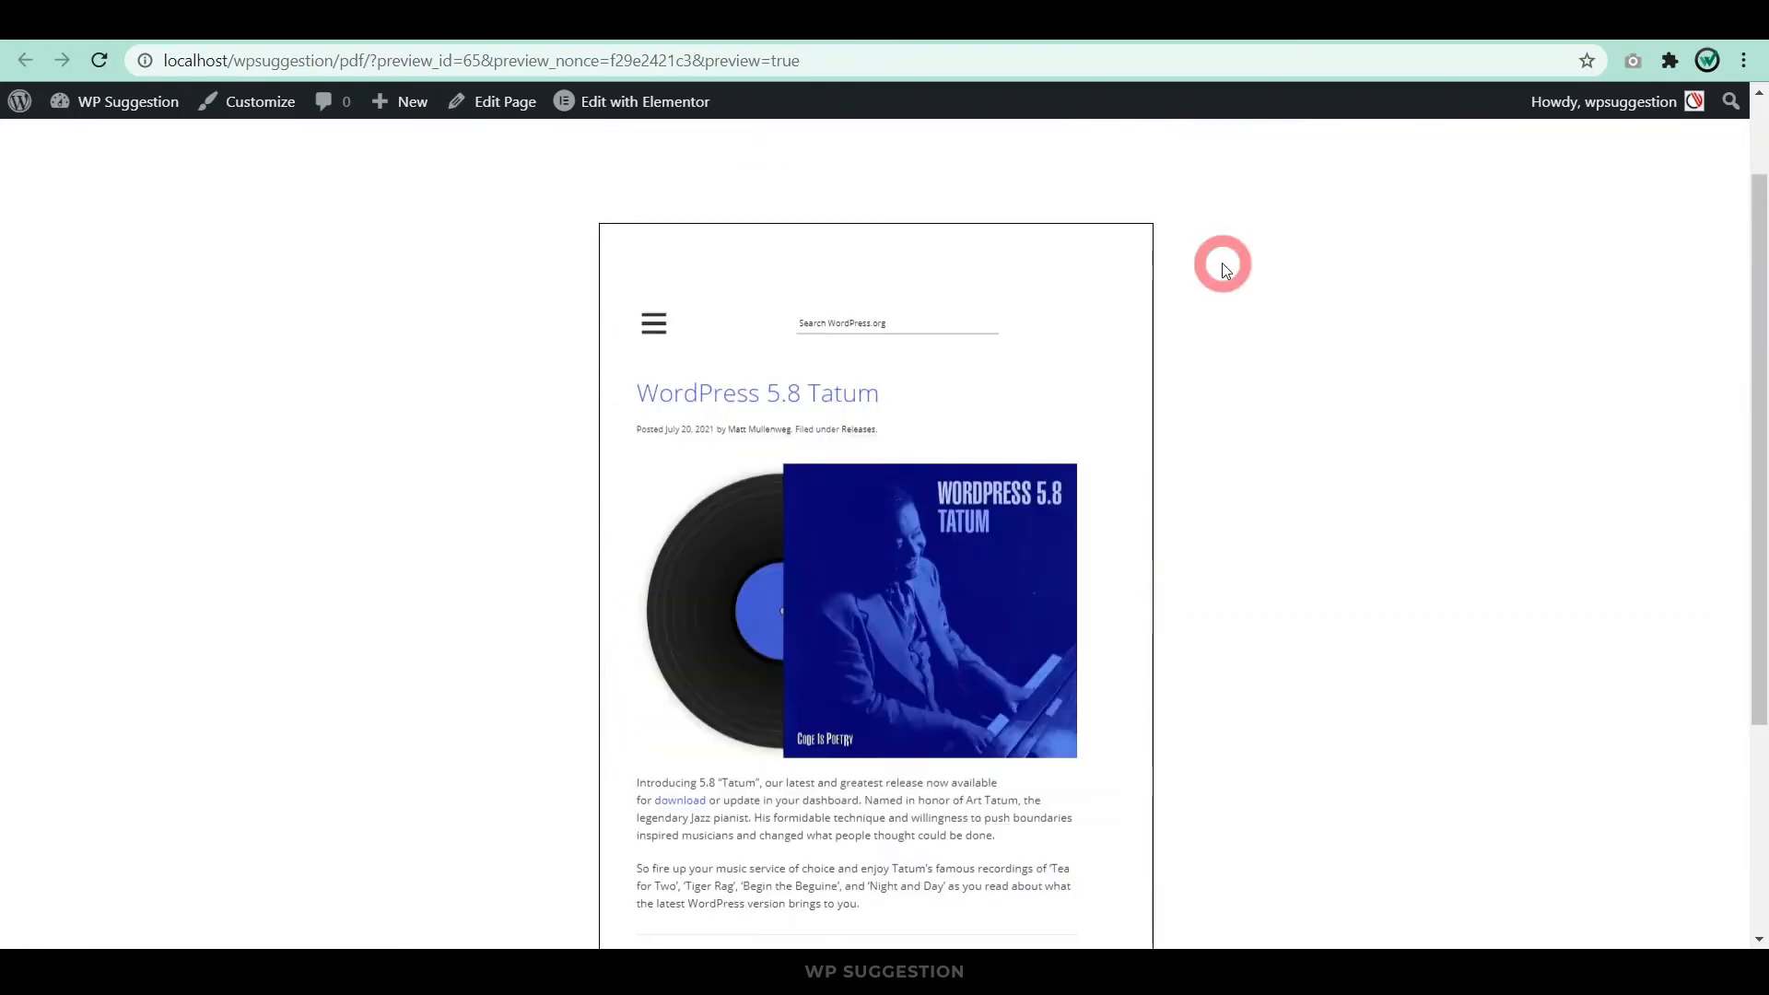
{"action": "scroll", "scroll_direction": "down", "scroll_amount": 3}
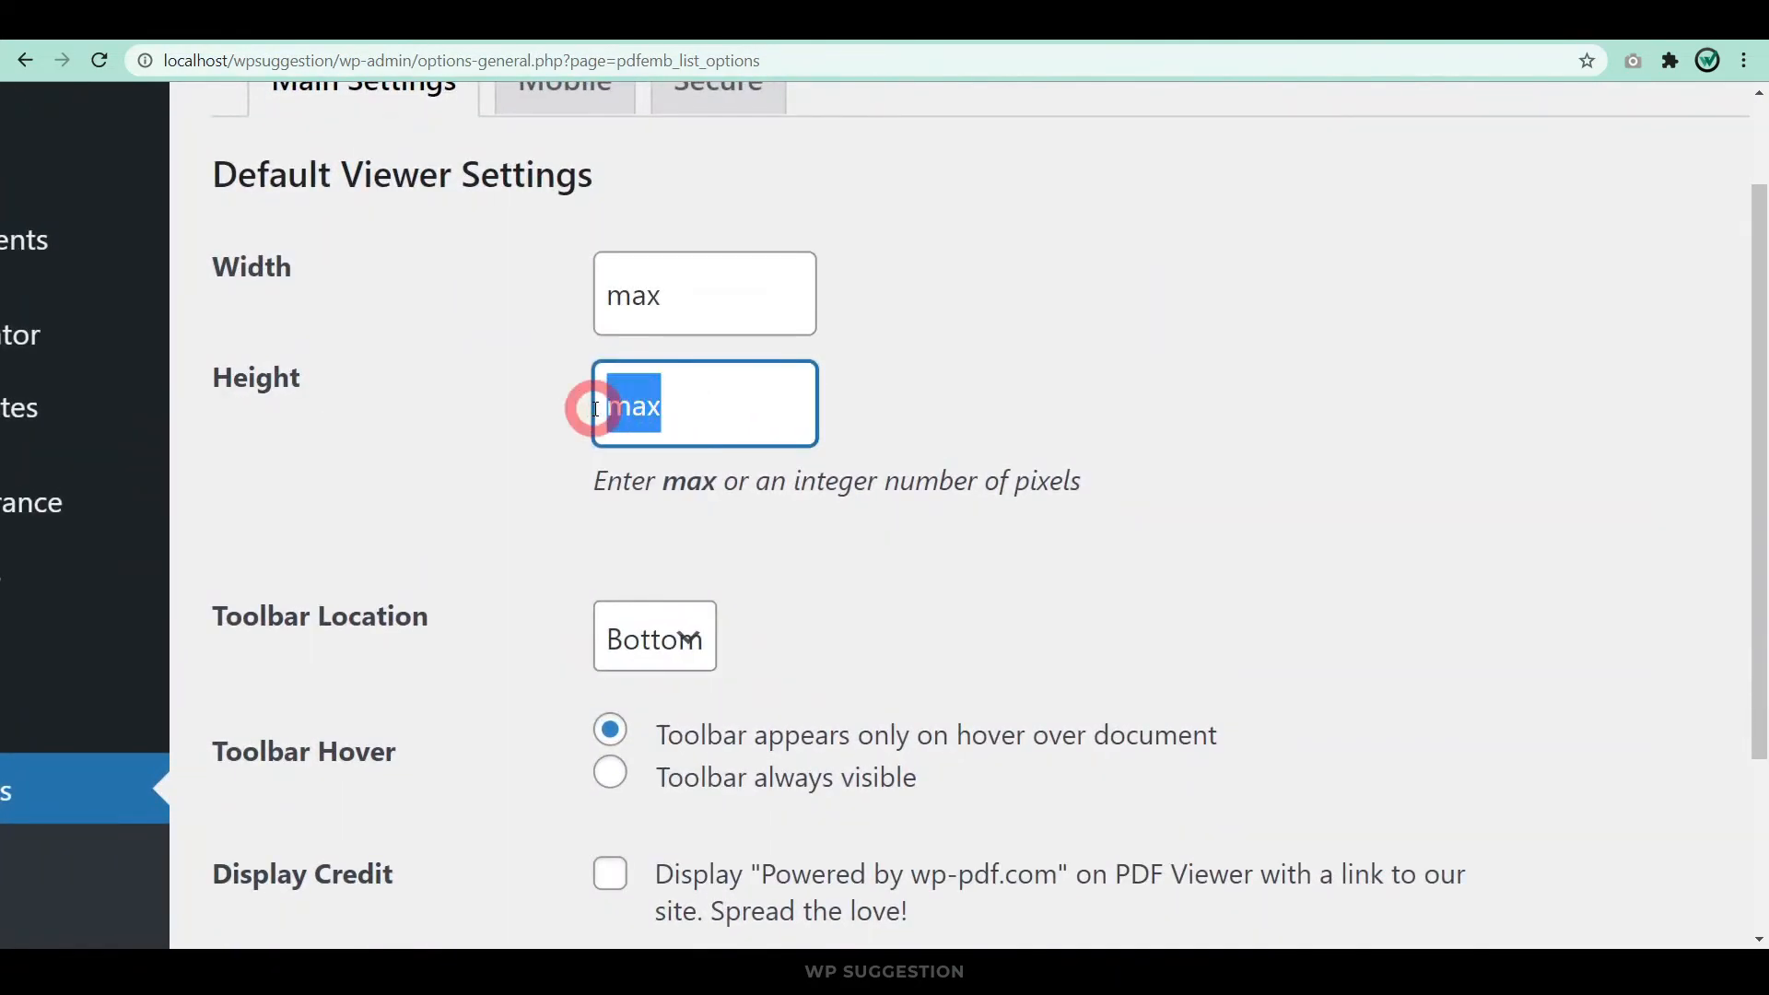
Set the PDF Embedder default height to 200 pixels and save the change.
{"action": "type", "text": "200"}
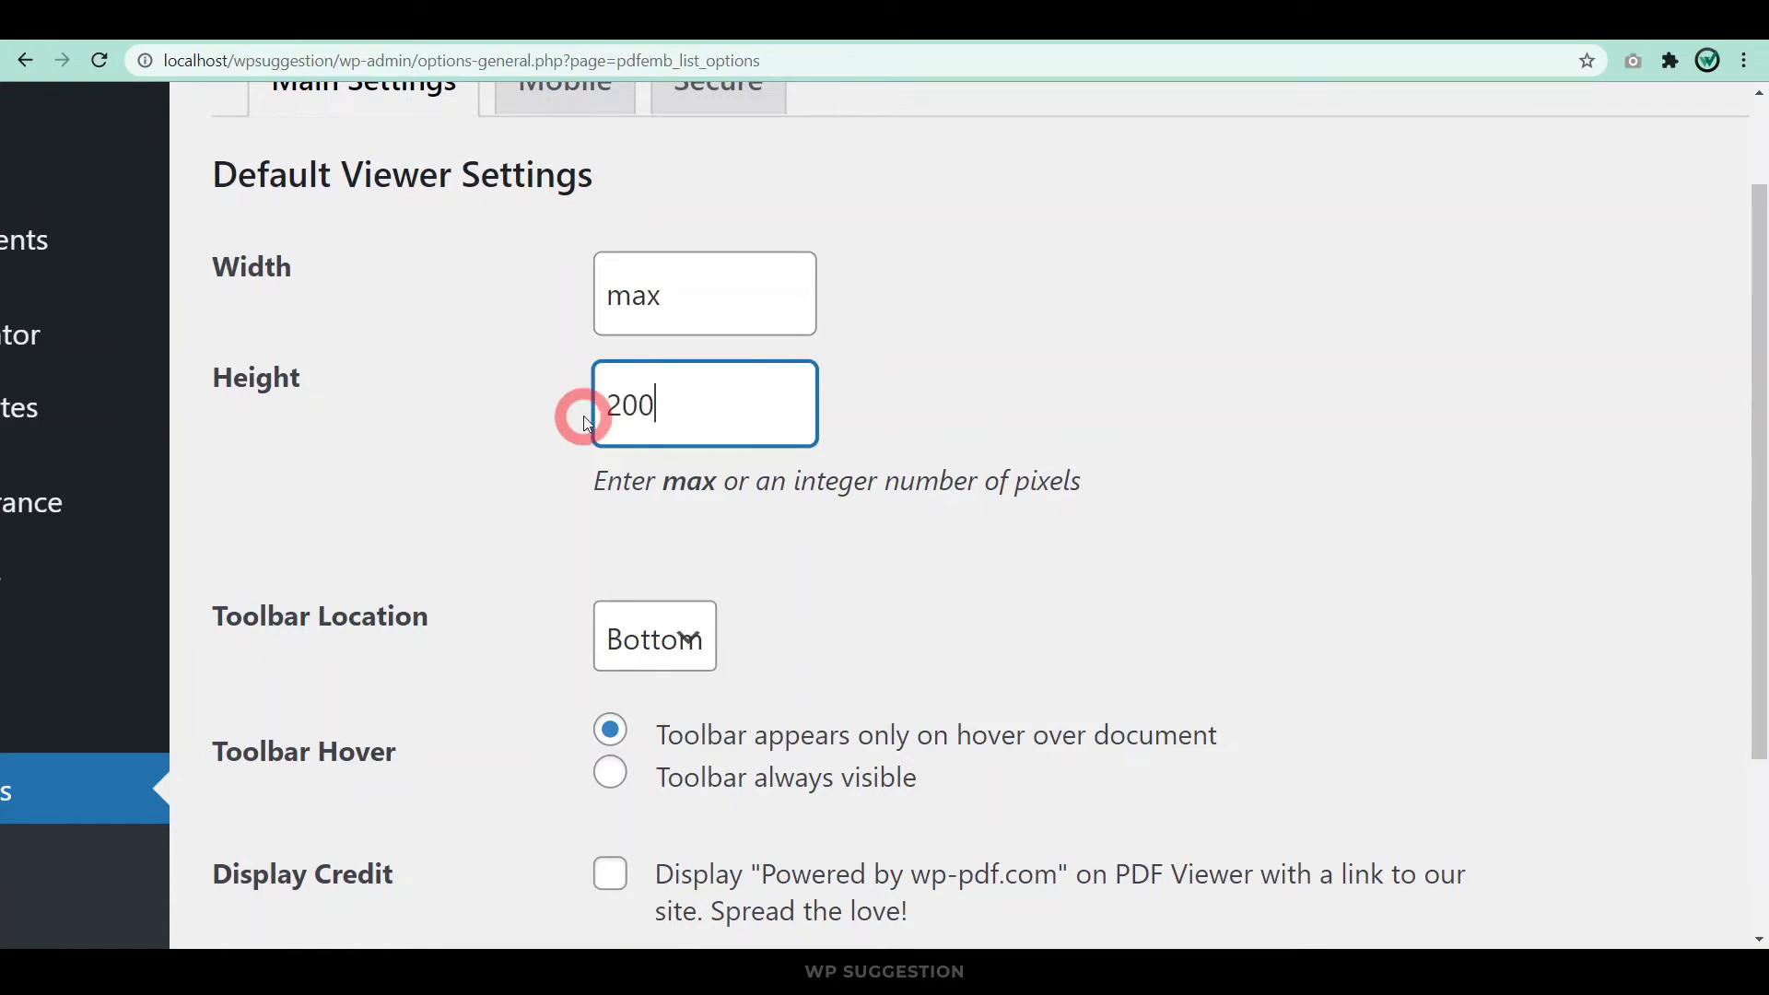
{"action": "left_click", "coordinate": [265, 831]}
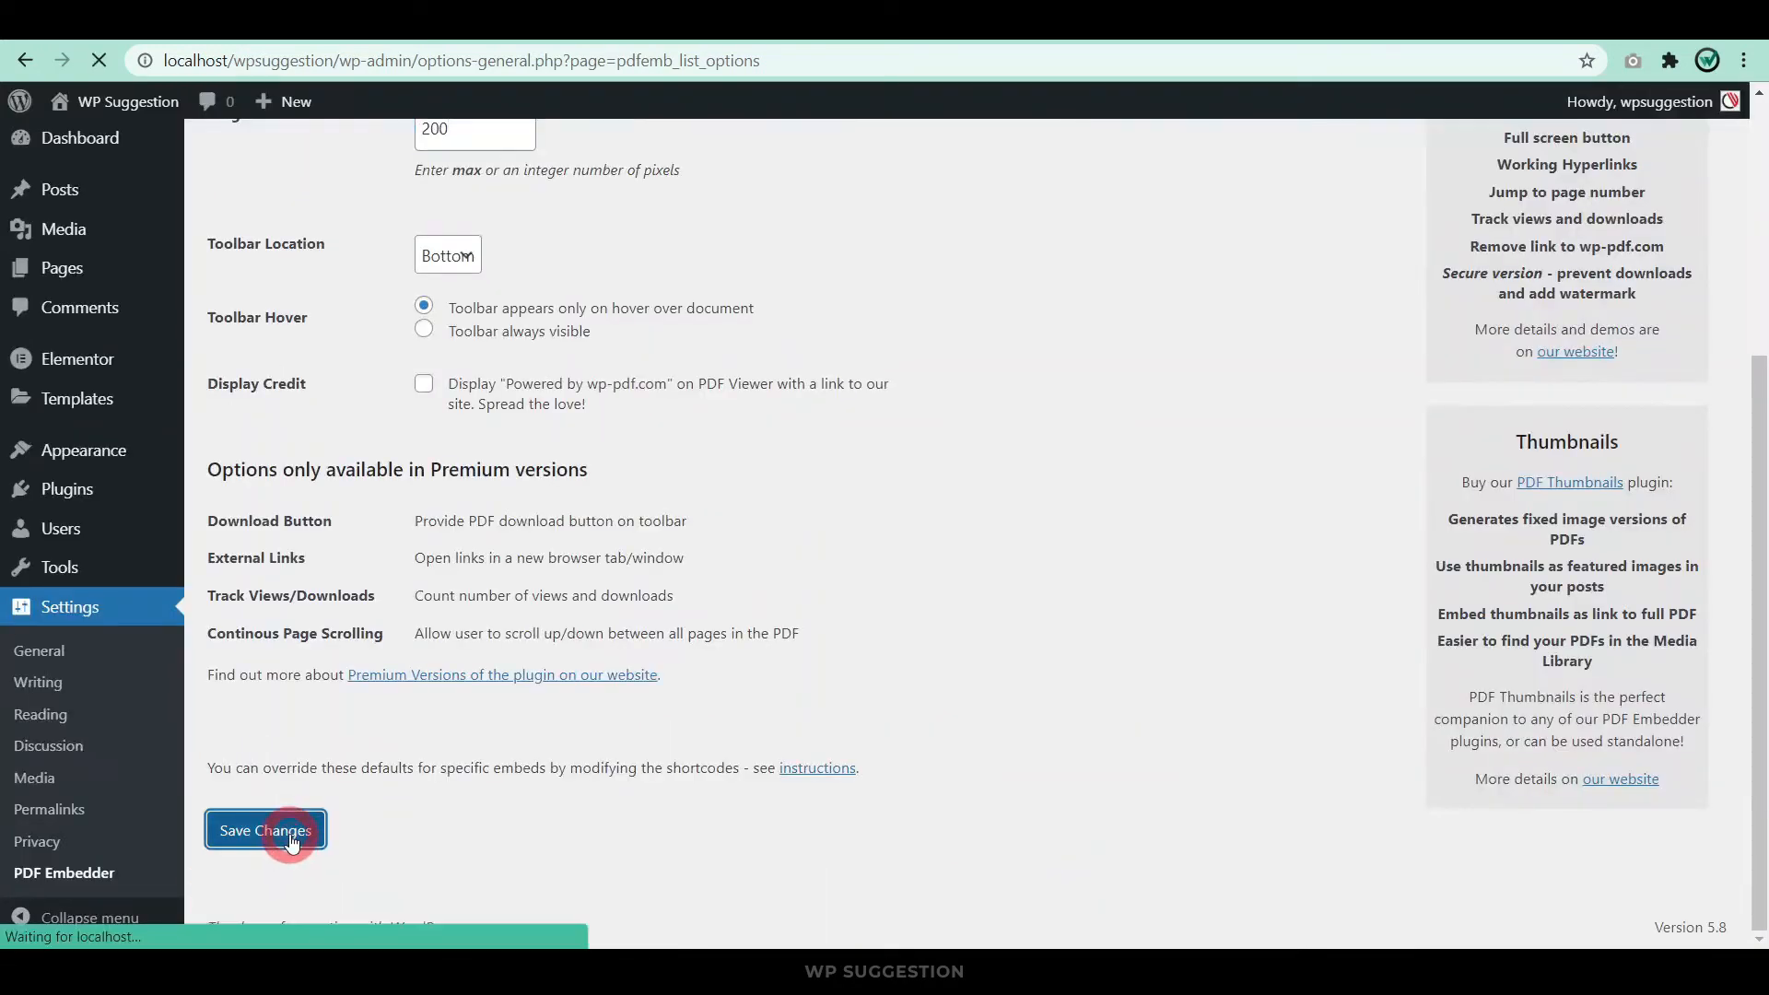
{"action": "left_click", "coordinate": [265, 831]}
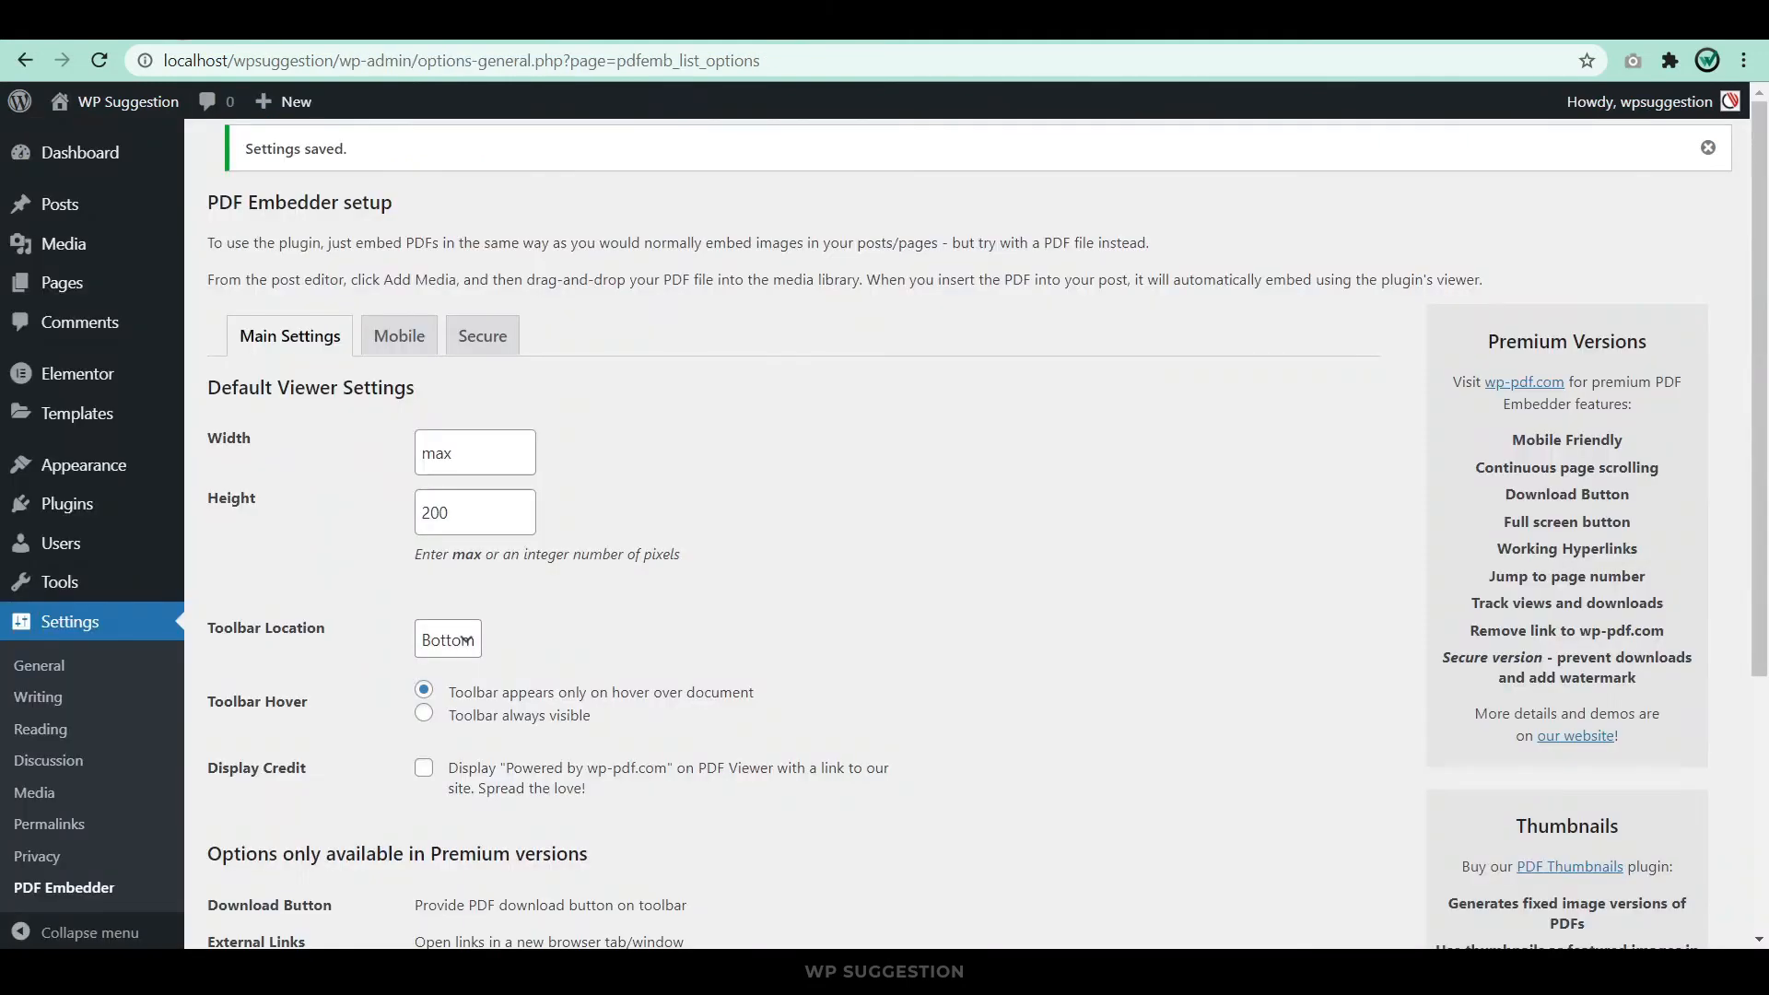
Change the default height to 500 pixels and save the settings again.
{"action": "type", "text": "5"}
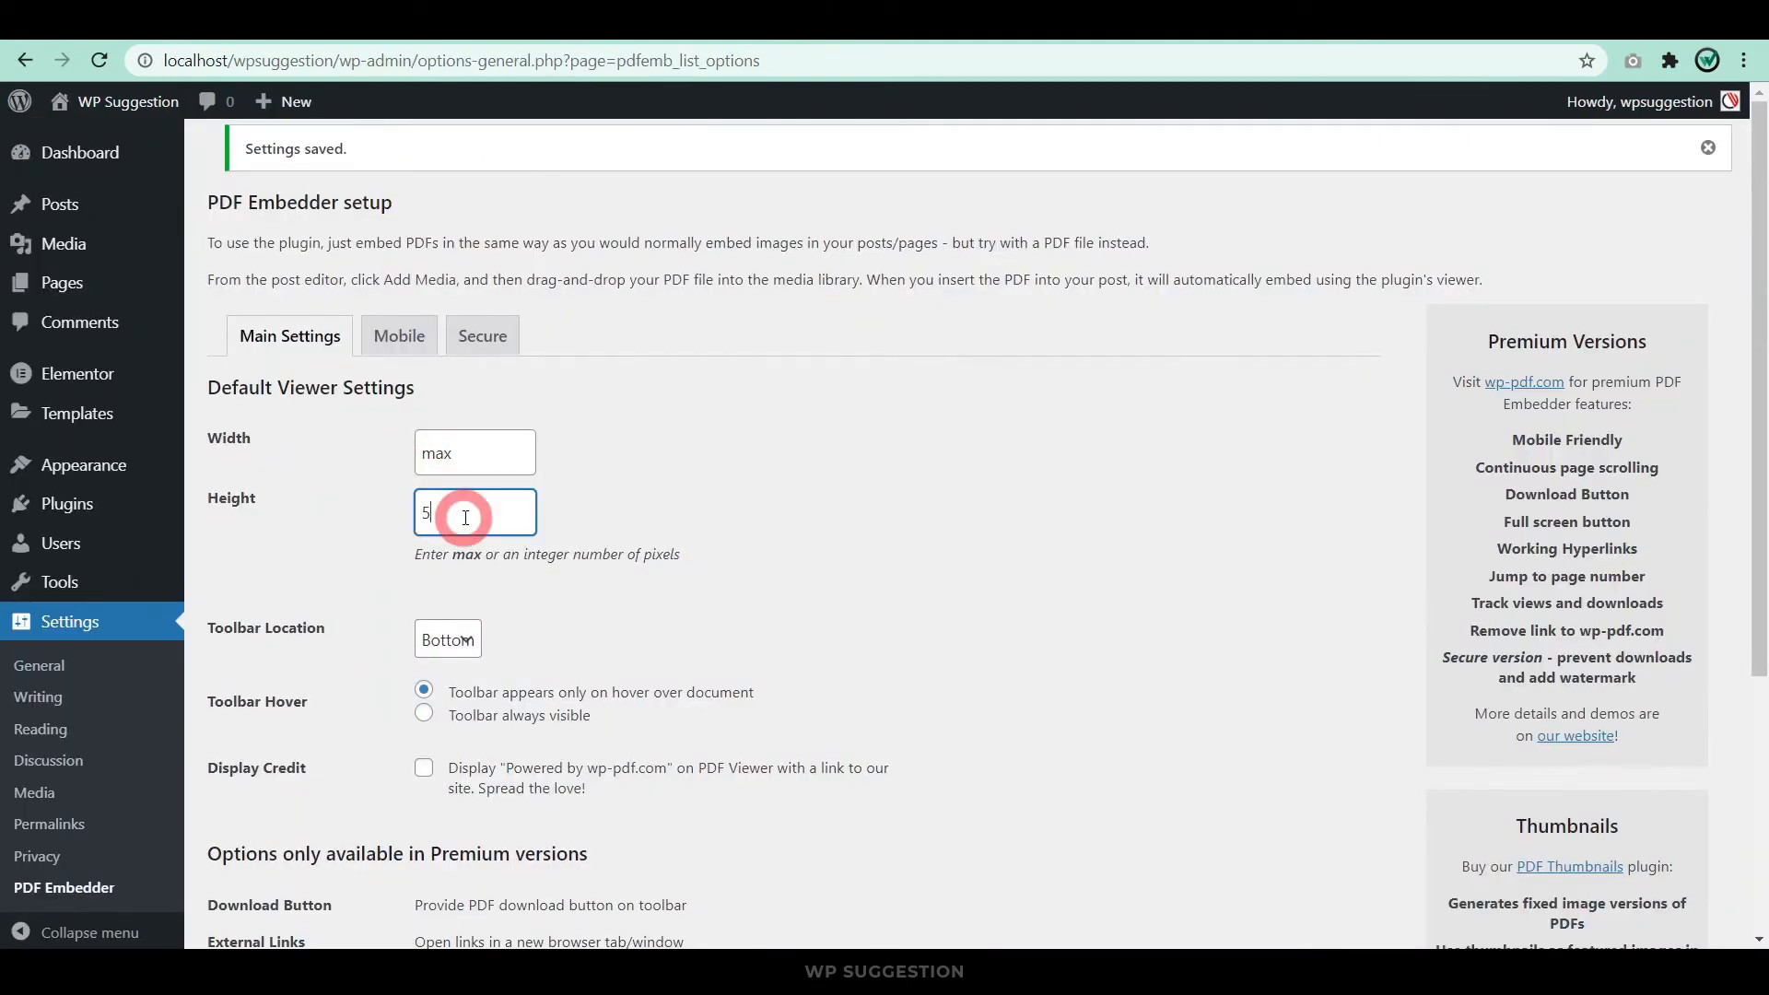
{"action": "left_click", "coordinate": [265, 831]}
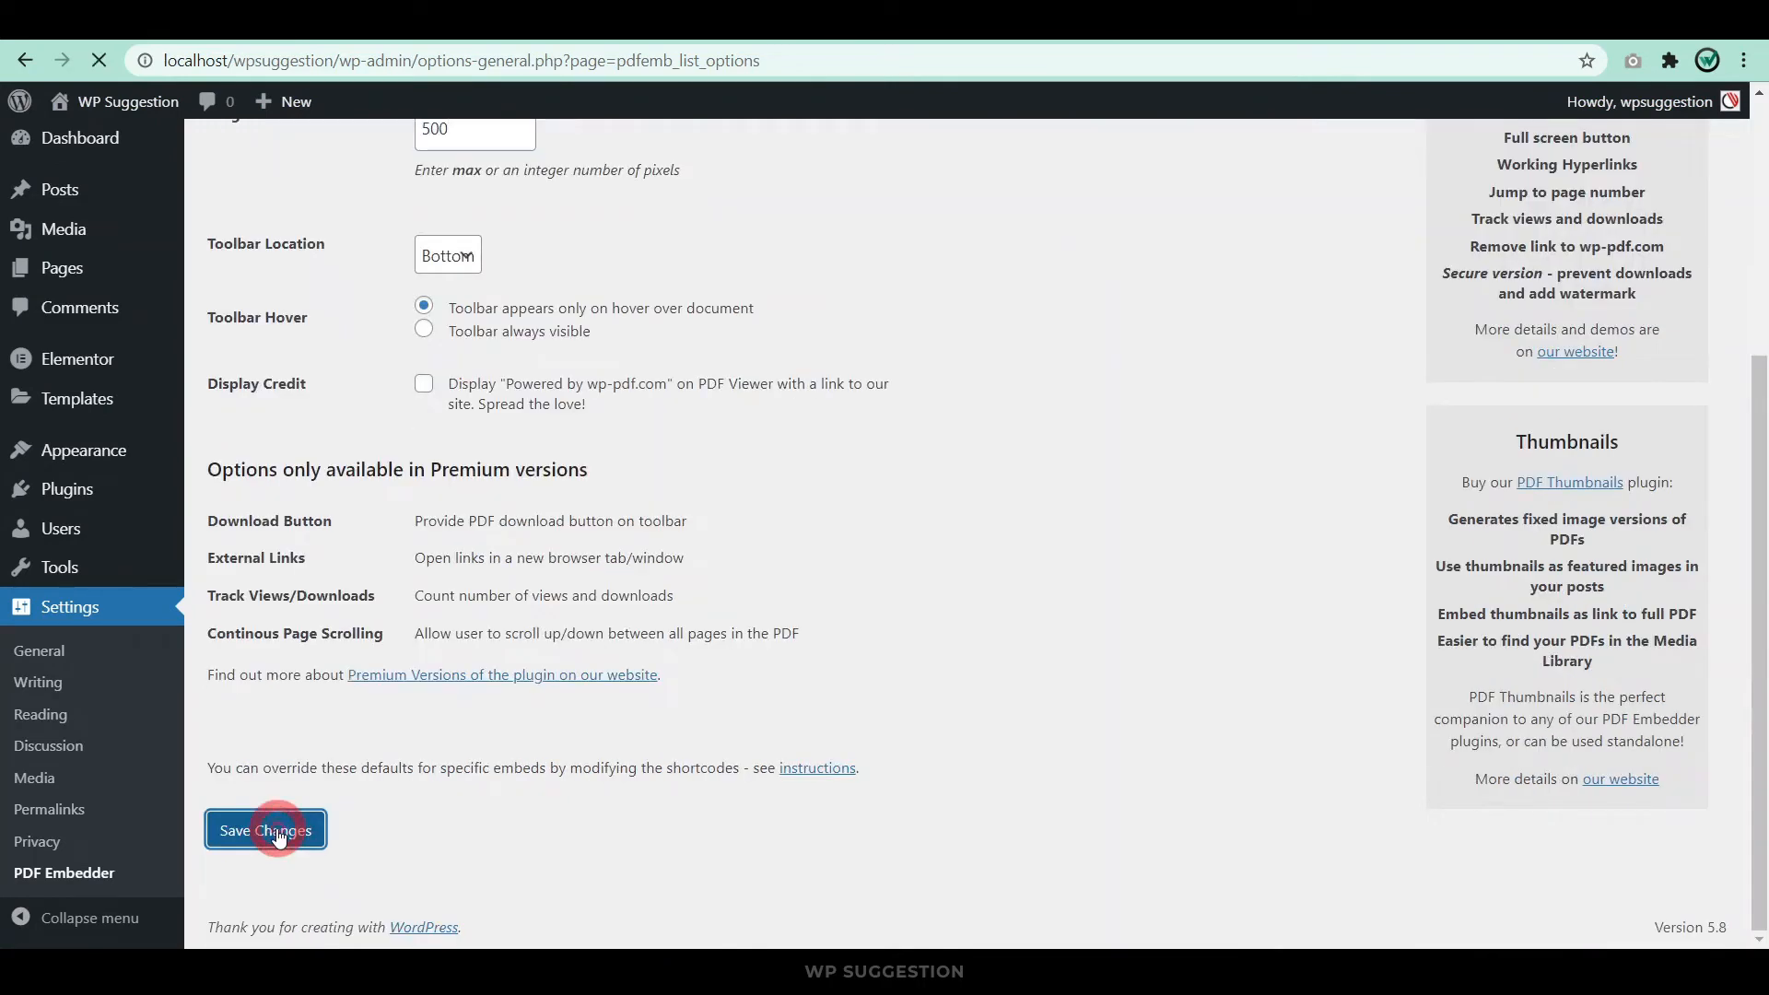
{"action": "left_click", "coordinate": [264, 831]}
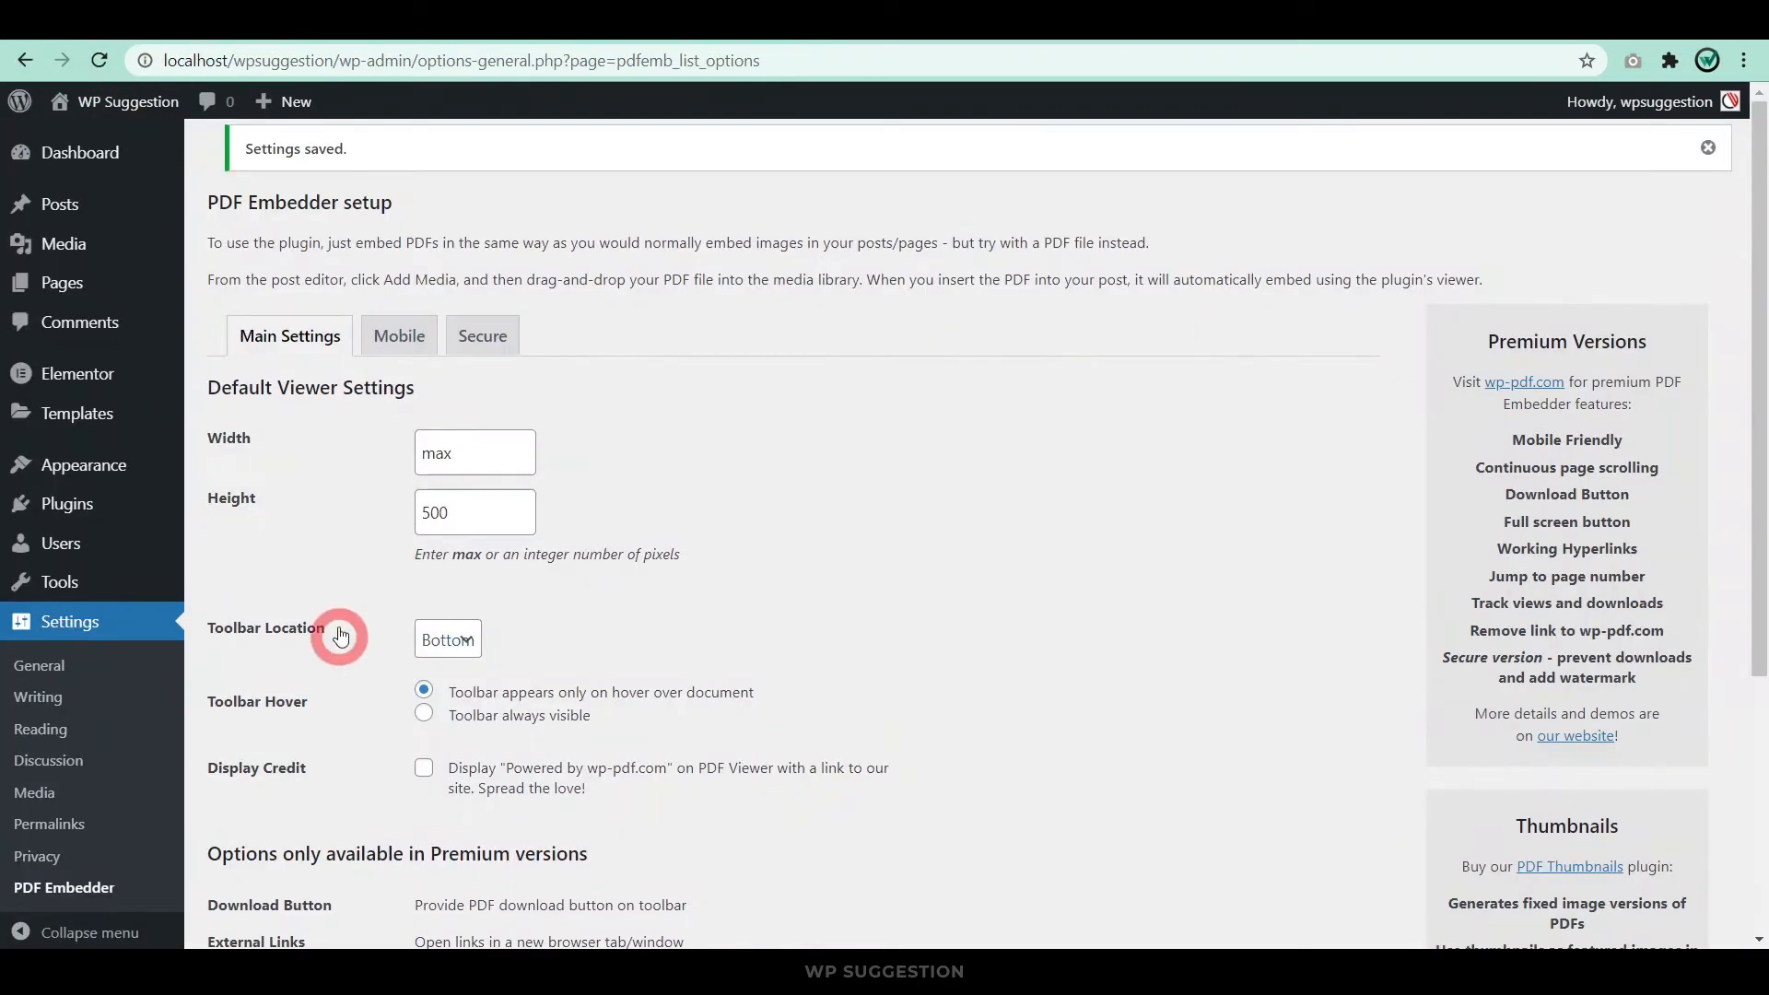
{"action": "scroll", "scroll_direction": "down", "scroll_amount": 3}
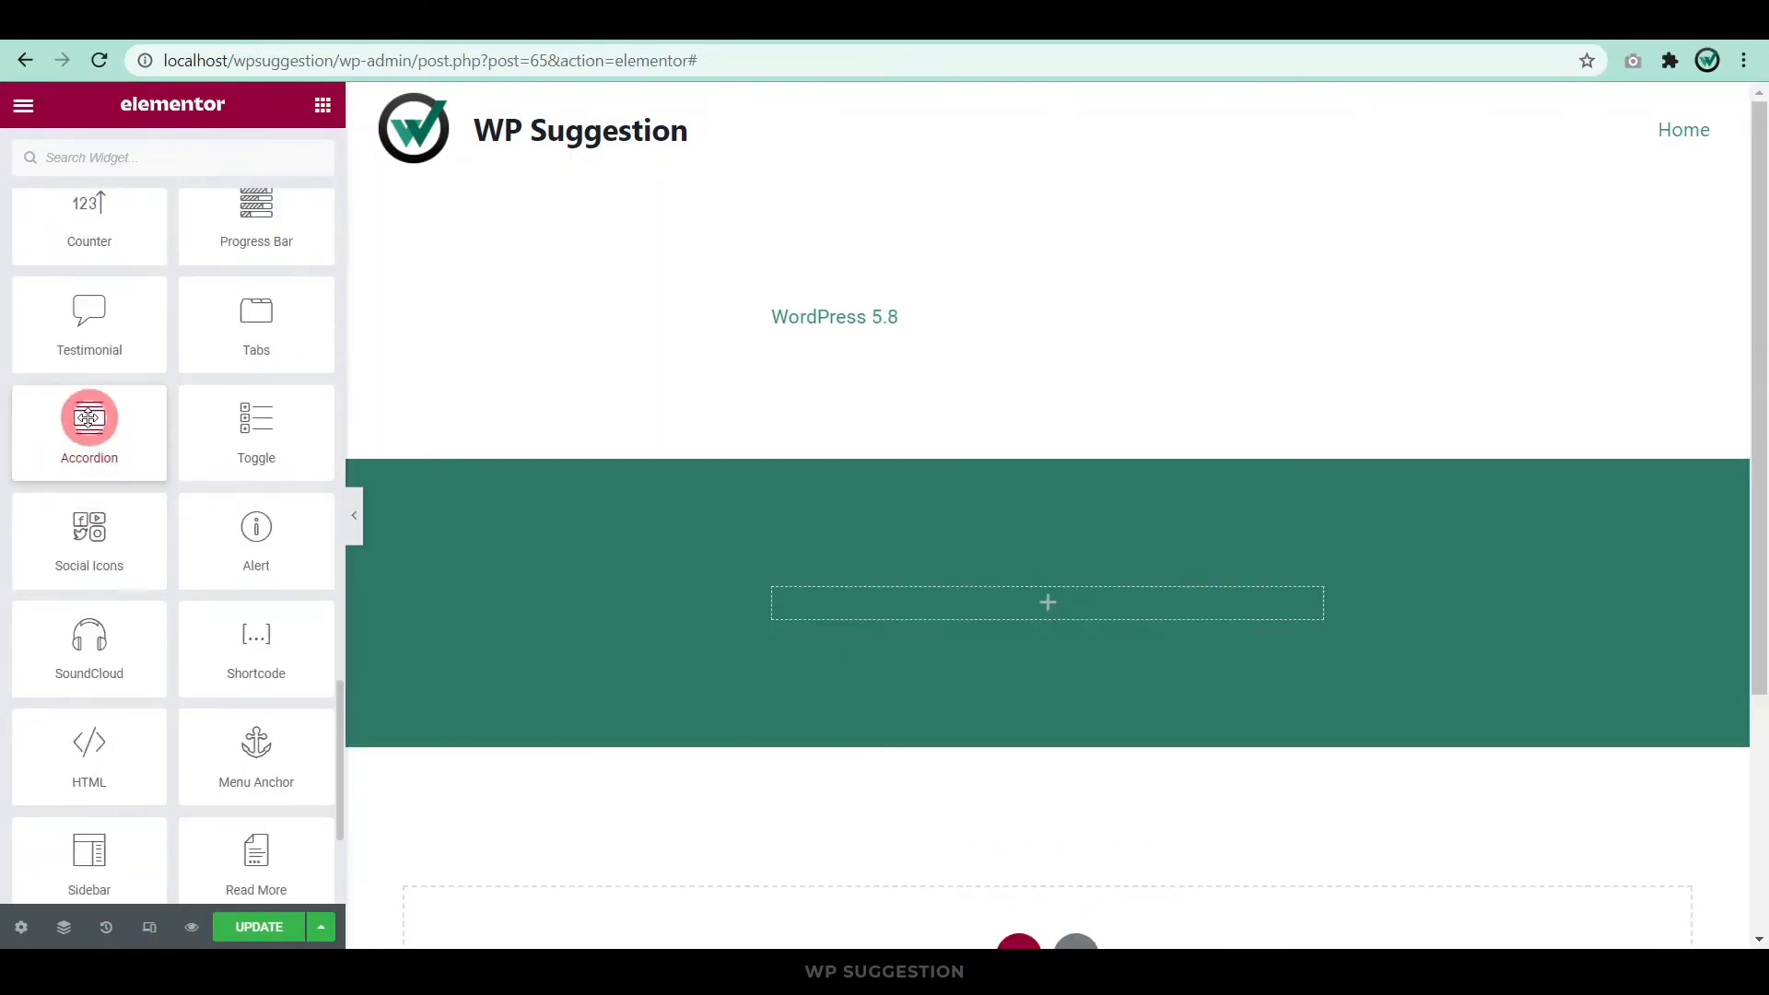
Place an Accordion widget and replace item 1's placeholder text with the WordPress-5.8.pdf shortcode.
{"action": "left_click_drag", "start_coordinate": [89, 424], "coordinate": [1047, 601]}
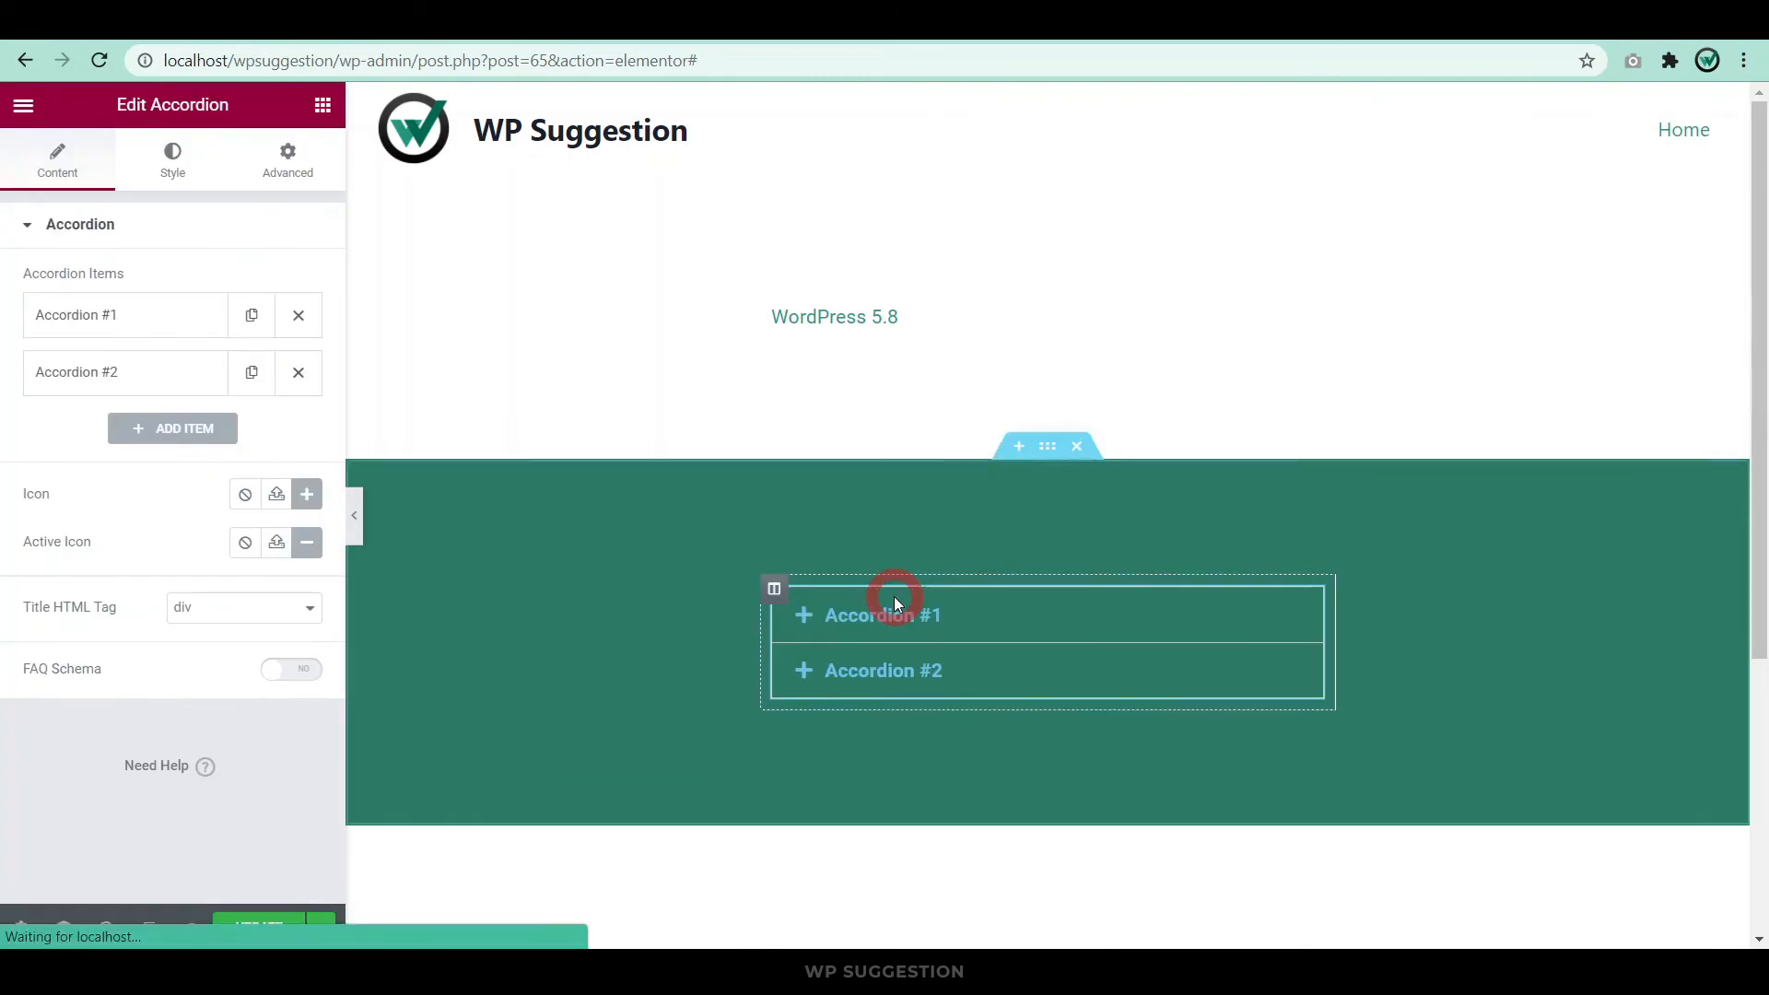
{"action": "left_click", "coordinate": [883, 615]}
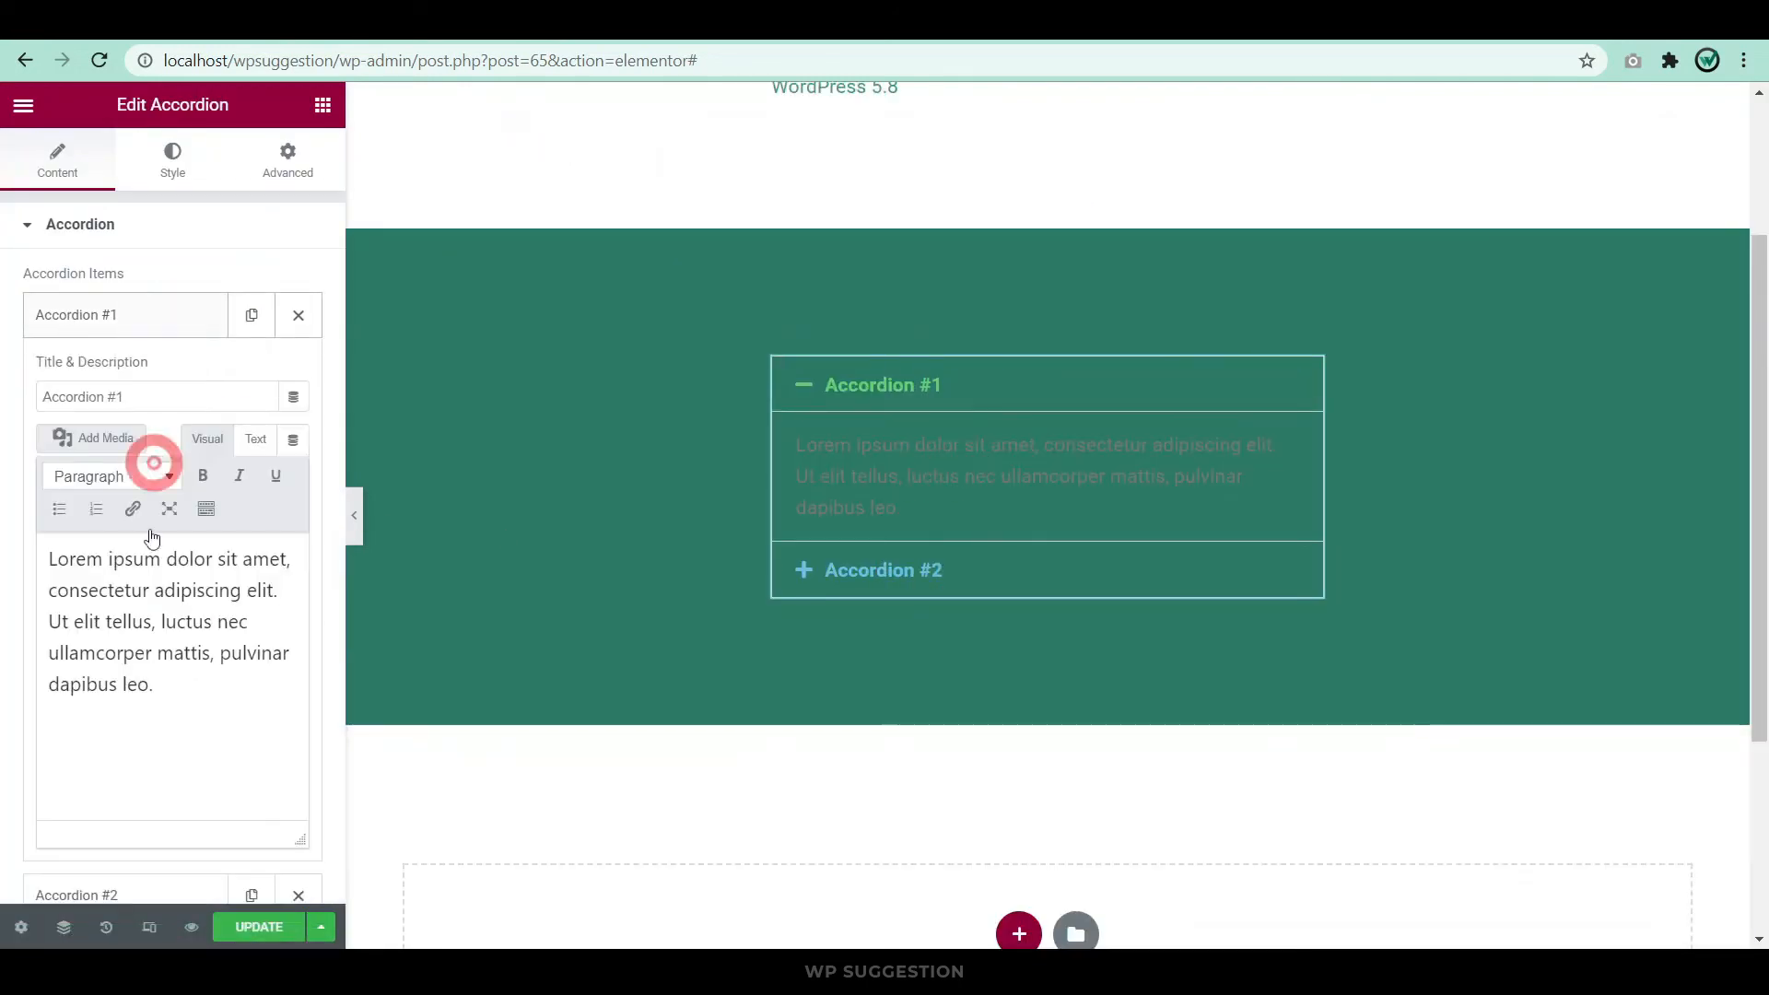
{"action": "left_click_drag", "start_coordinate": [48, 558], "coordinate": [152, 684]}
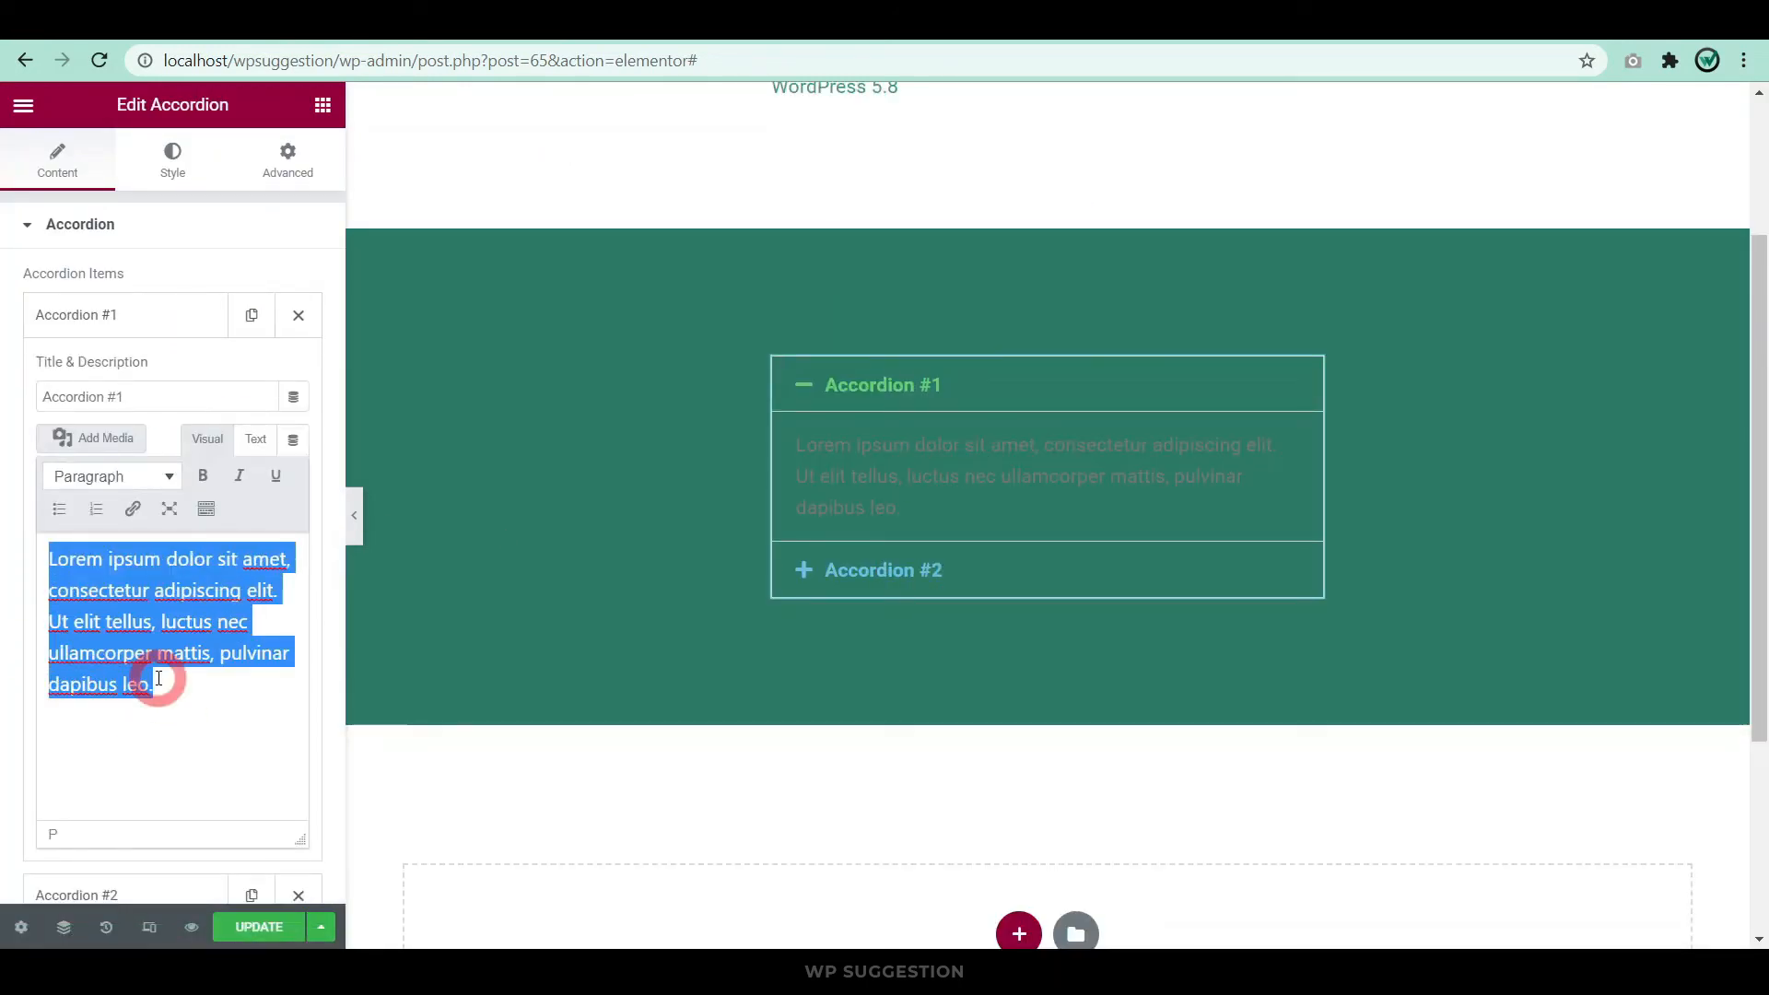
{"action": "left_click", "coordinate": [102, 439]}
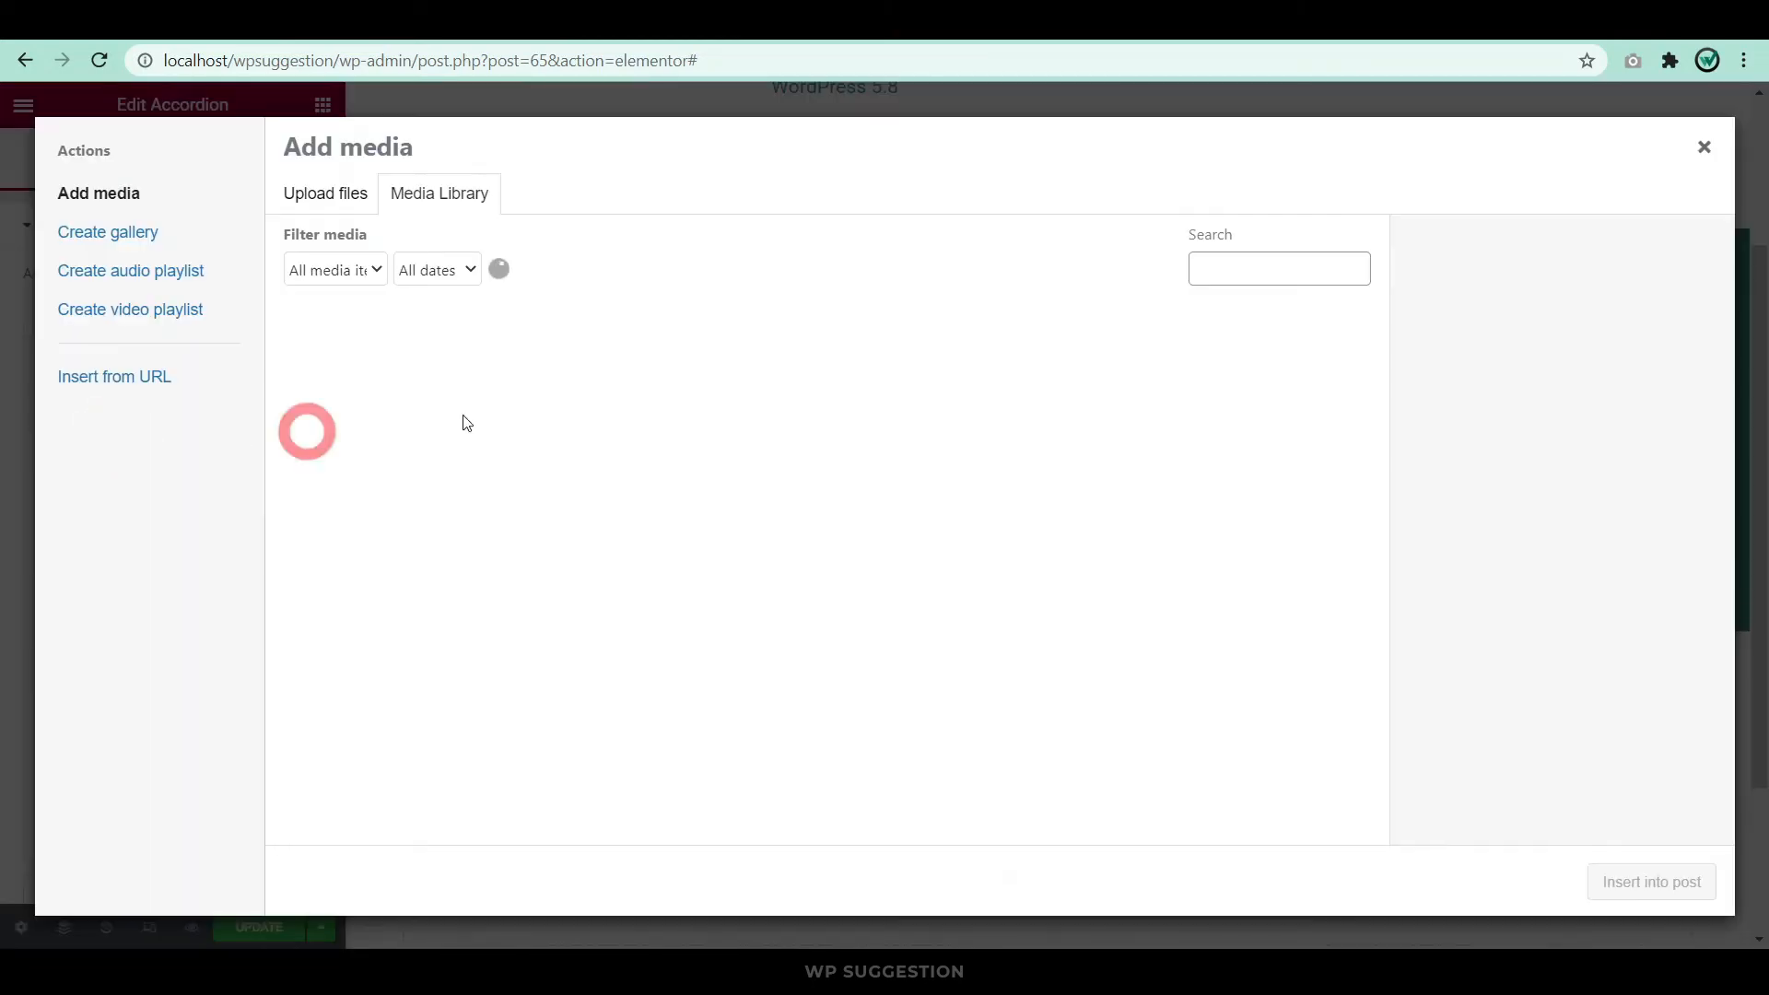
{"action": "left_click", "coordinate": [364, 391]}
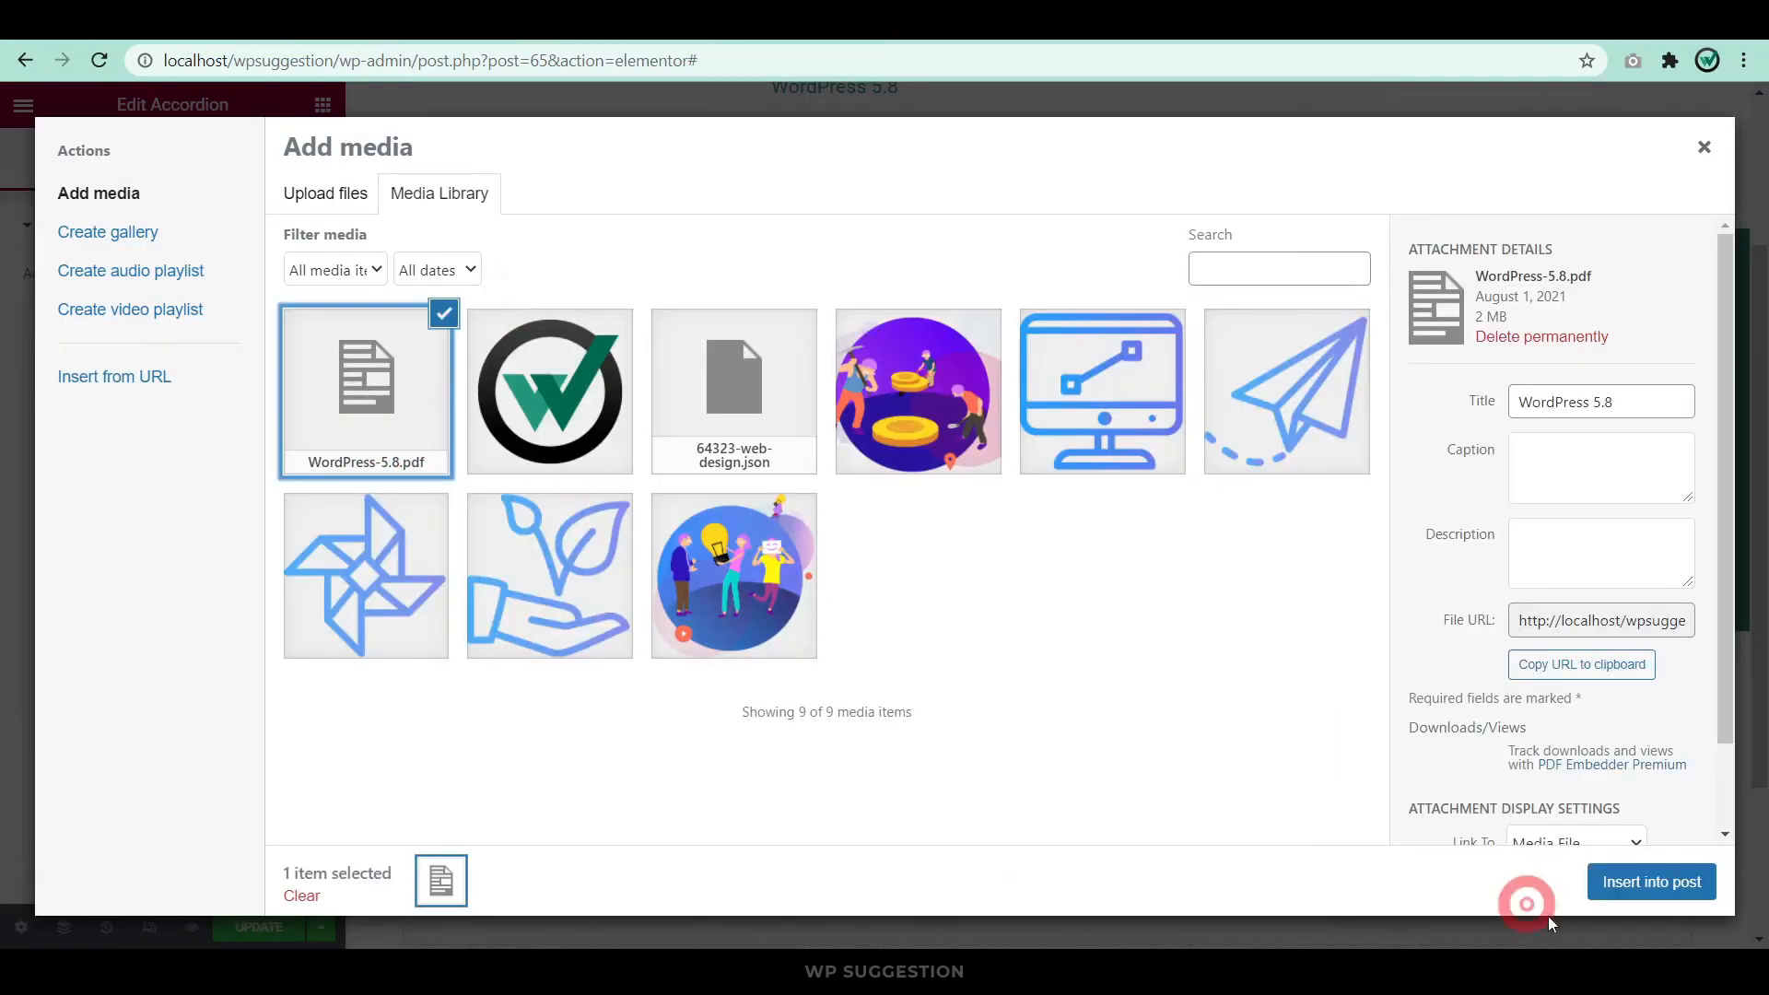
{"action": "left_click", "coordinate": [1651, 881]}
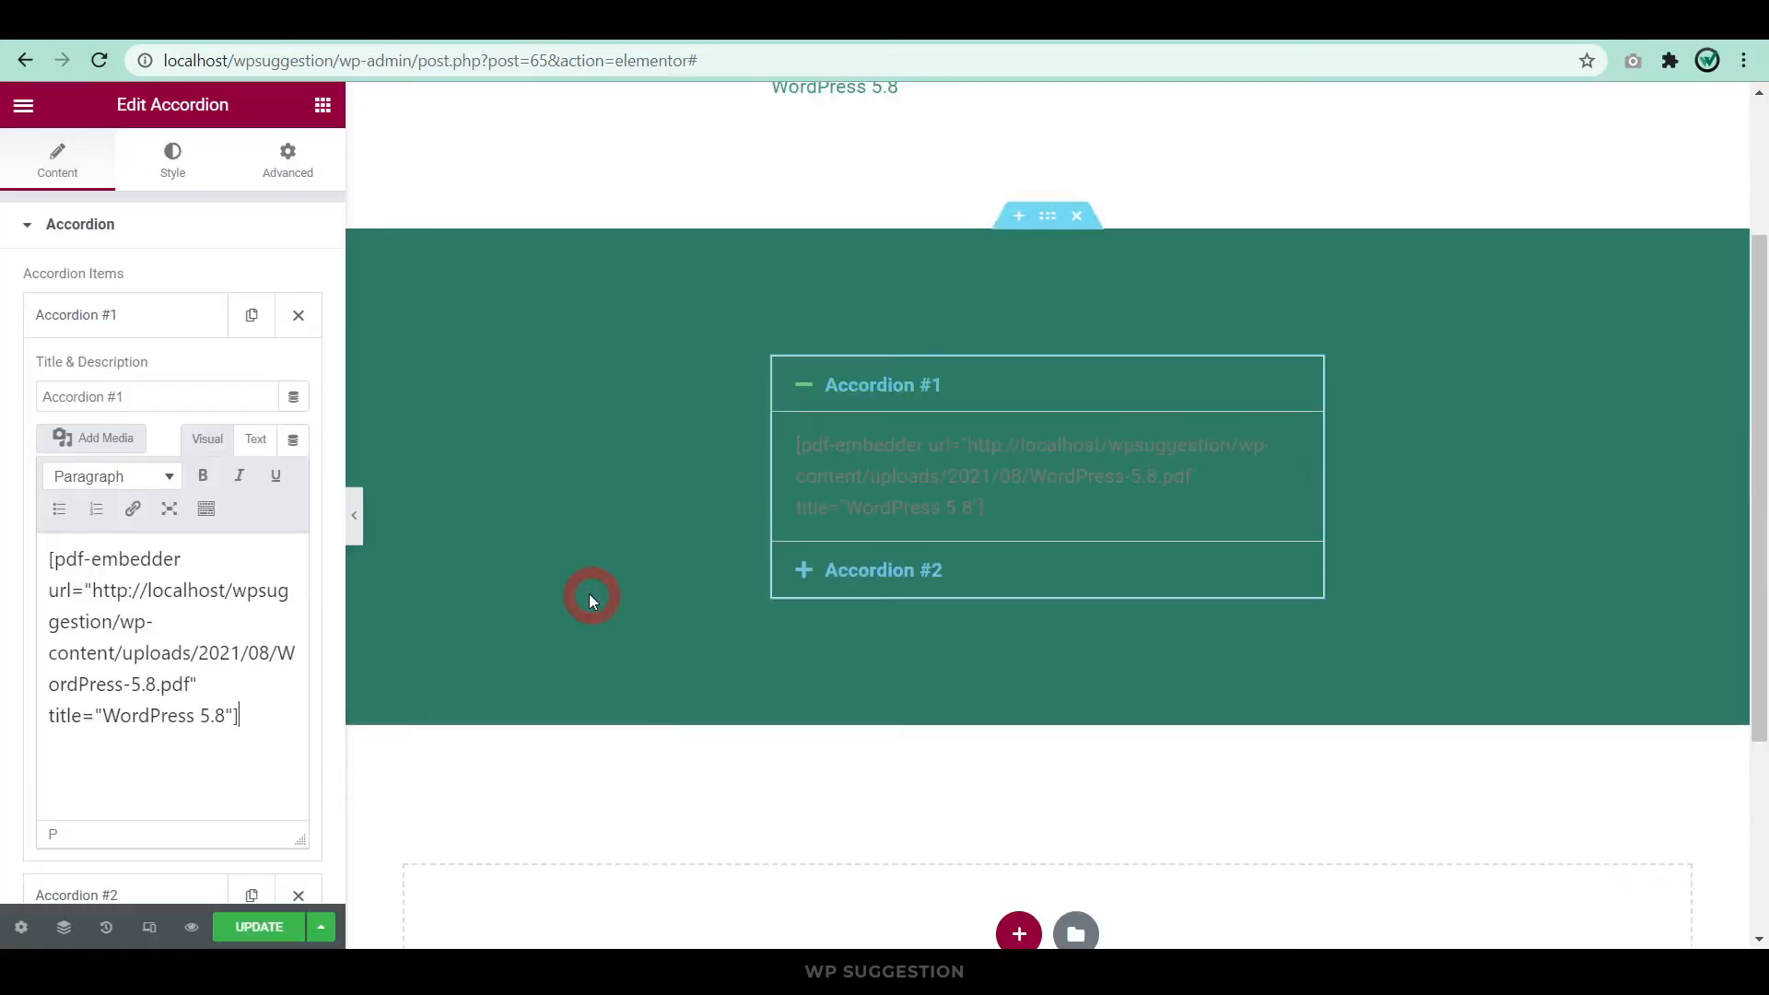
{"action": "left_click", "coordinate": [171, 158]}
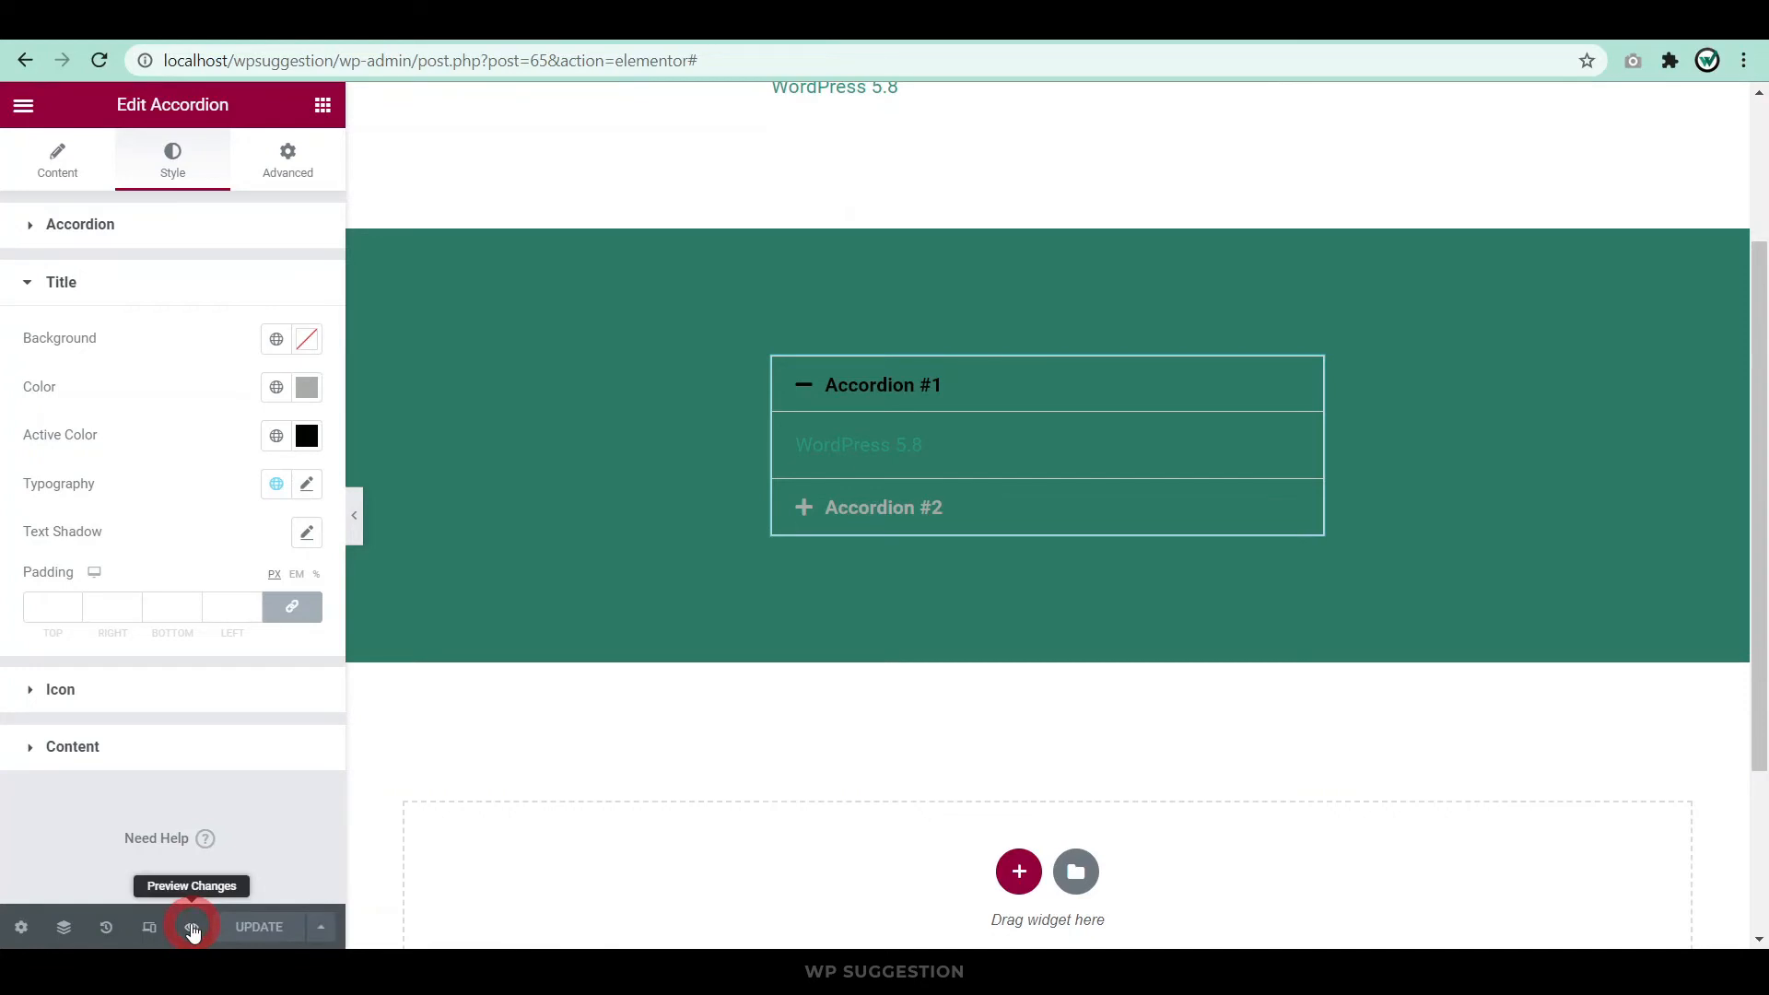
Preview the page showing the PDF viewer inside Accordion #1.
{"action": "left_click", "coordinate": [190, 926]}
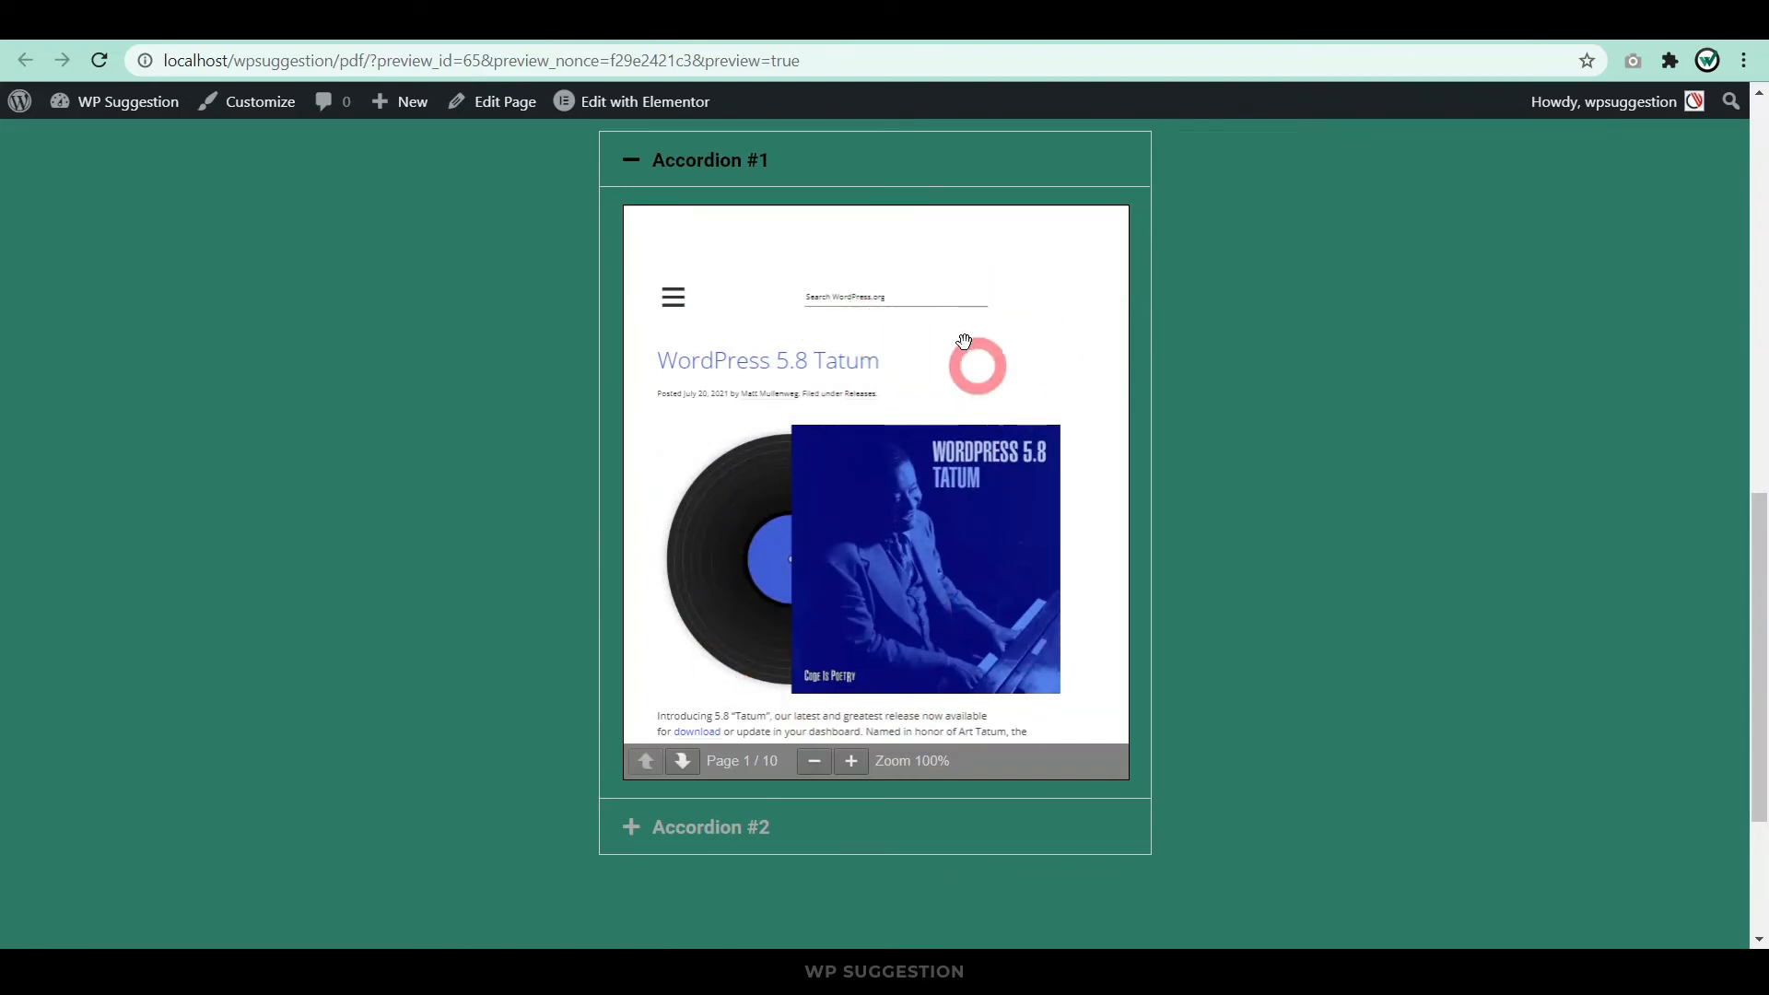
{"action": "left_click", "coordinate": [643, 101]}
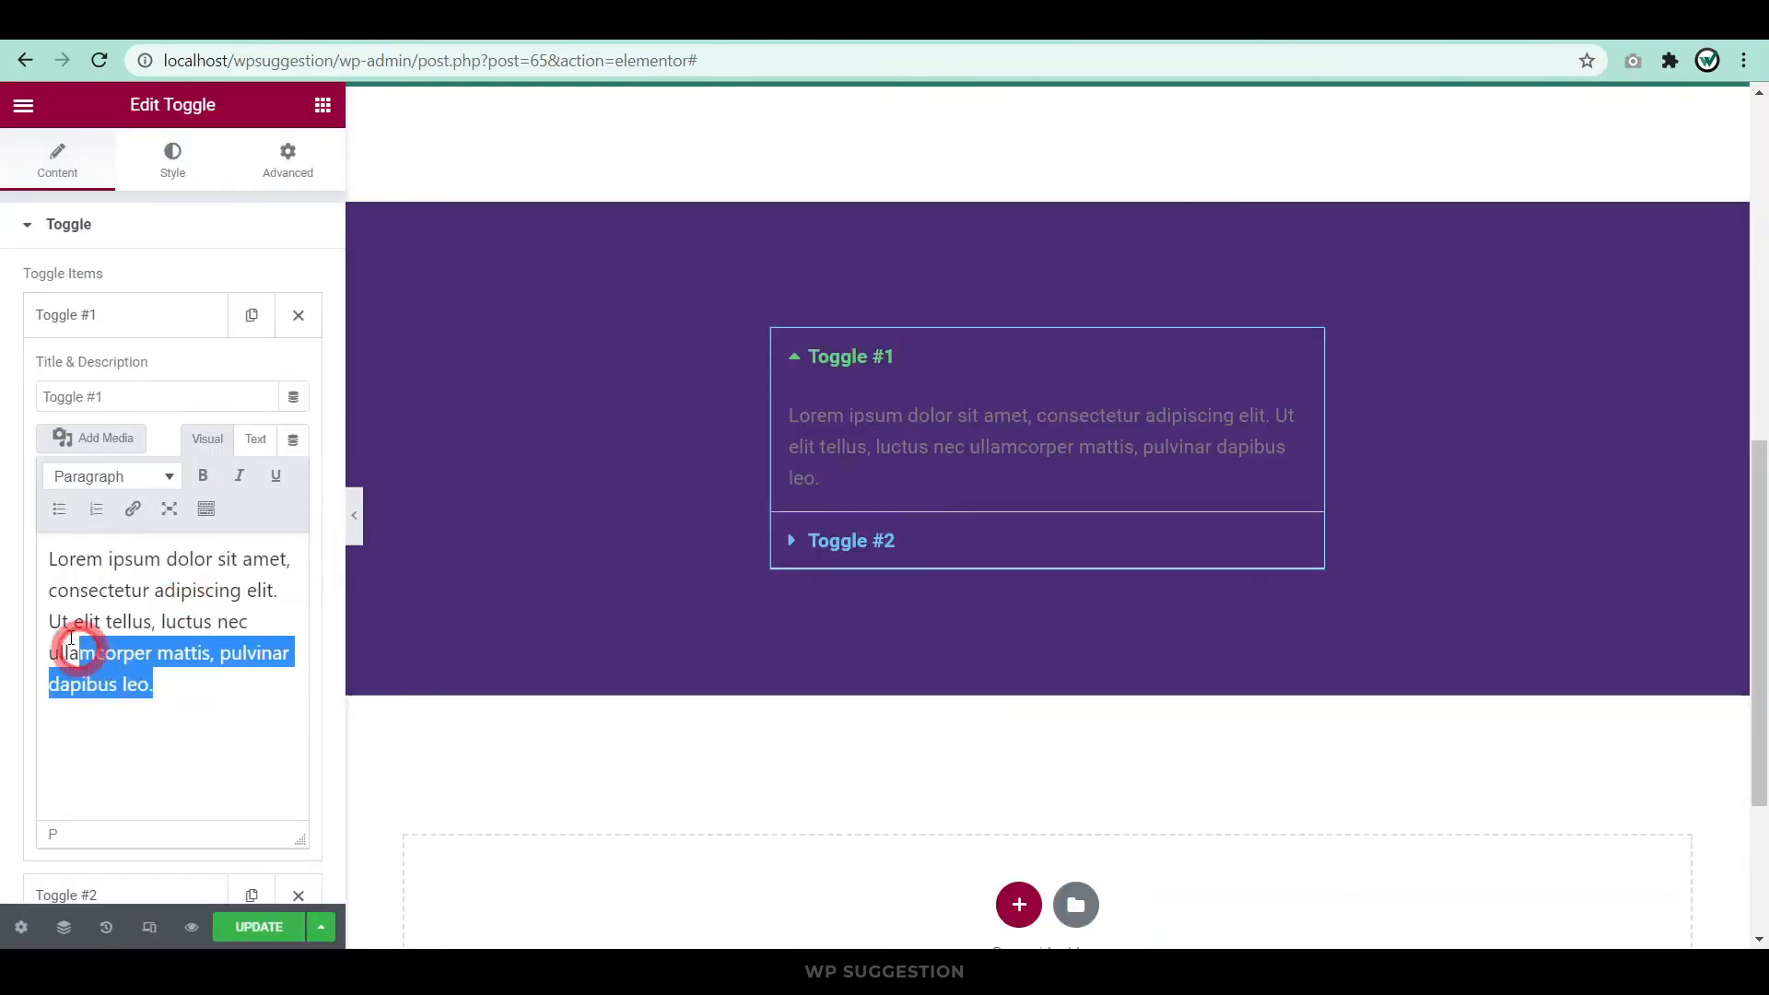
Insert WordPress-5.8.pdf into Toggle #1's content, preview the page and expand Toggle #1.
{"action": "left_click", "coordinate": [92, 439]}
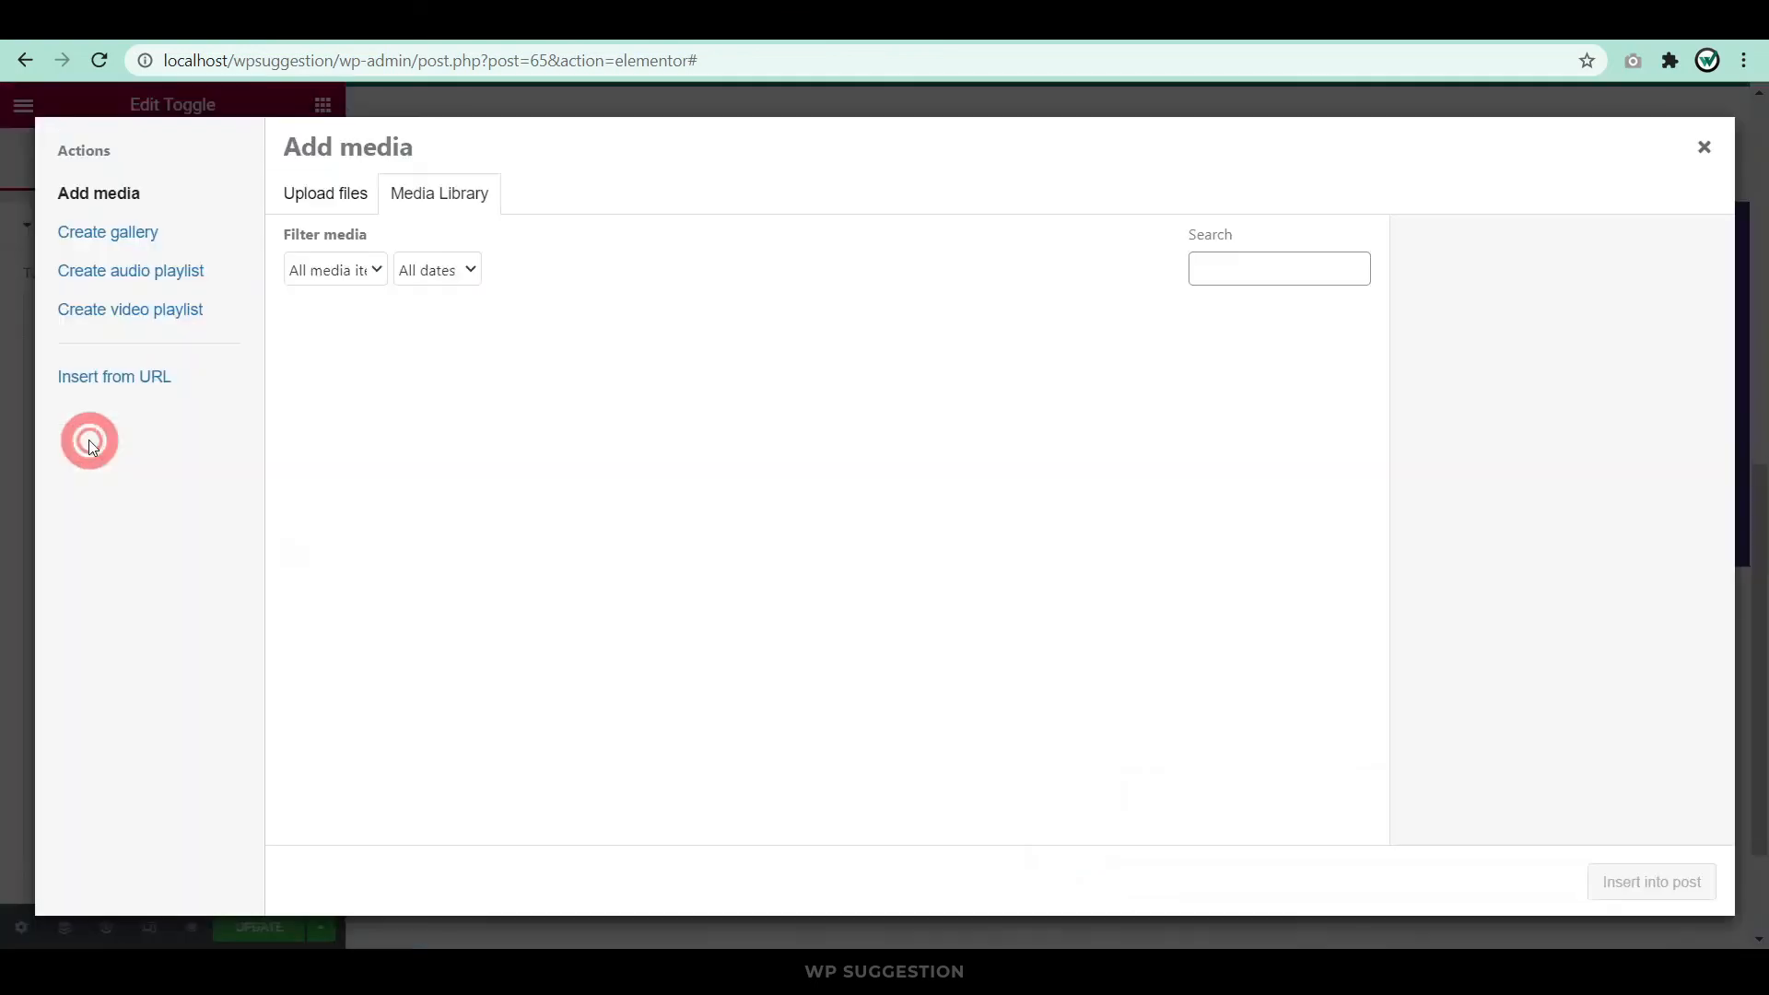
{"action": "left_click", "coordinate": [365, 388]}
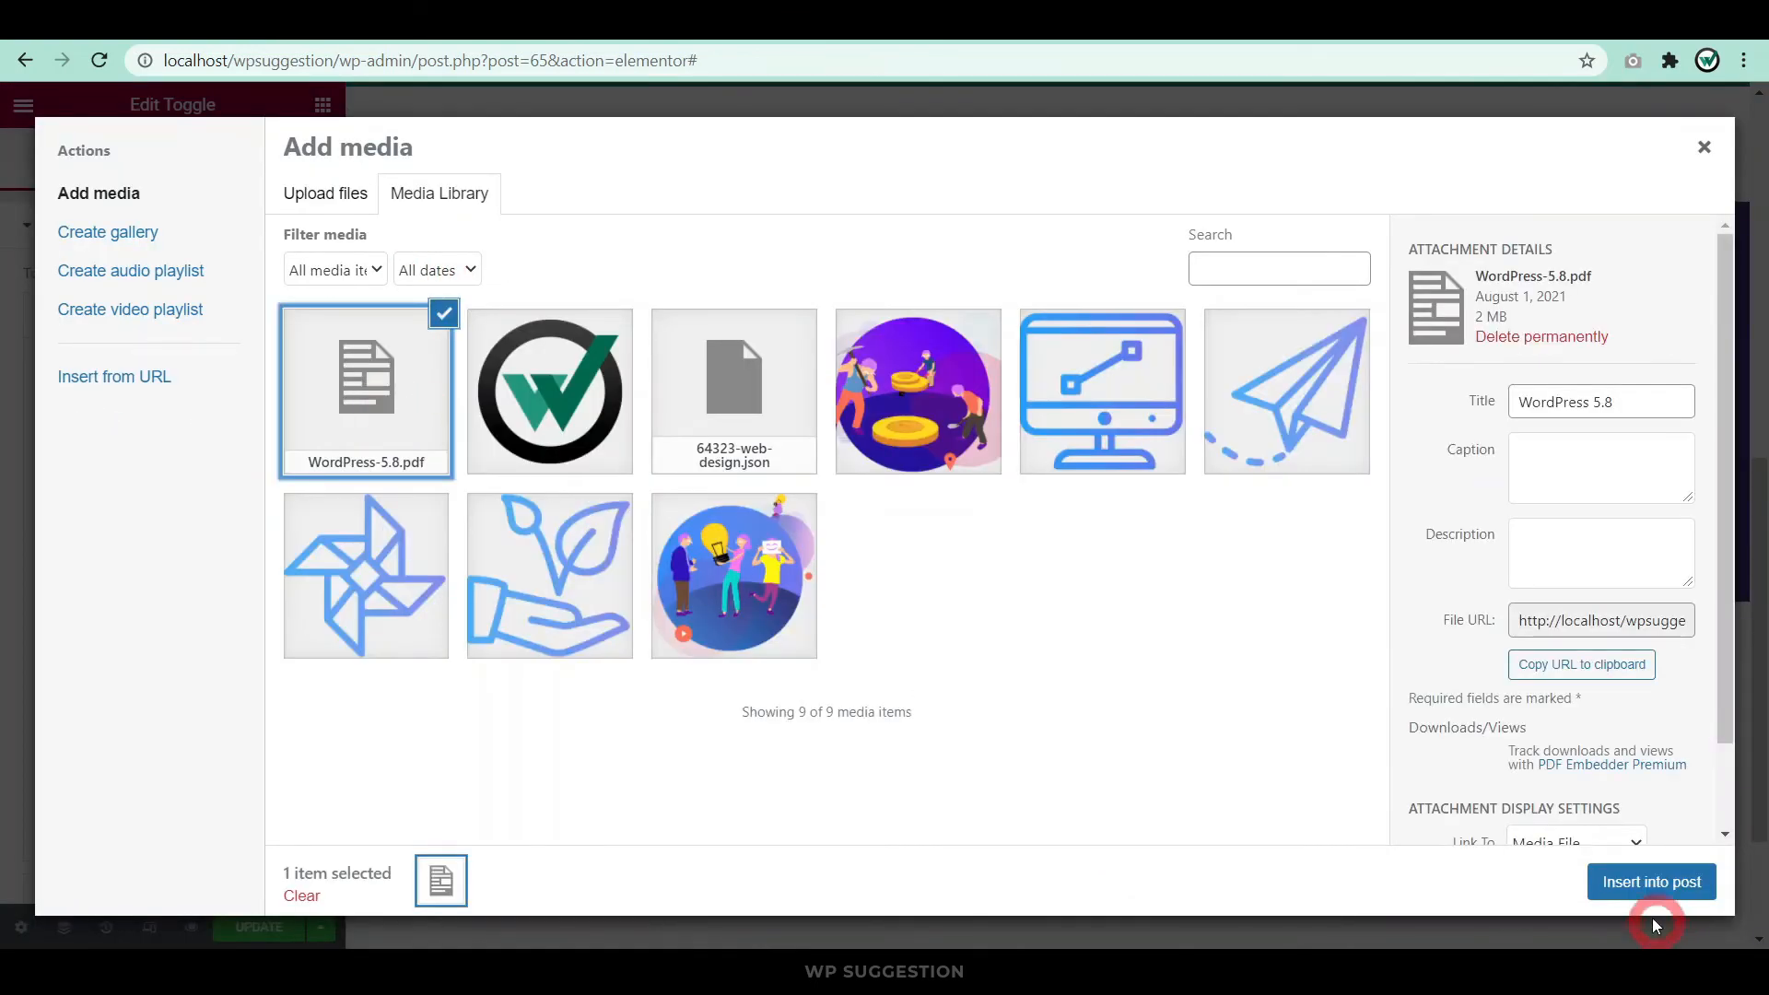
{"action": "left_click", "coordinate": [1651, 881]}
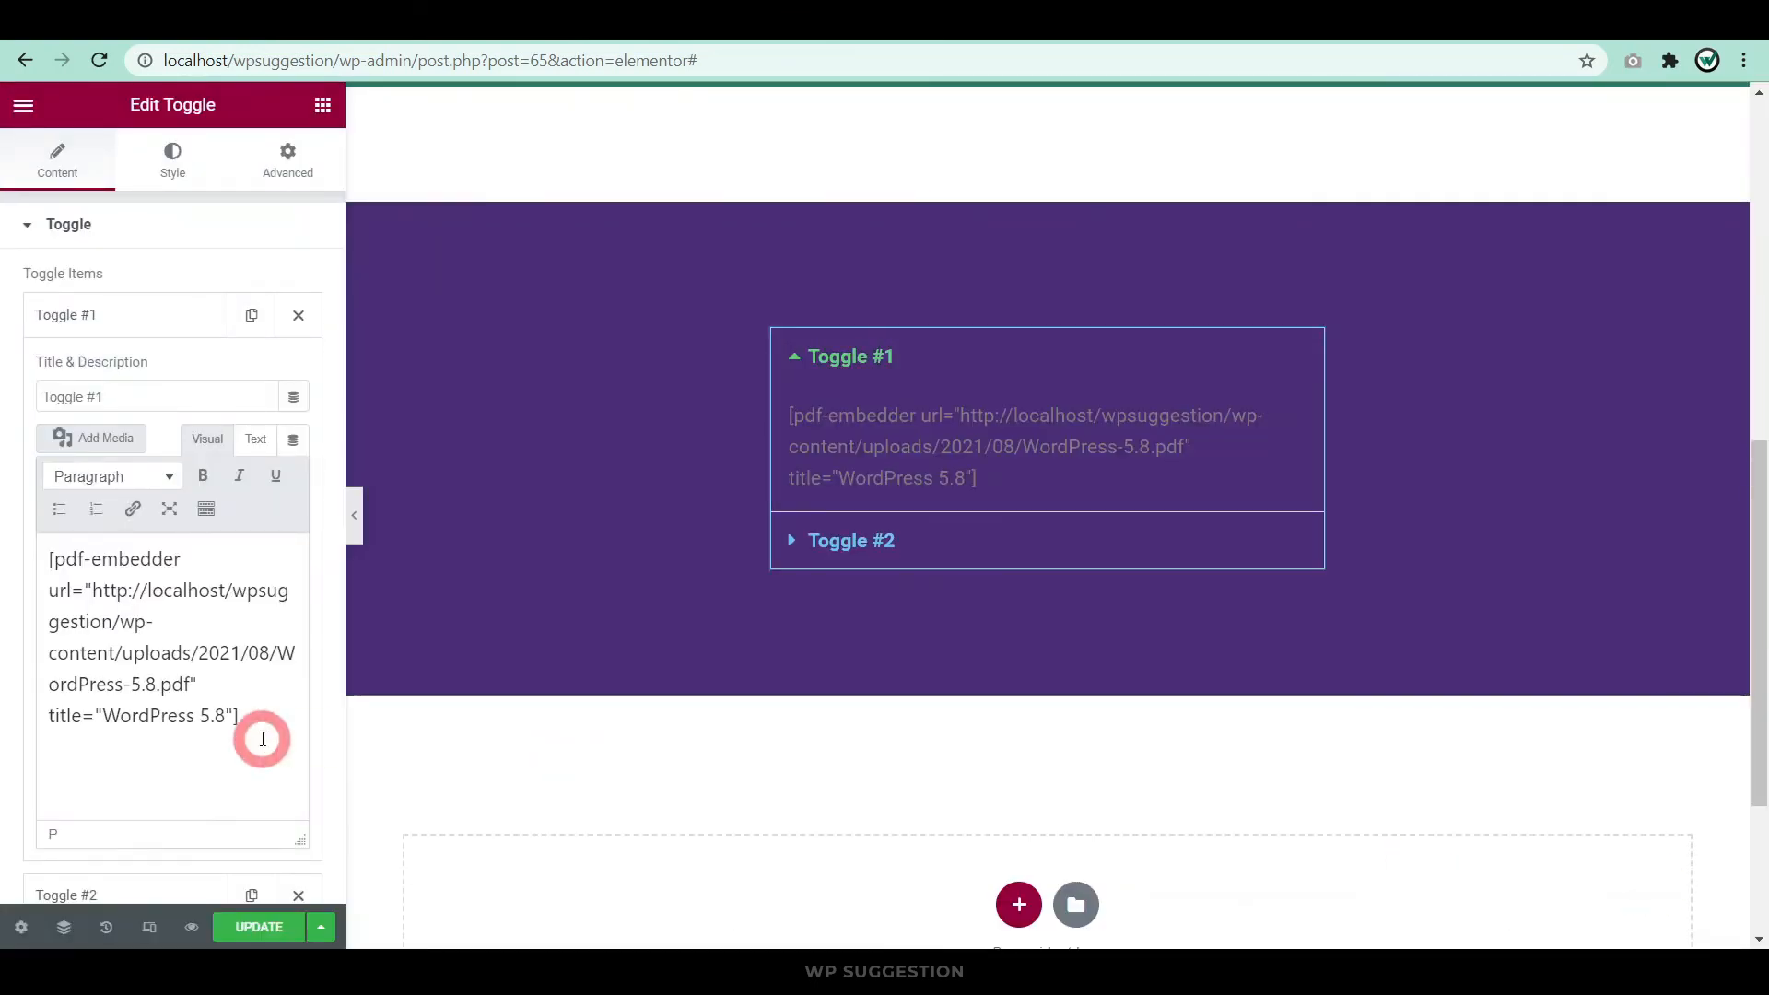
{"action": "mouse_move", "coordinate": [192, 926]}
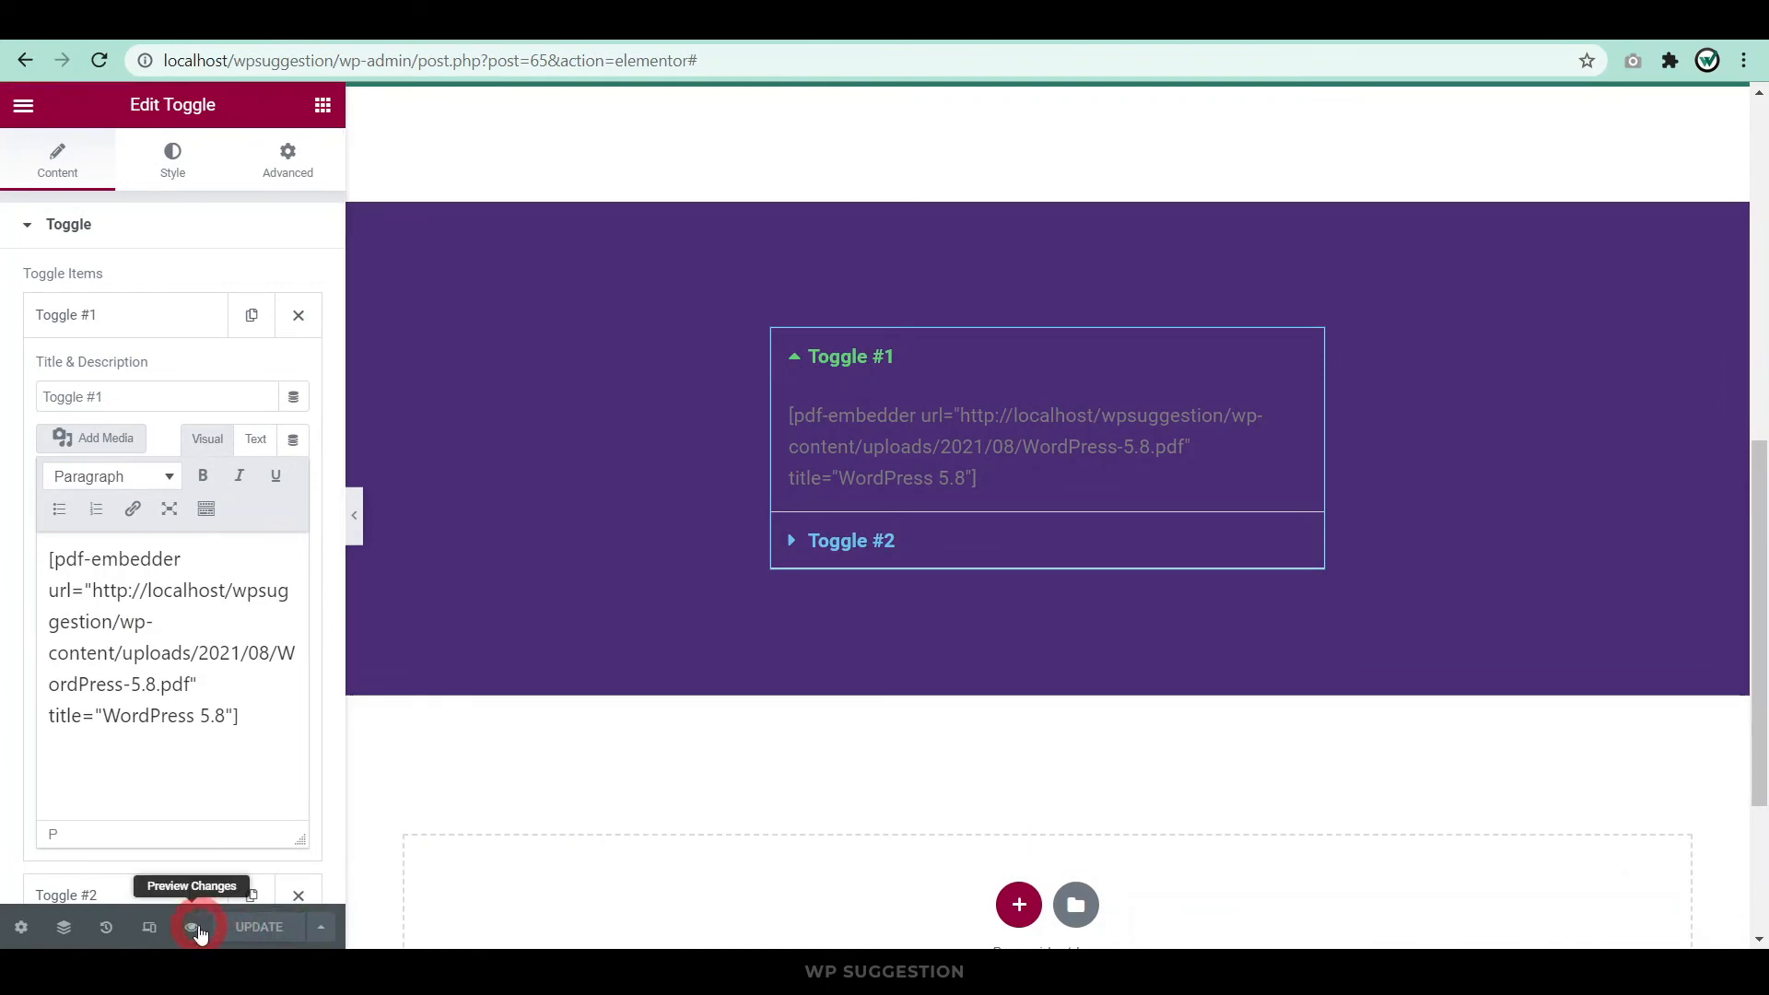
{"action": "left_click", "coordinate": [192, 927]}
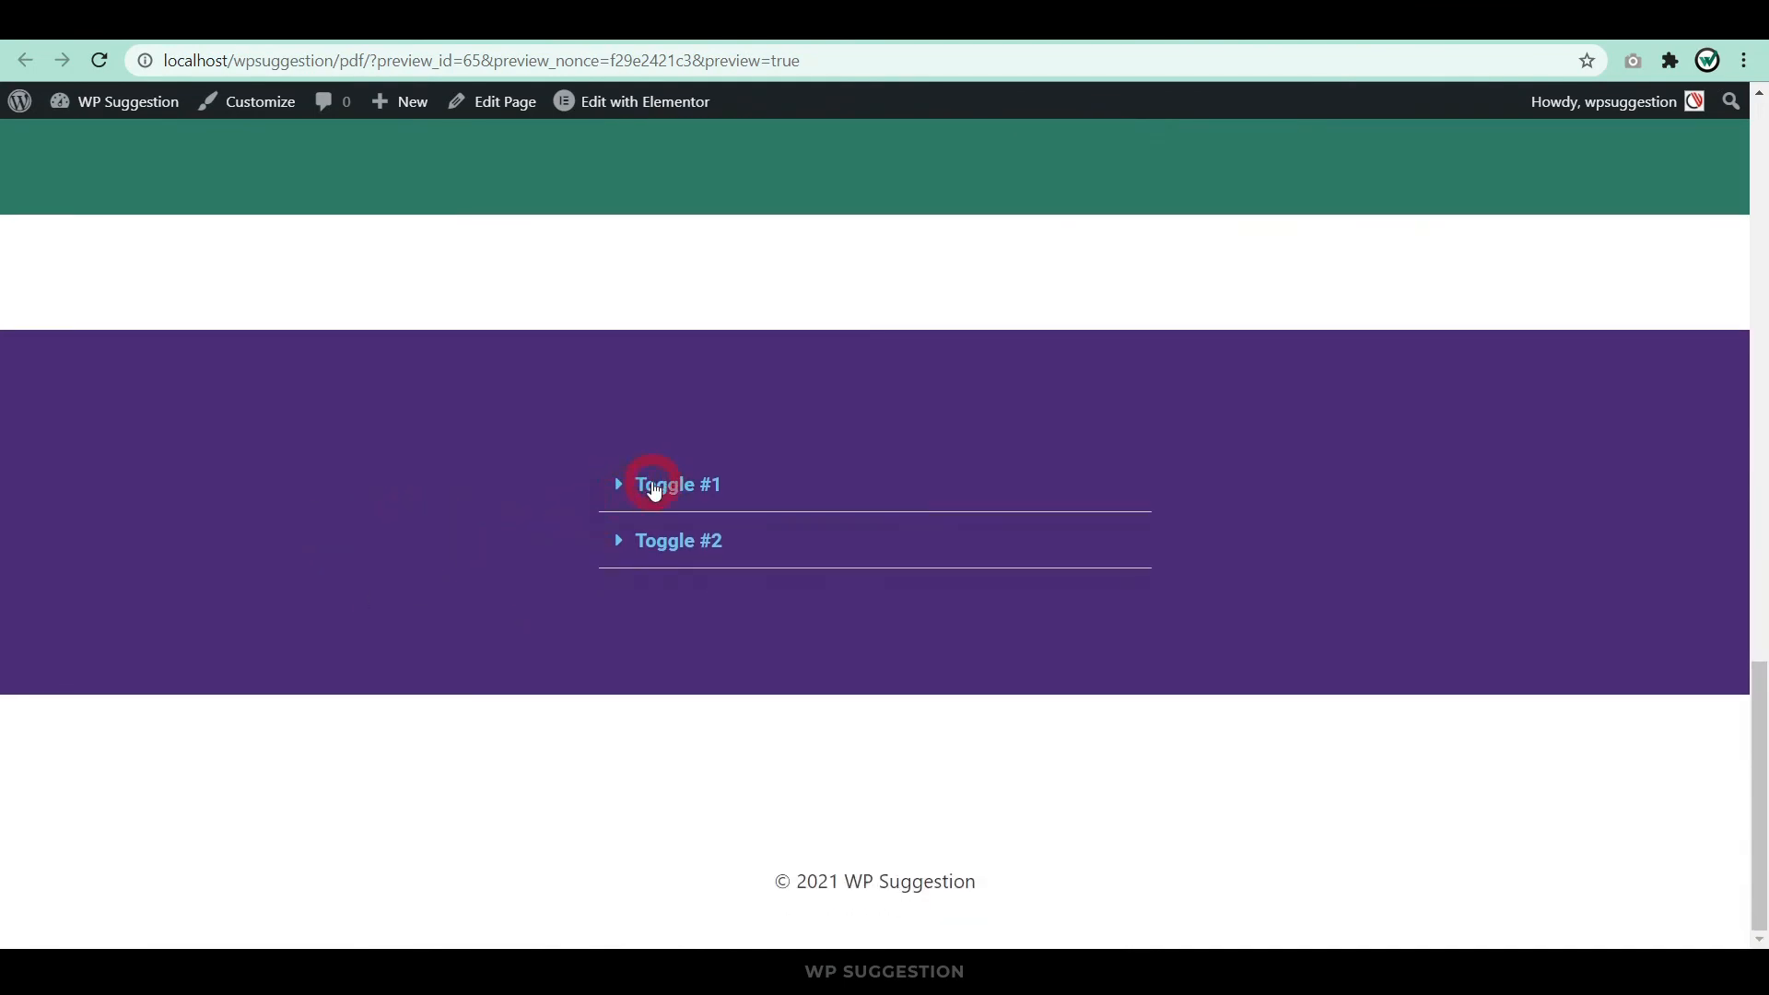
{"action": "left_click", "coordinate": [677, 485]}
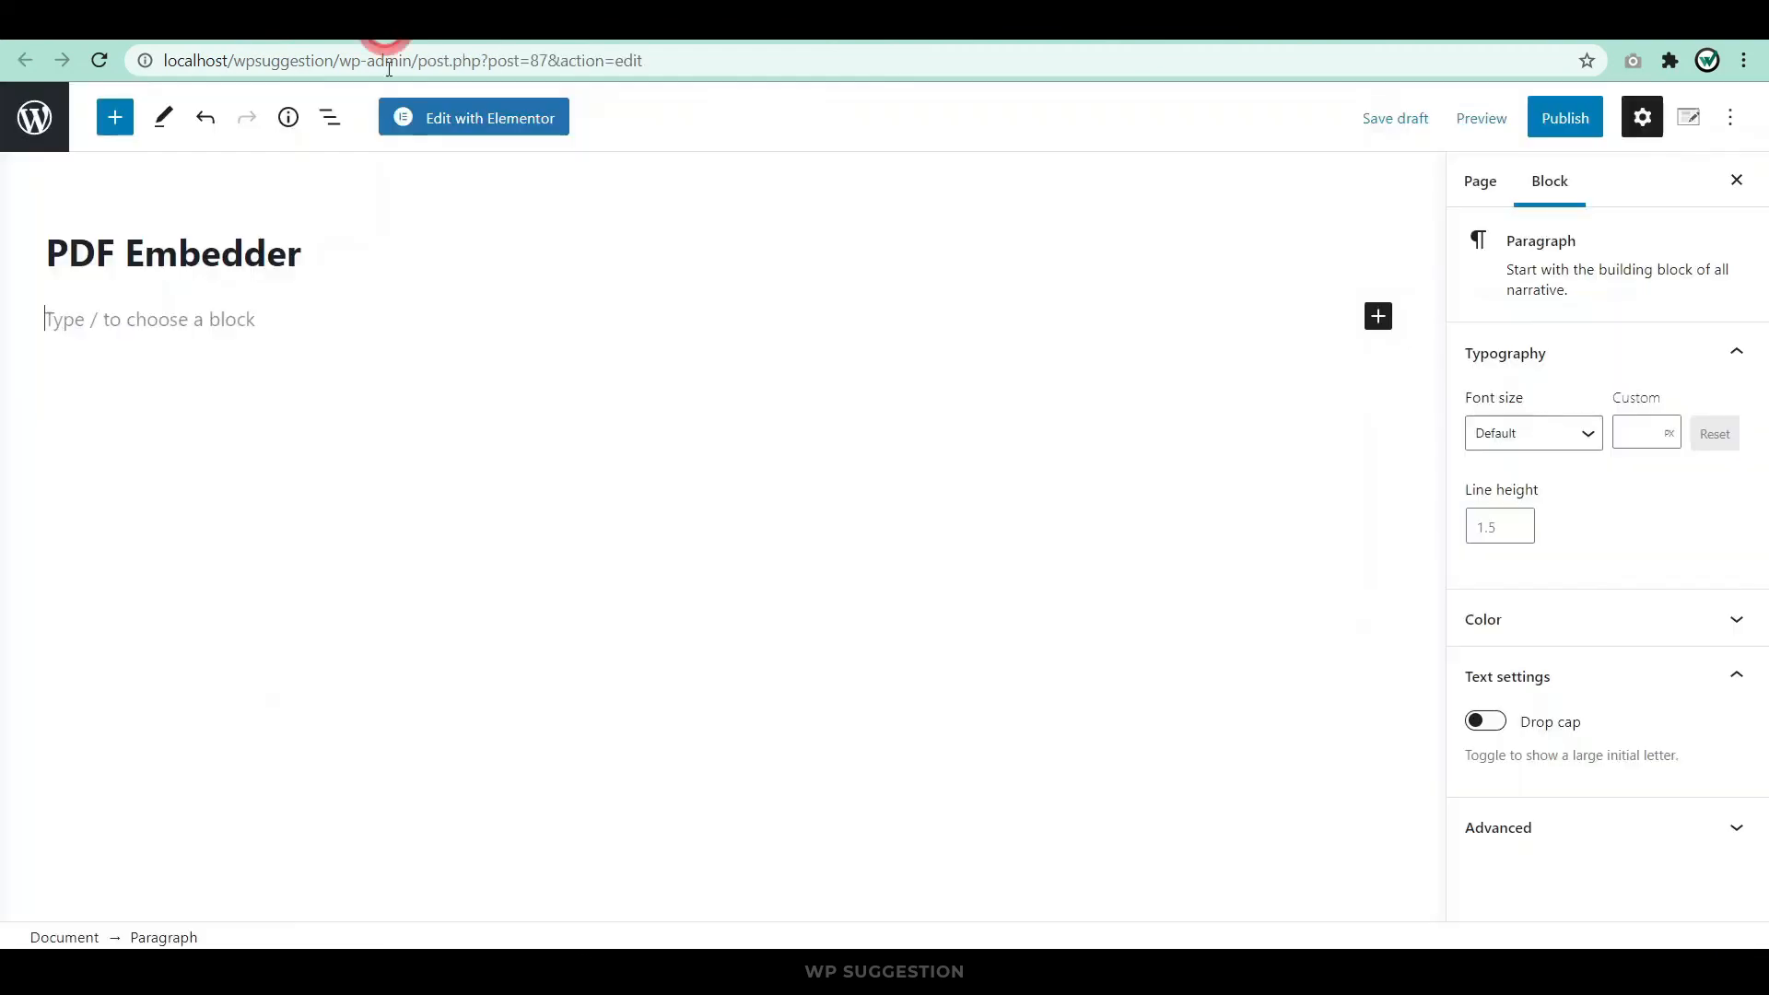
Search 'pdf' in the block picker and add a PDF Embedder block to the page.
{"action": "left_click", "coordinate": [295, 339]}
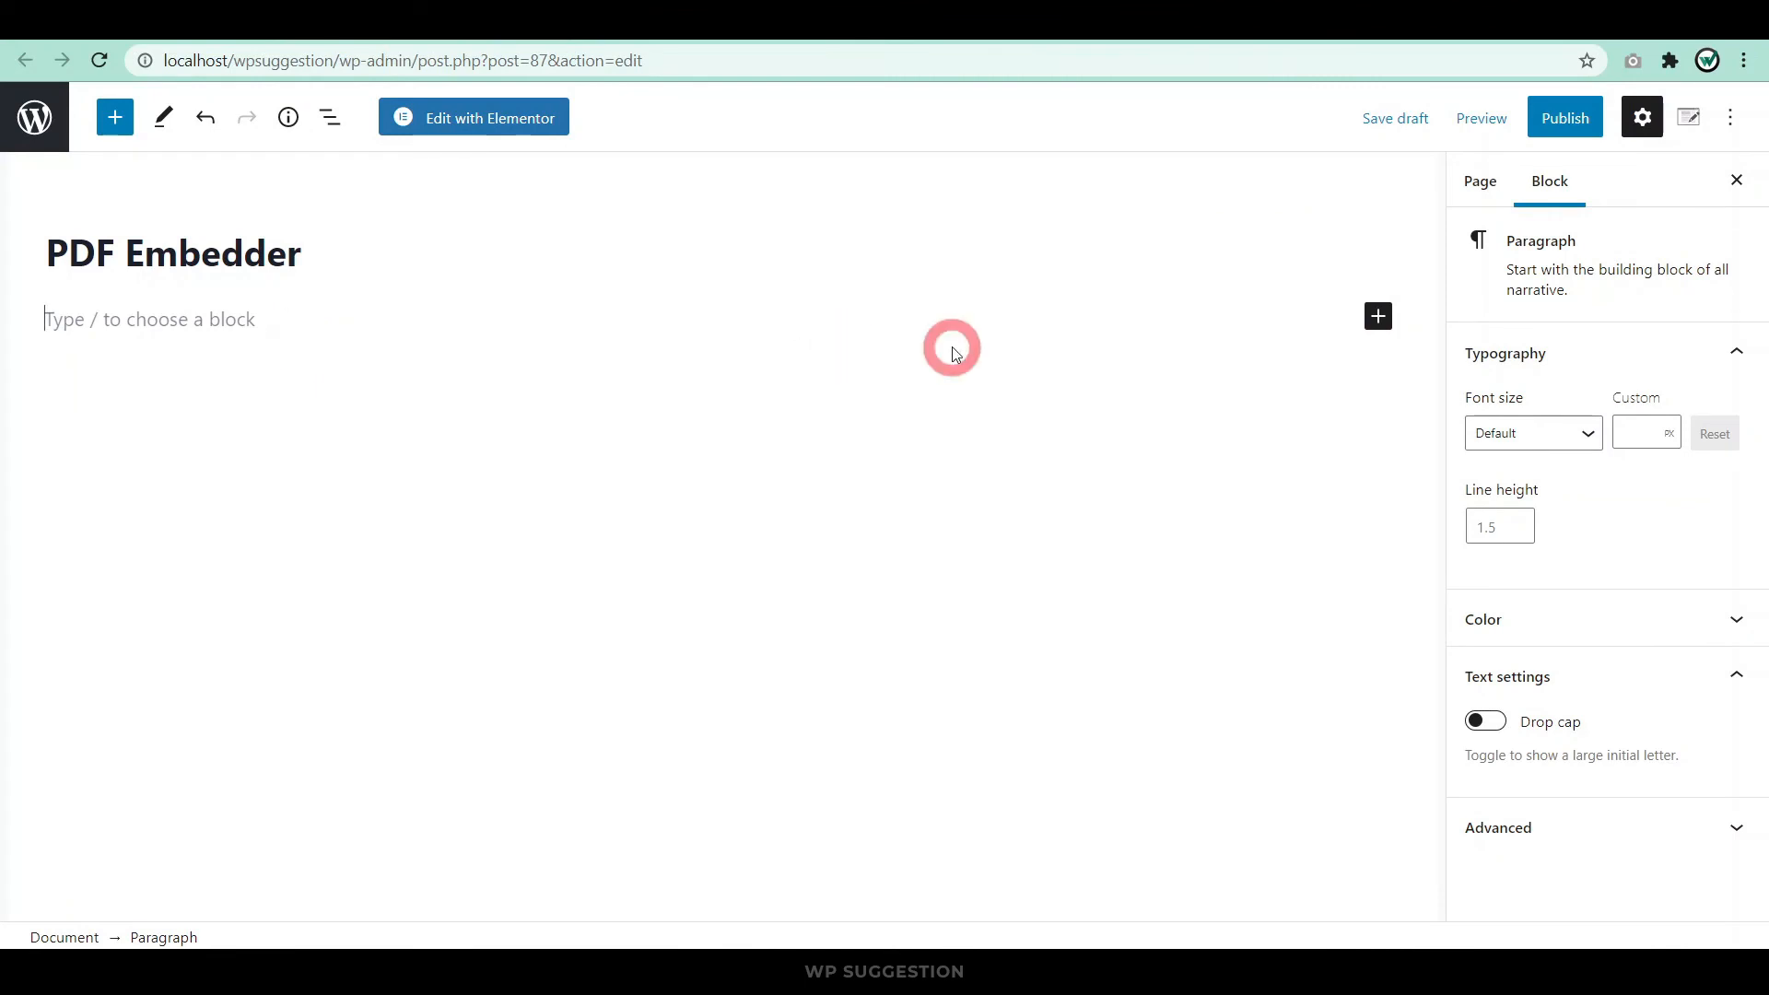
{"action": "mouse_move", "coordinate": [1069, 346]}
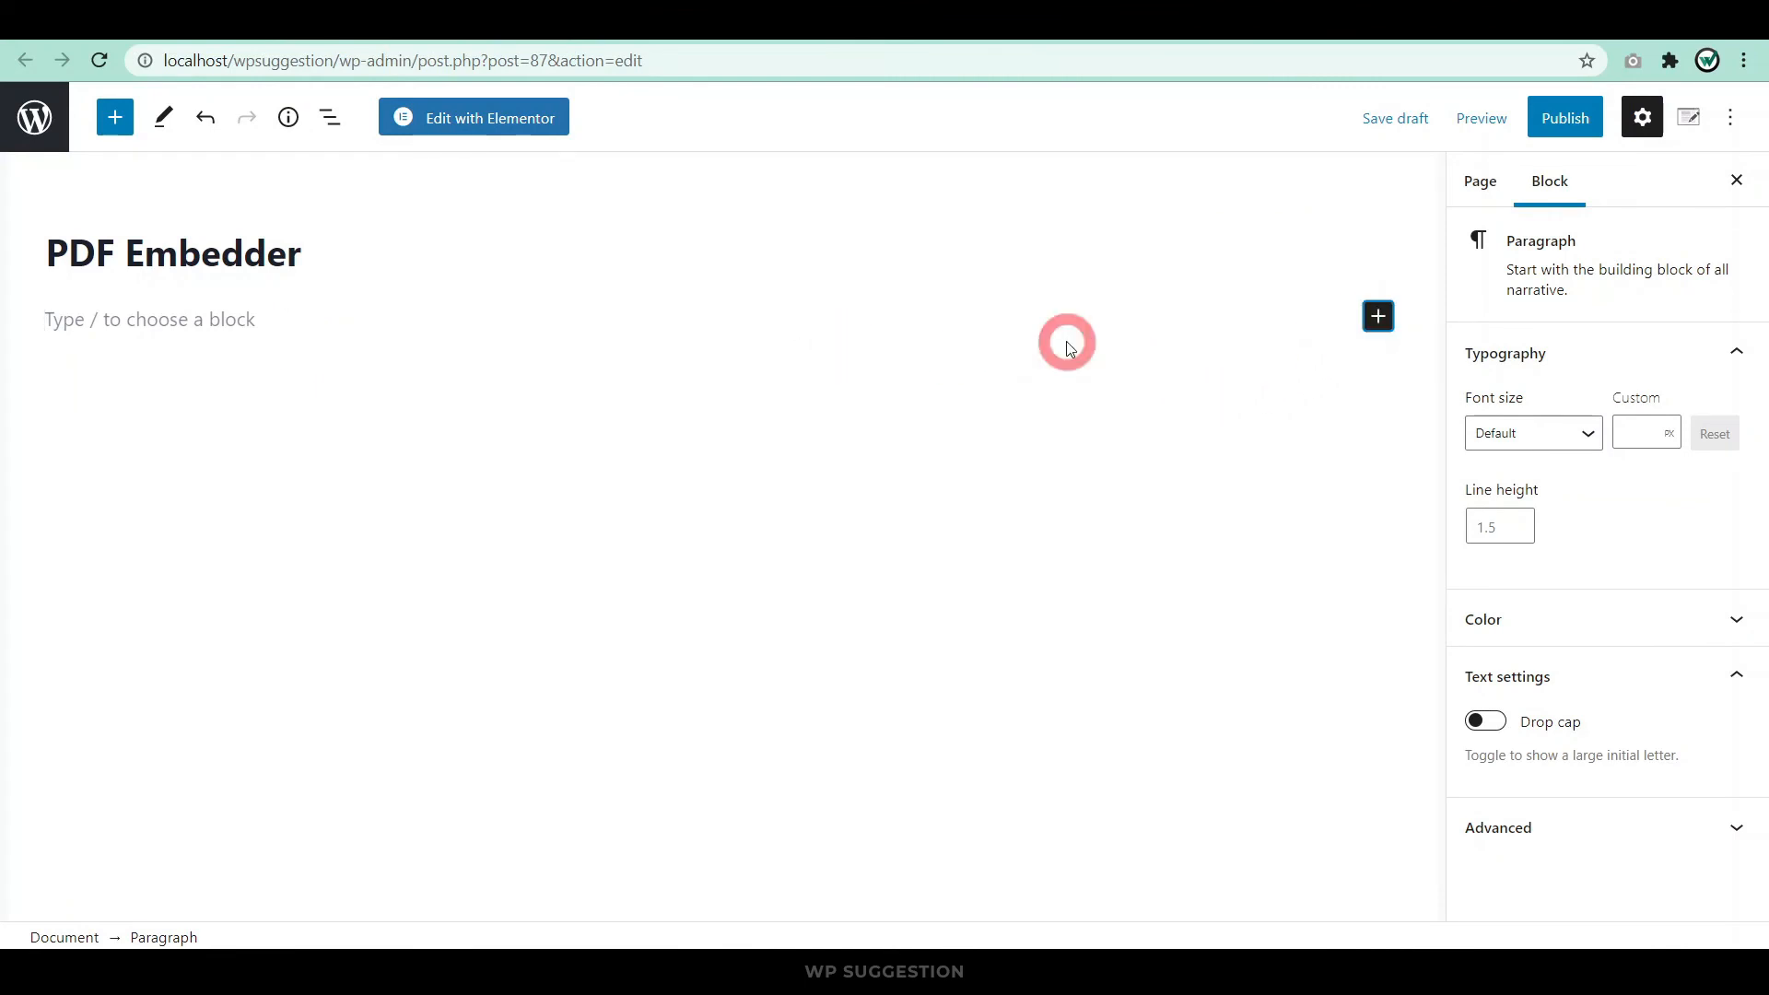
{"action": "left_click", "coordinate": [1378, 315]}
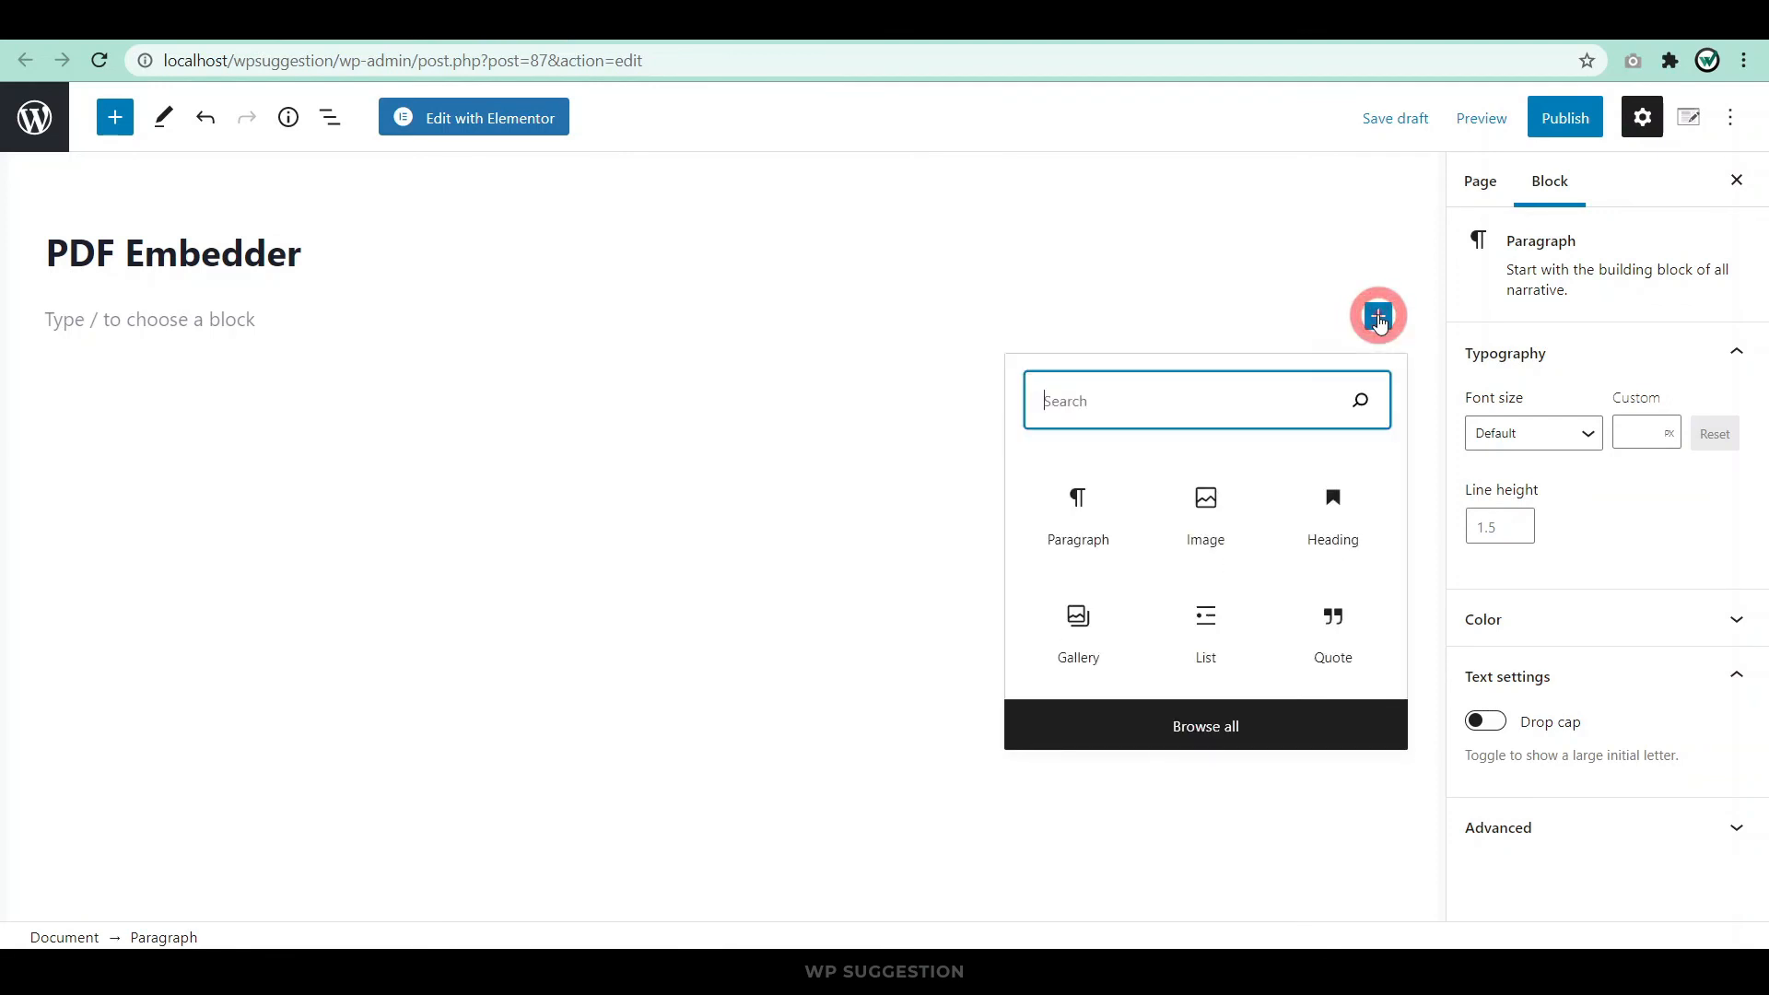
{"action": "type", "text": "p"}
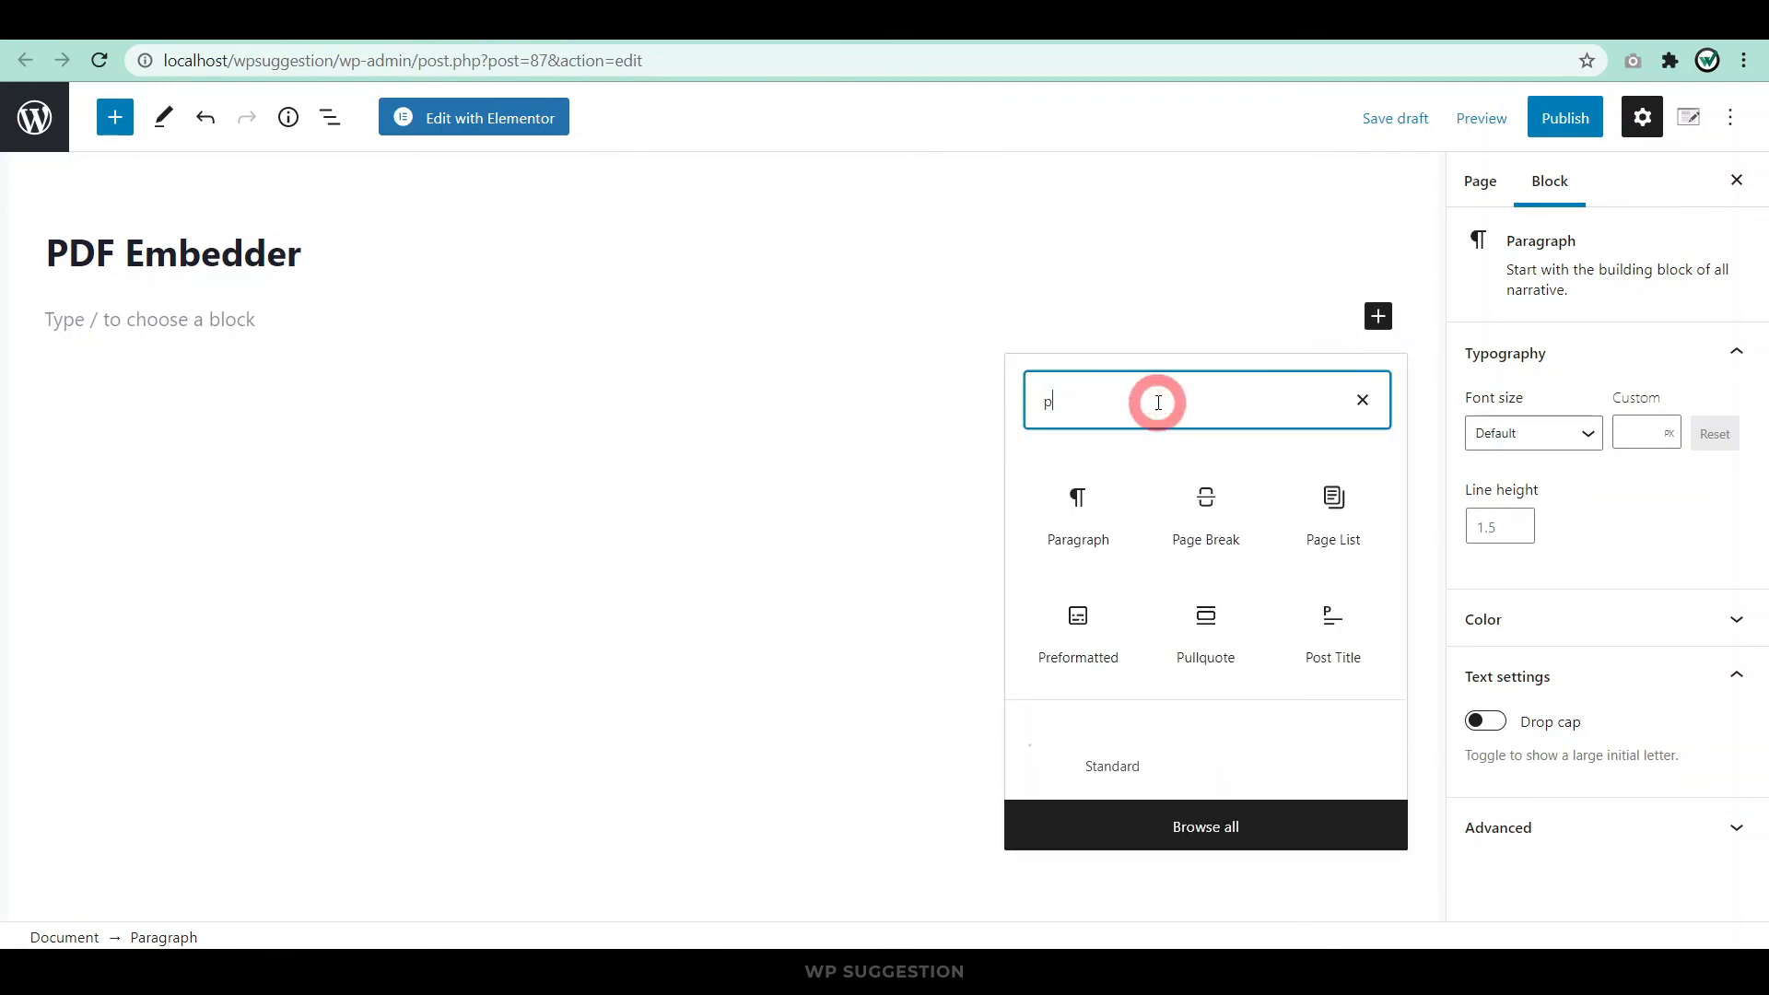
{"action": "type", "text": "df"}
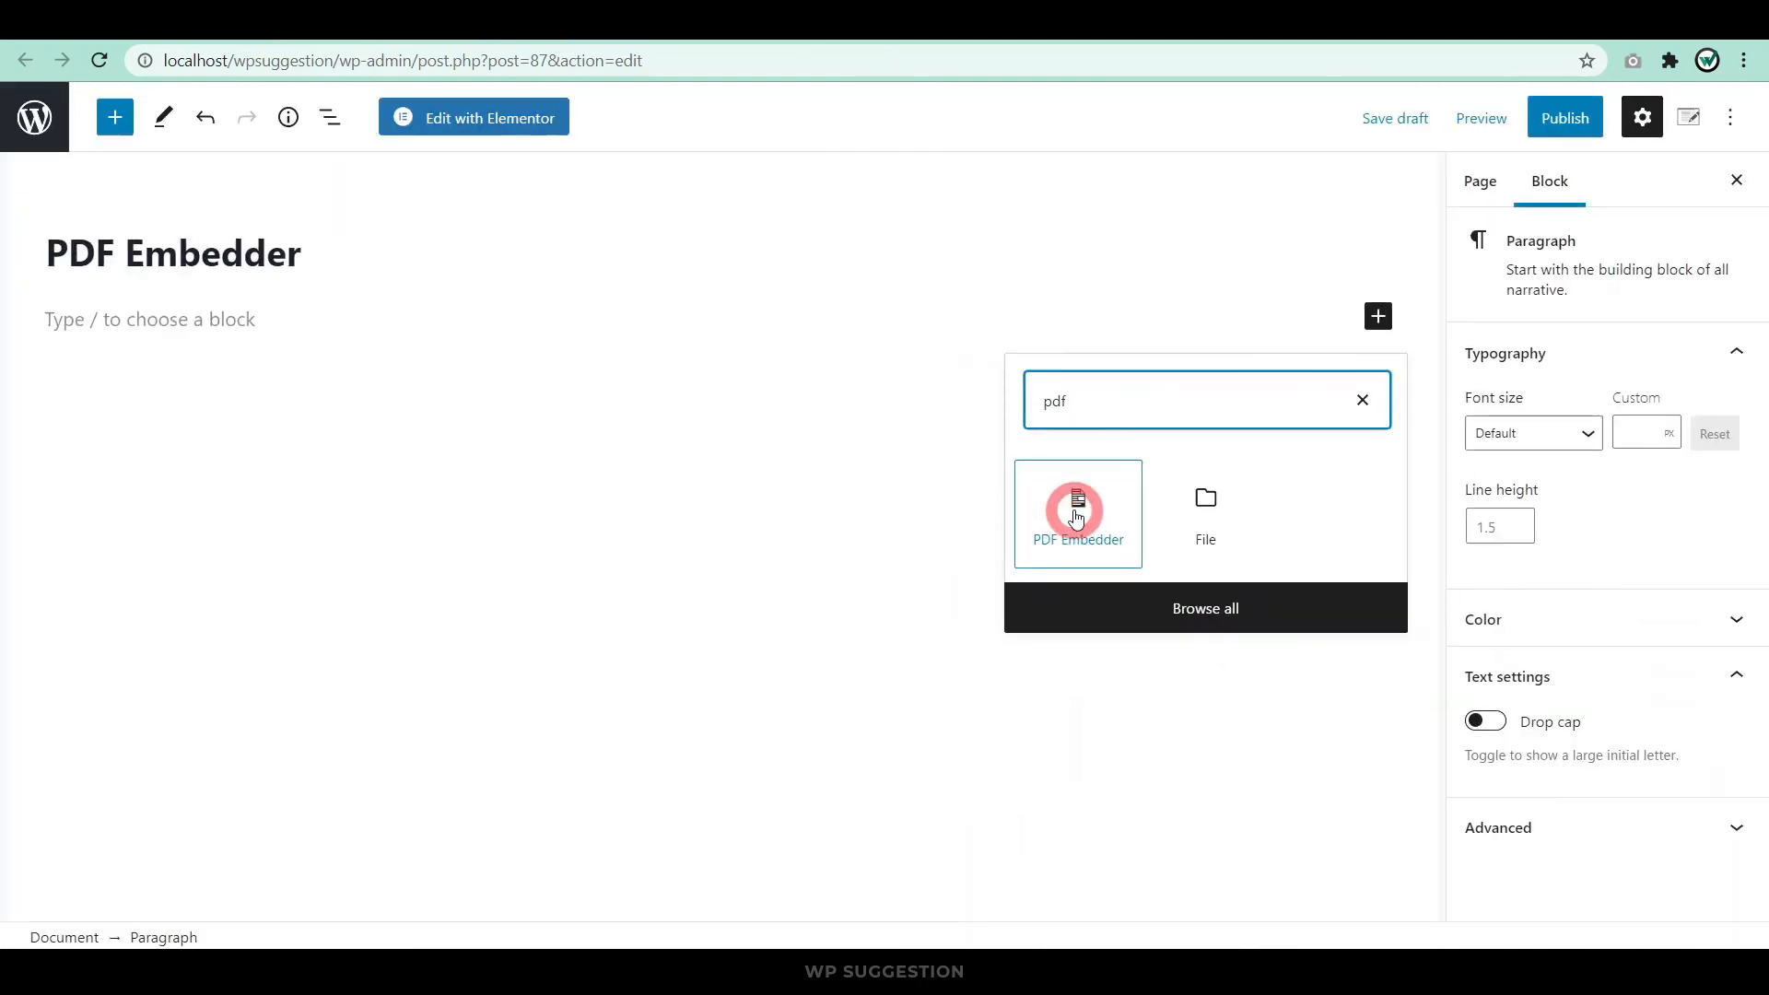
{"action": "left_click", "coordinate": [1076, 514]}
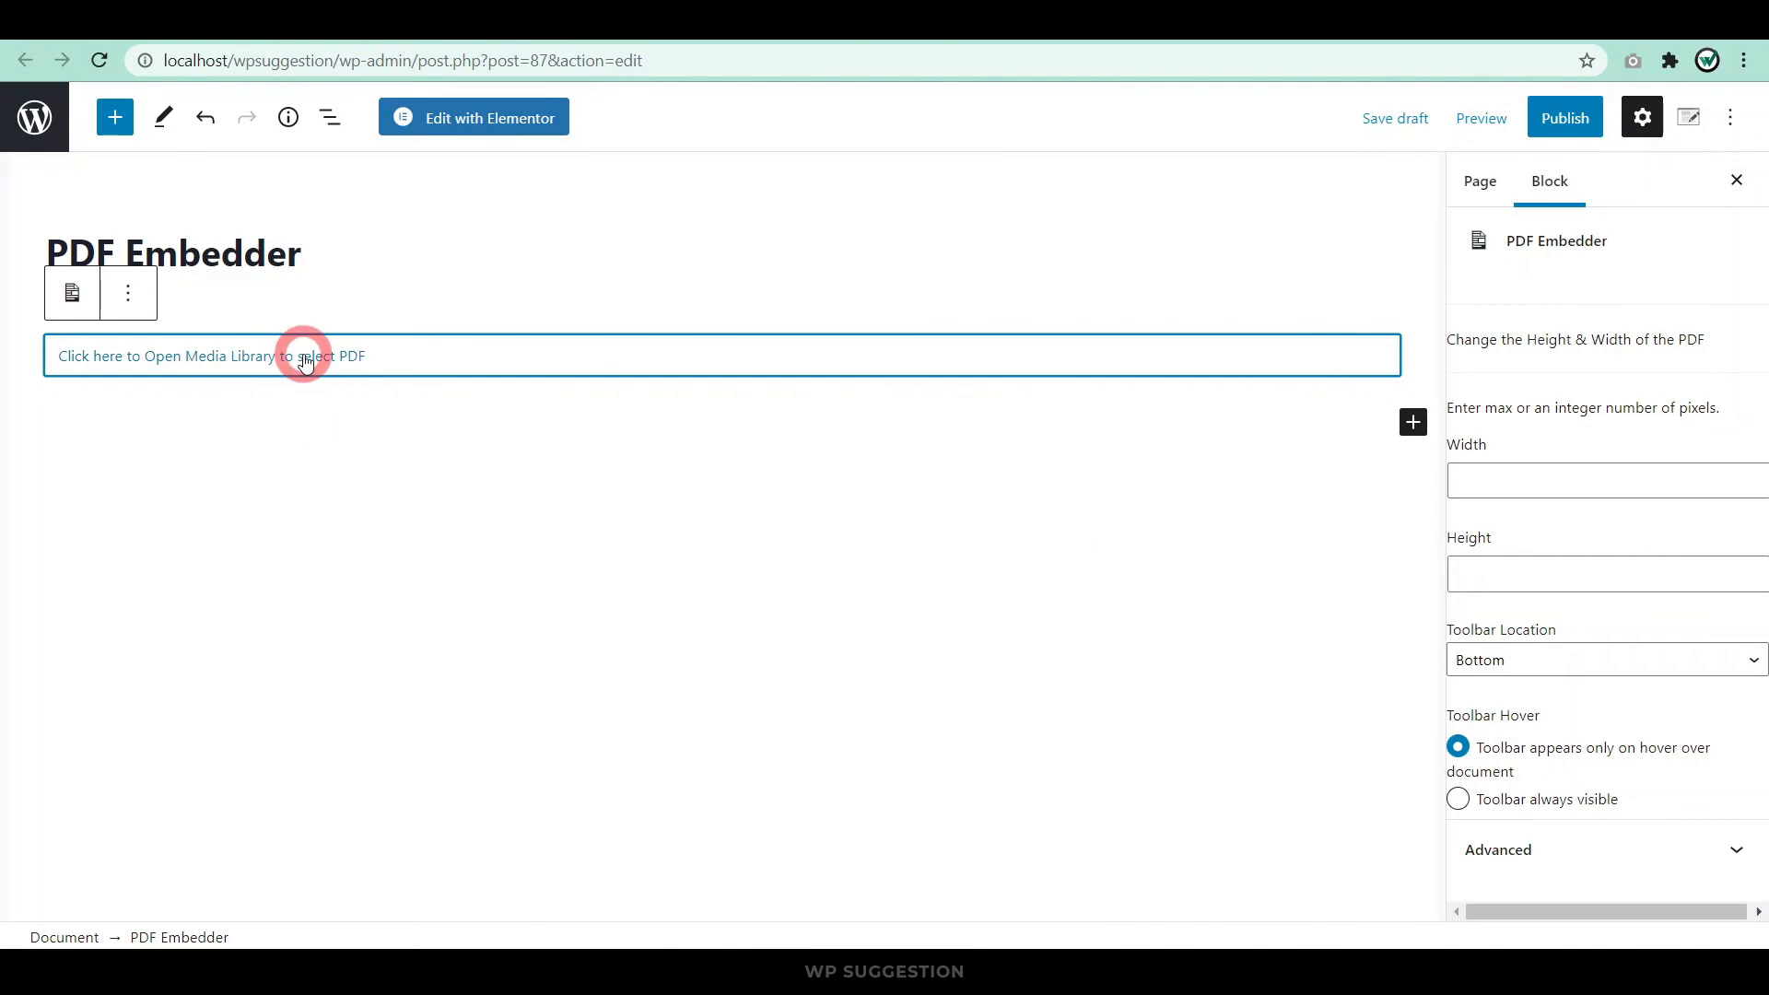
Select WordPress-5.8.pdf from the Media Library for the block and preview the page in a new tab.
{"action": "left_click", "coordinate": [304, 356]}
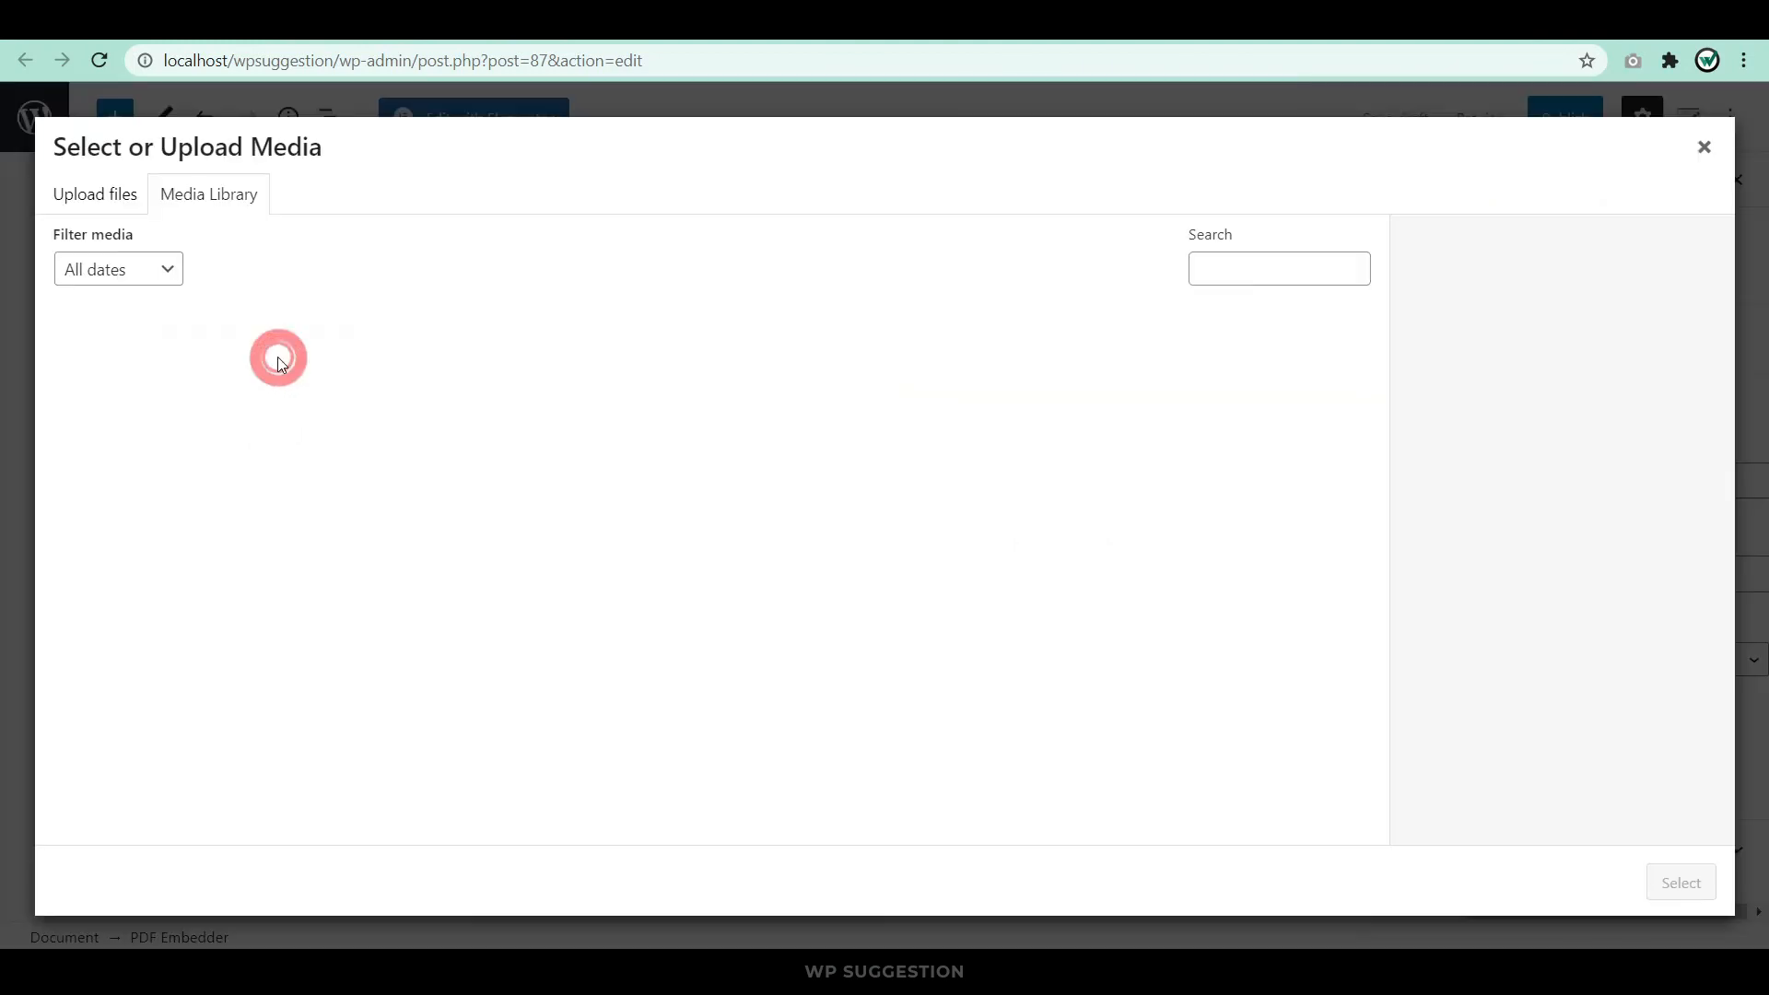
{"action": "left_click", "coordinate": [128, 381]}
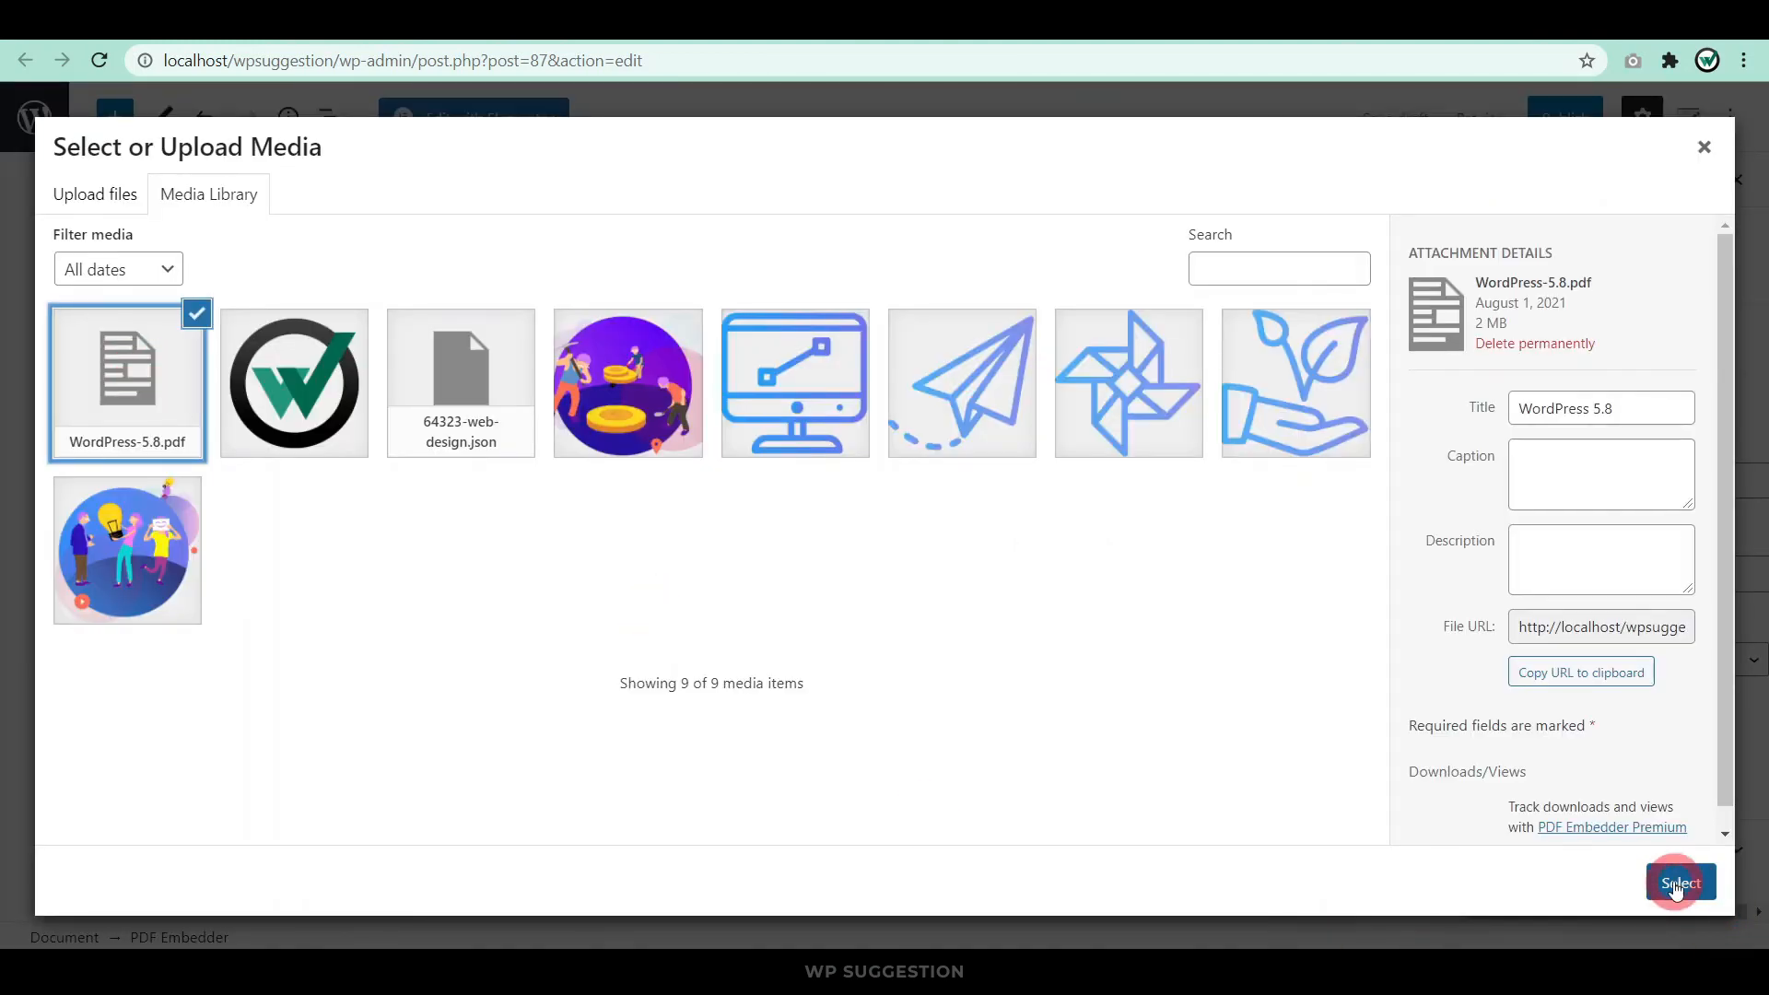
{"action": "left_click", "coordinate": [1680, 883]}
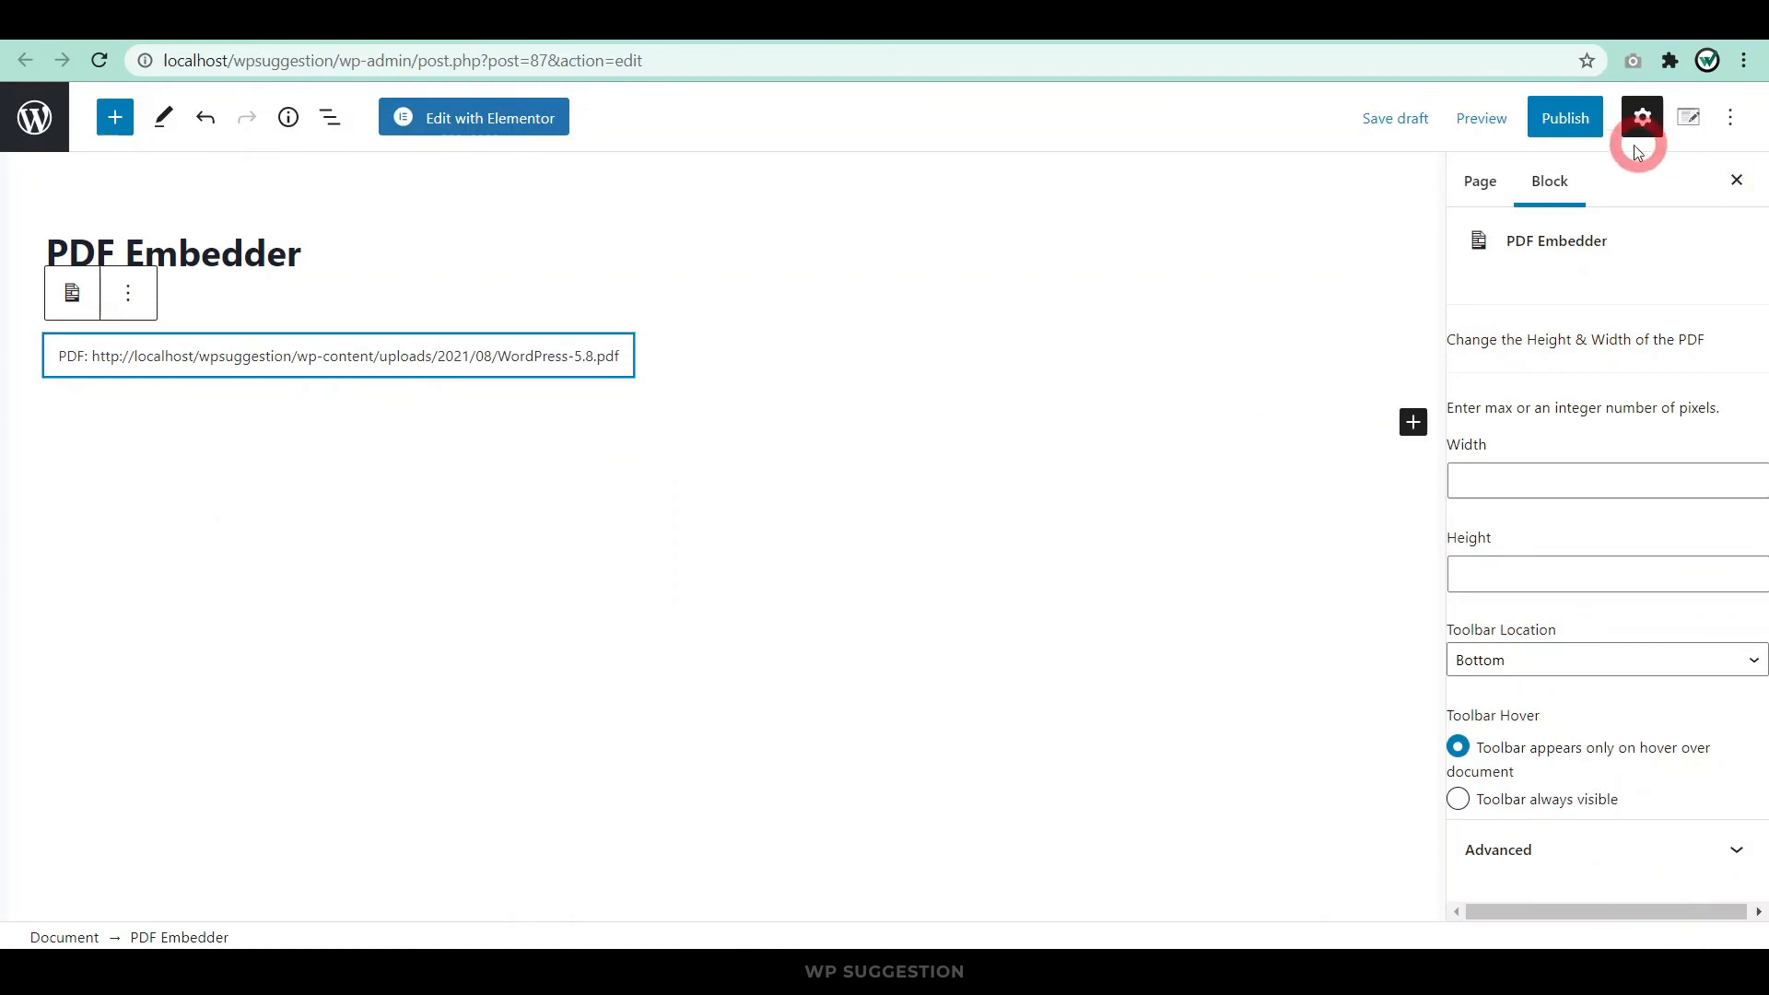
{"action": "left_click", "coordinate": [1479, 118]}
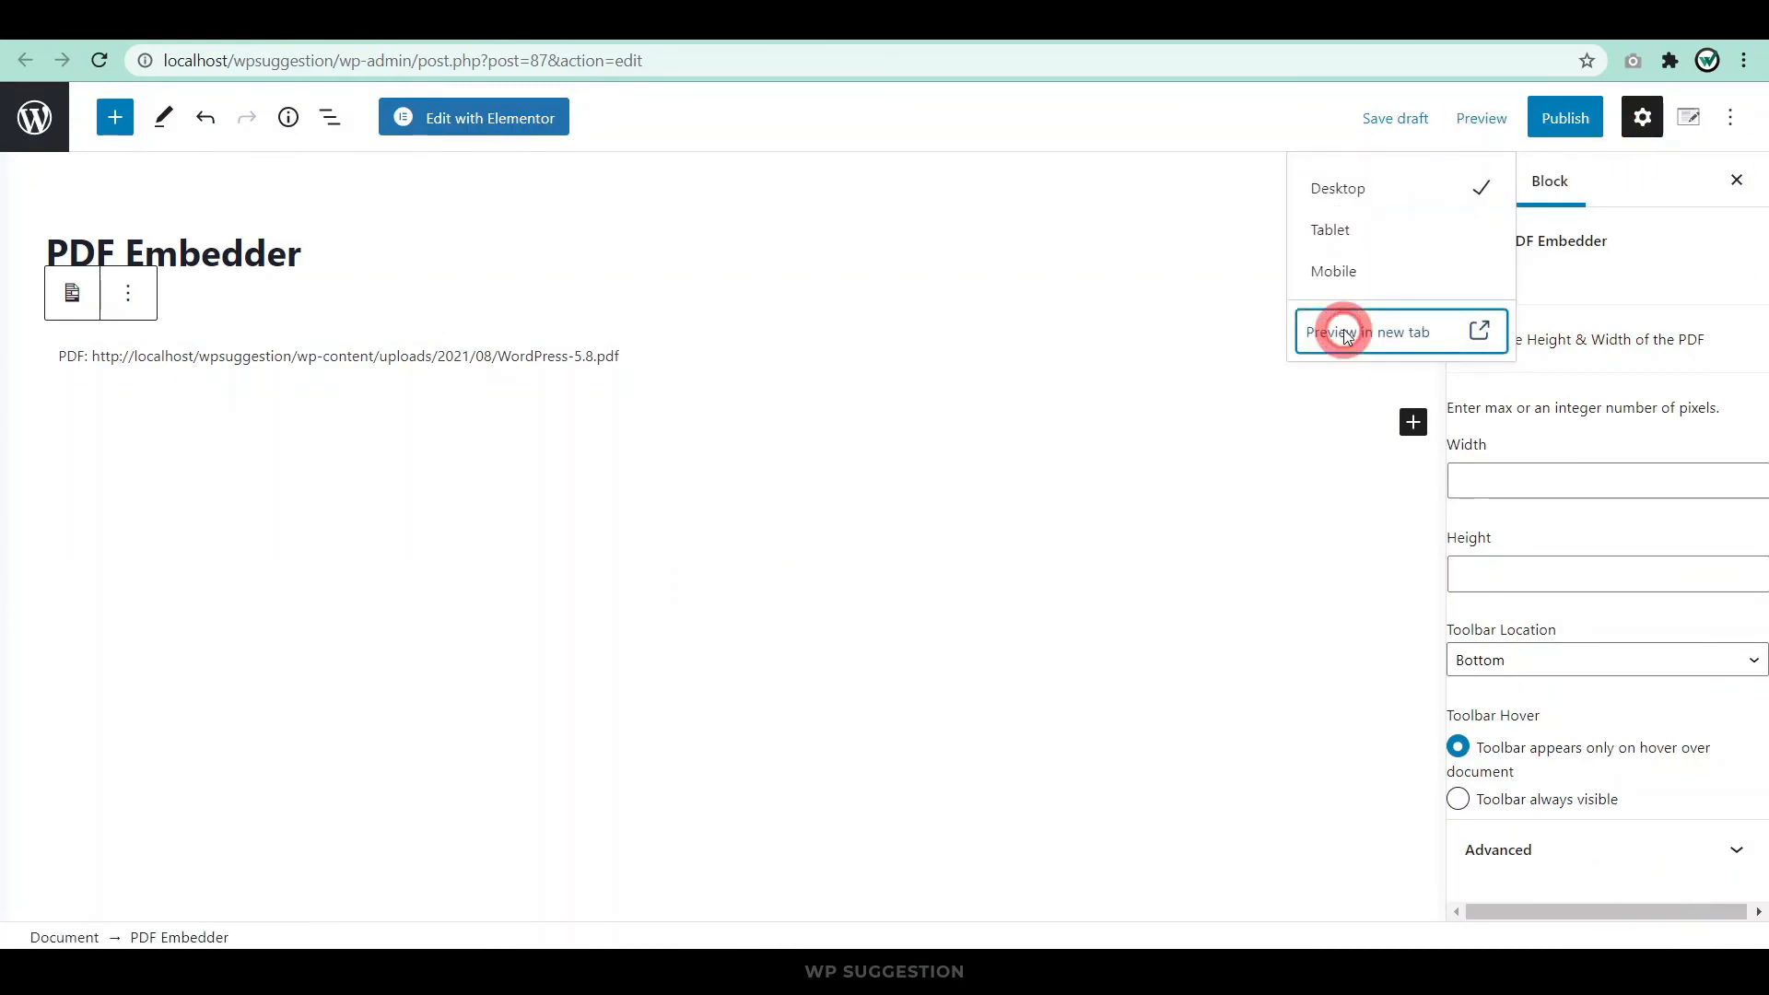
{"action": "left_click", "coordinate": [1369, 330]}
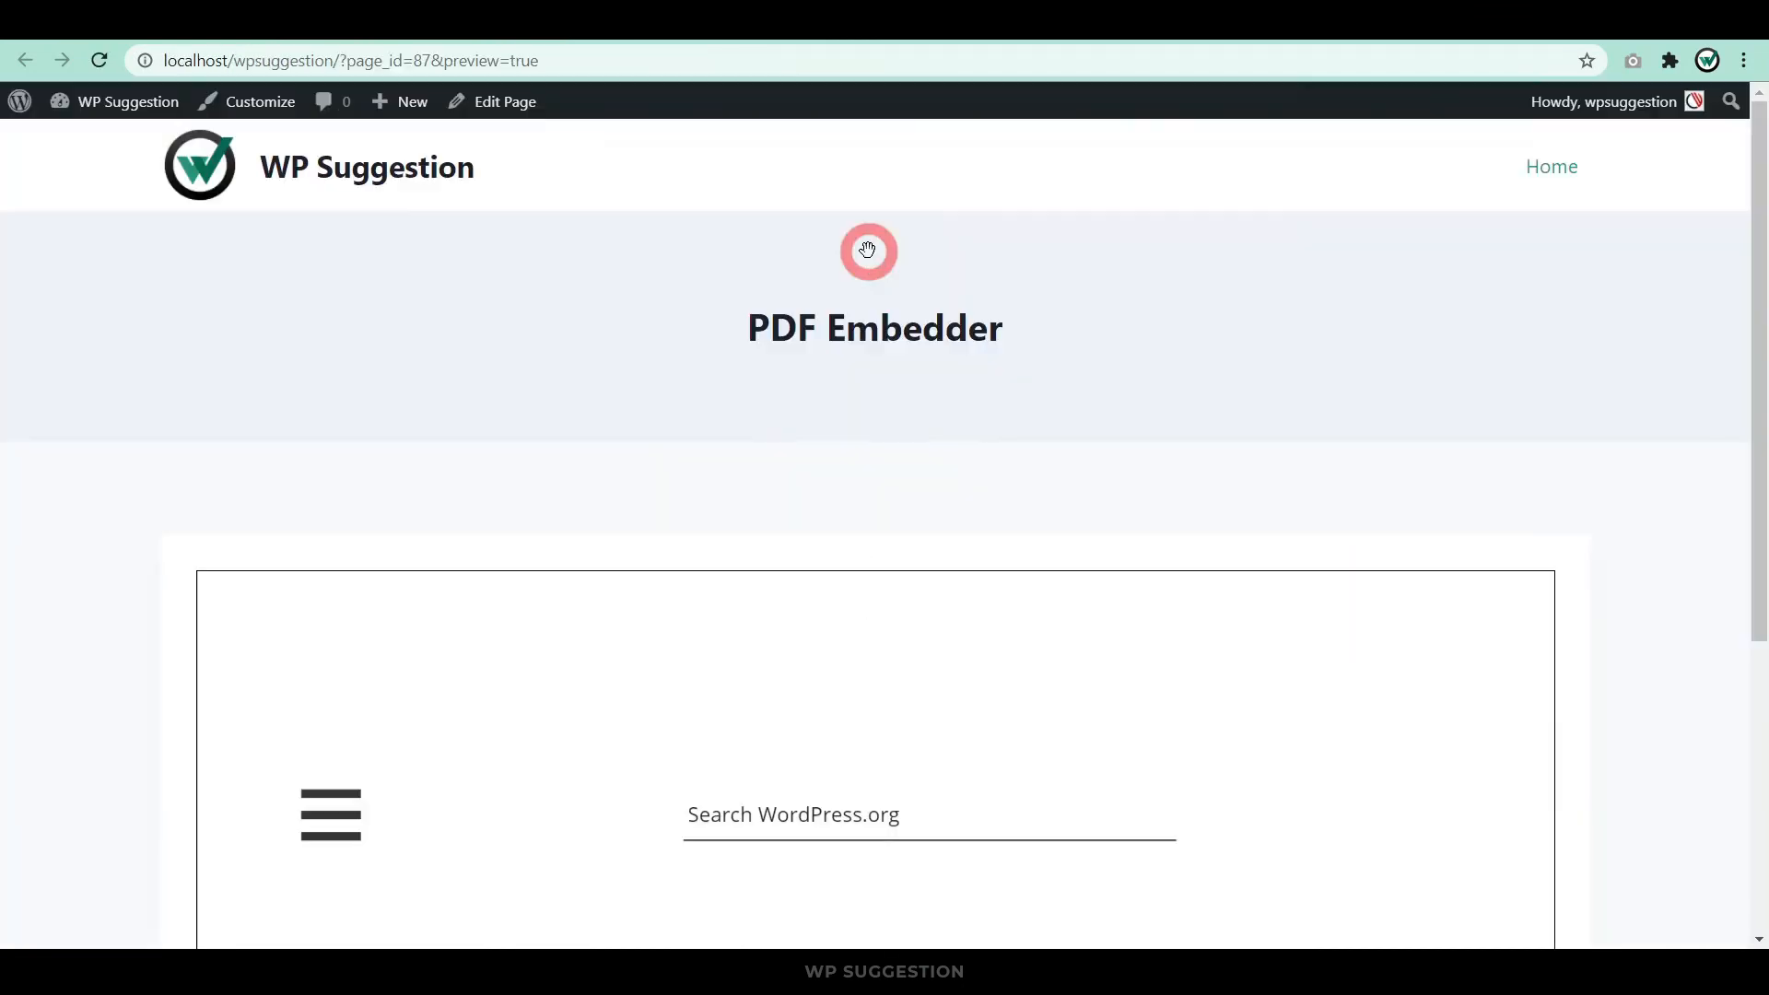
{"action": "scroll", "scroll_direction": "down", "scroll_amount": 3}
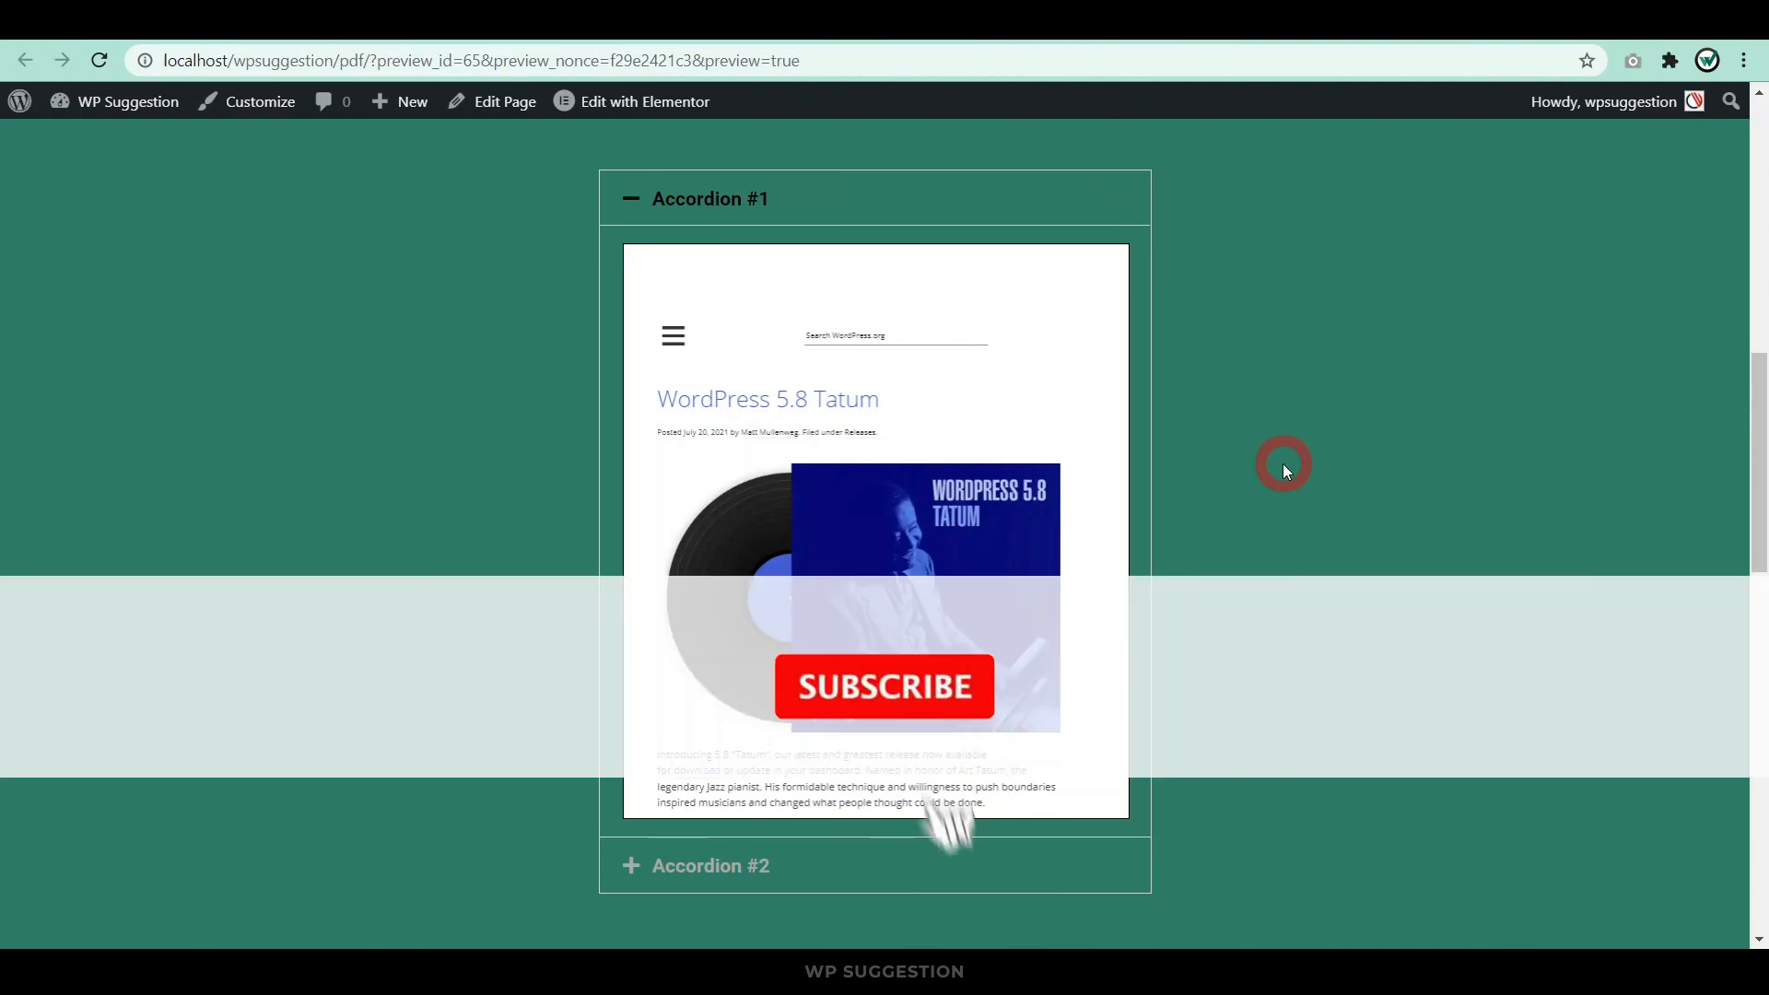
{"action": "left_click", "coordinate": [884, 686]}
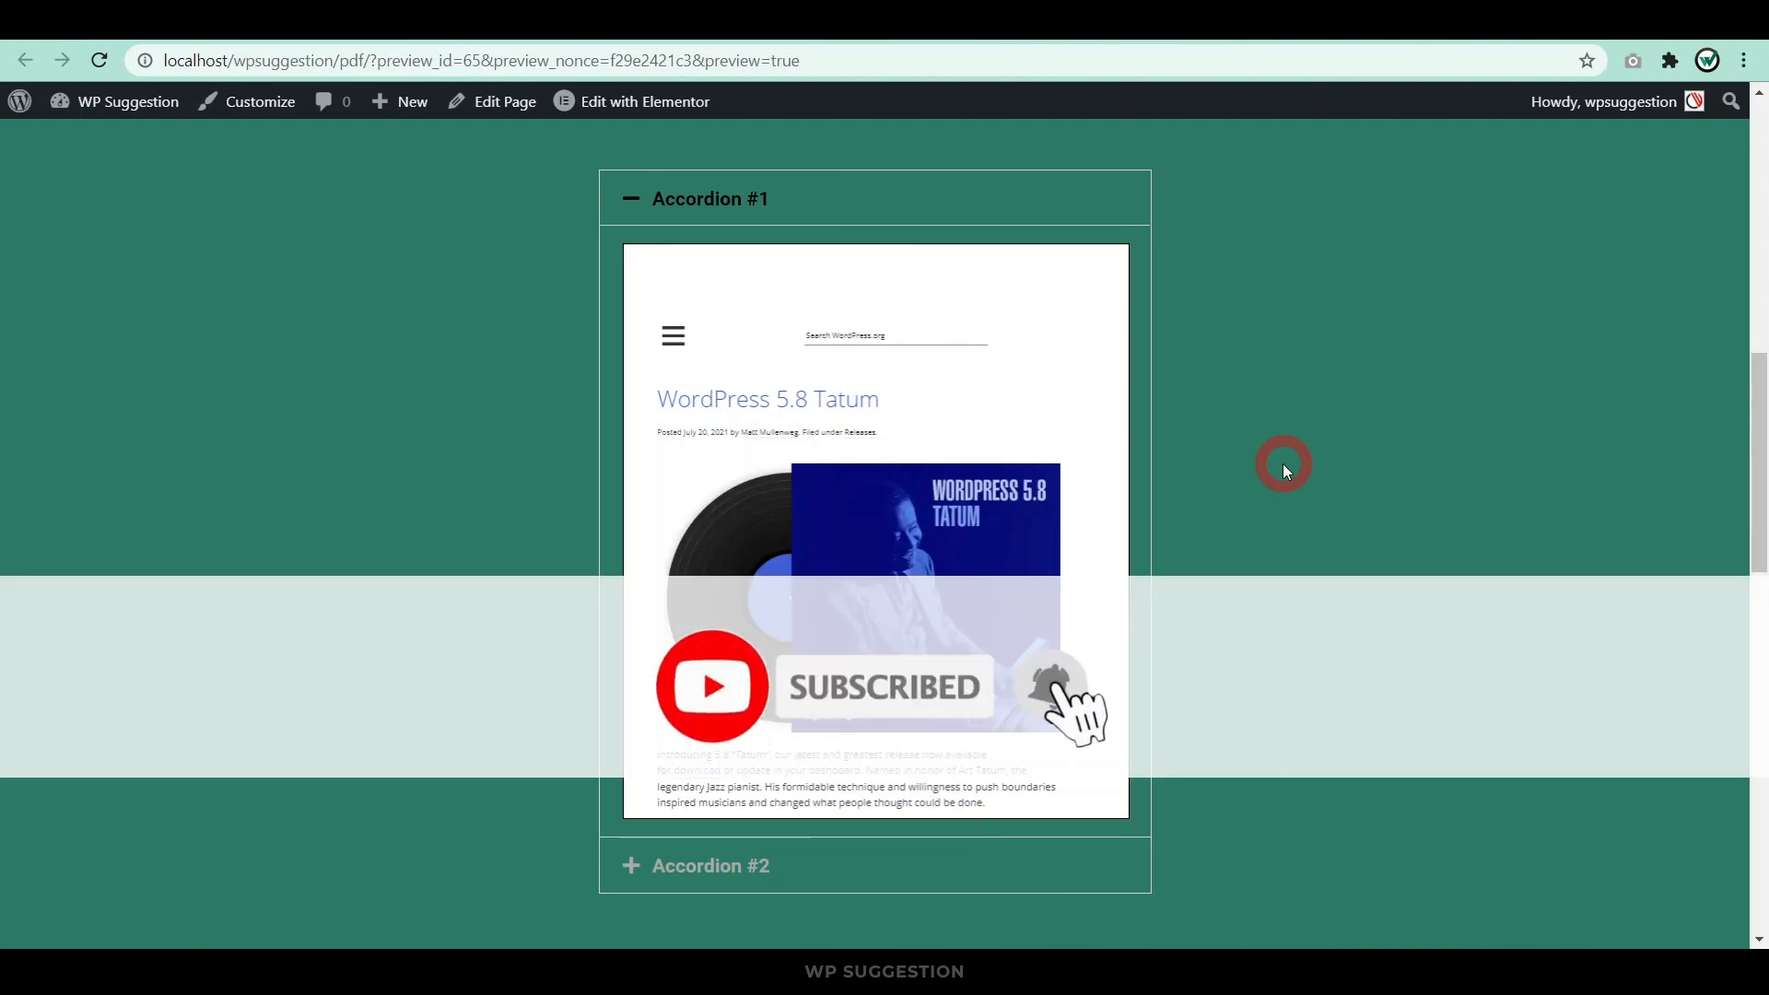